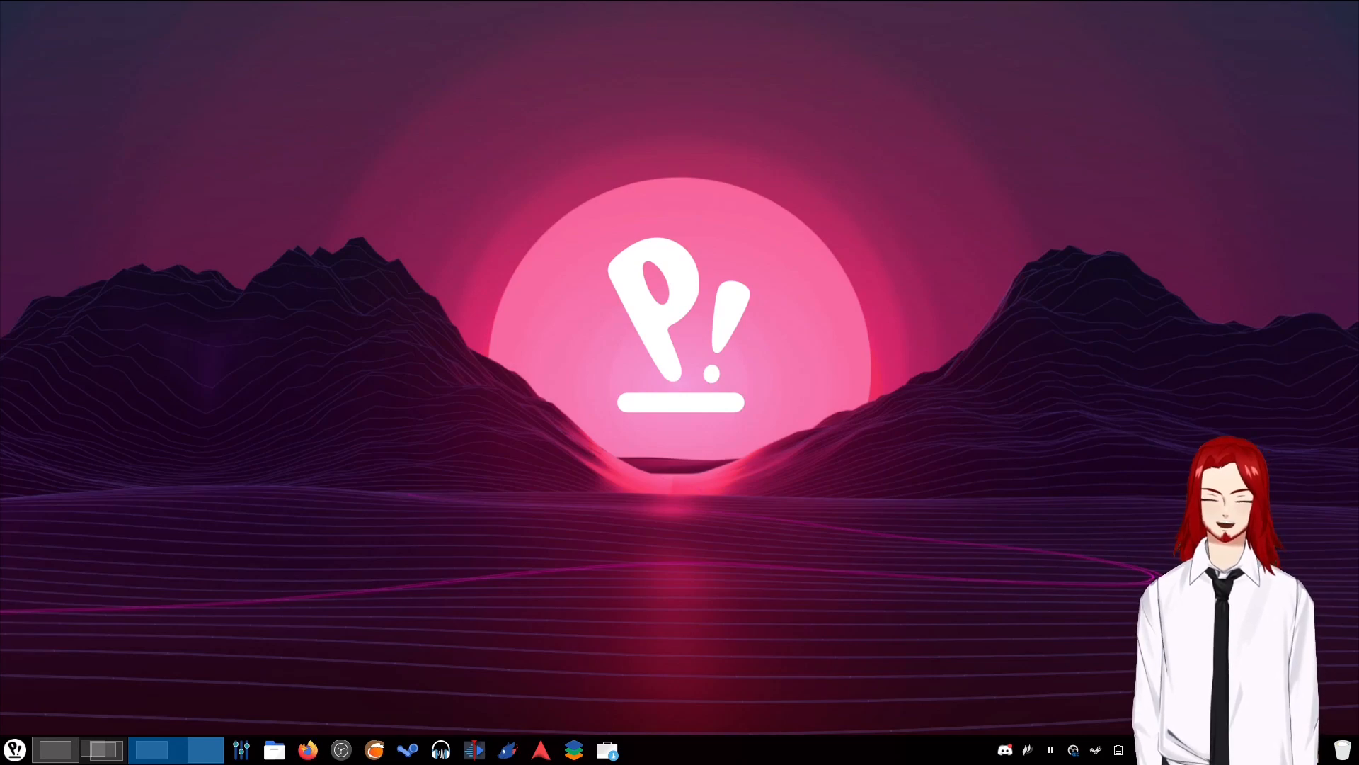
pyautogui.moveTo(308, 751)
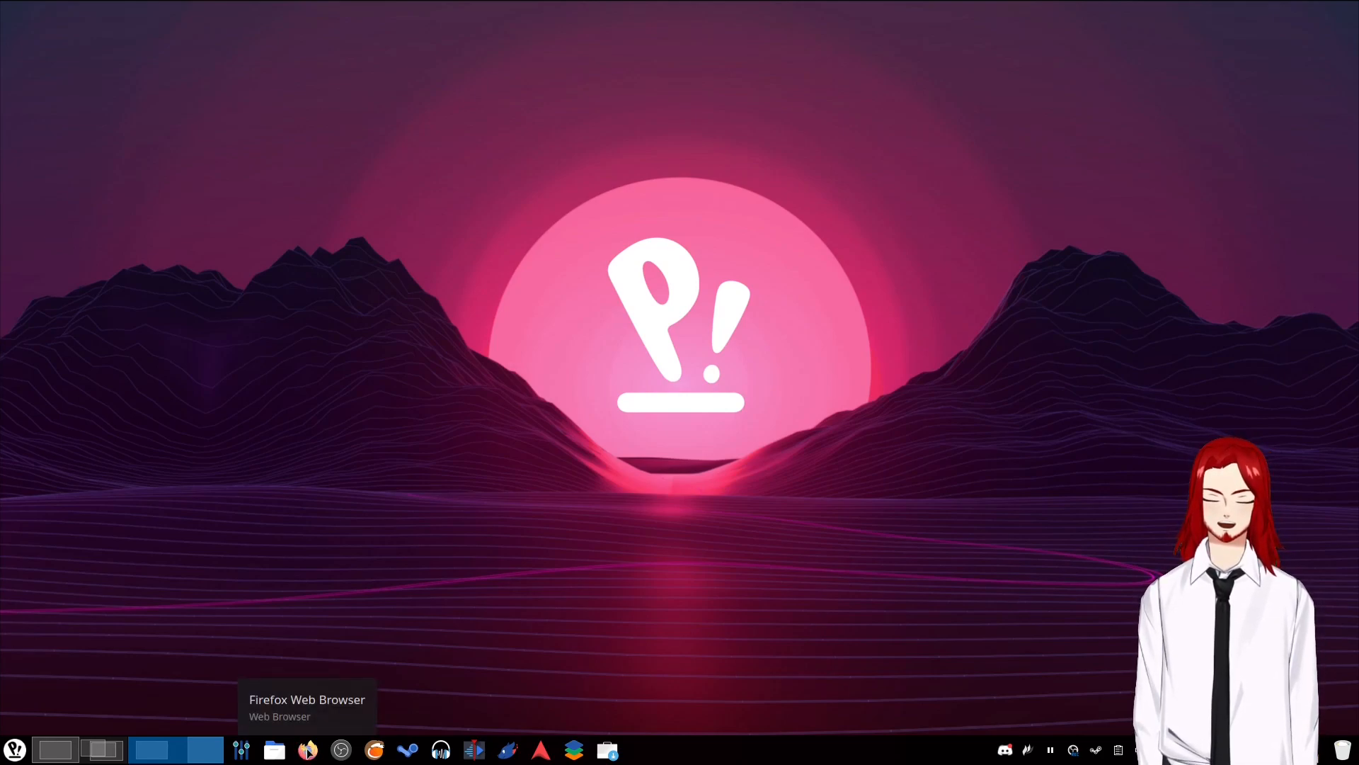
# - Launch Firefox on the TwitchBanFromList beta release page from the taskbar
pyautogui.click(308, 750)
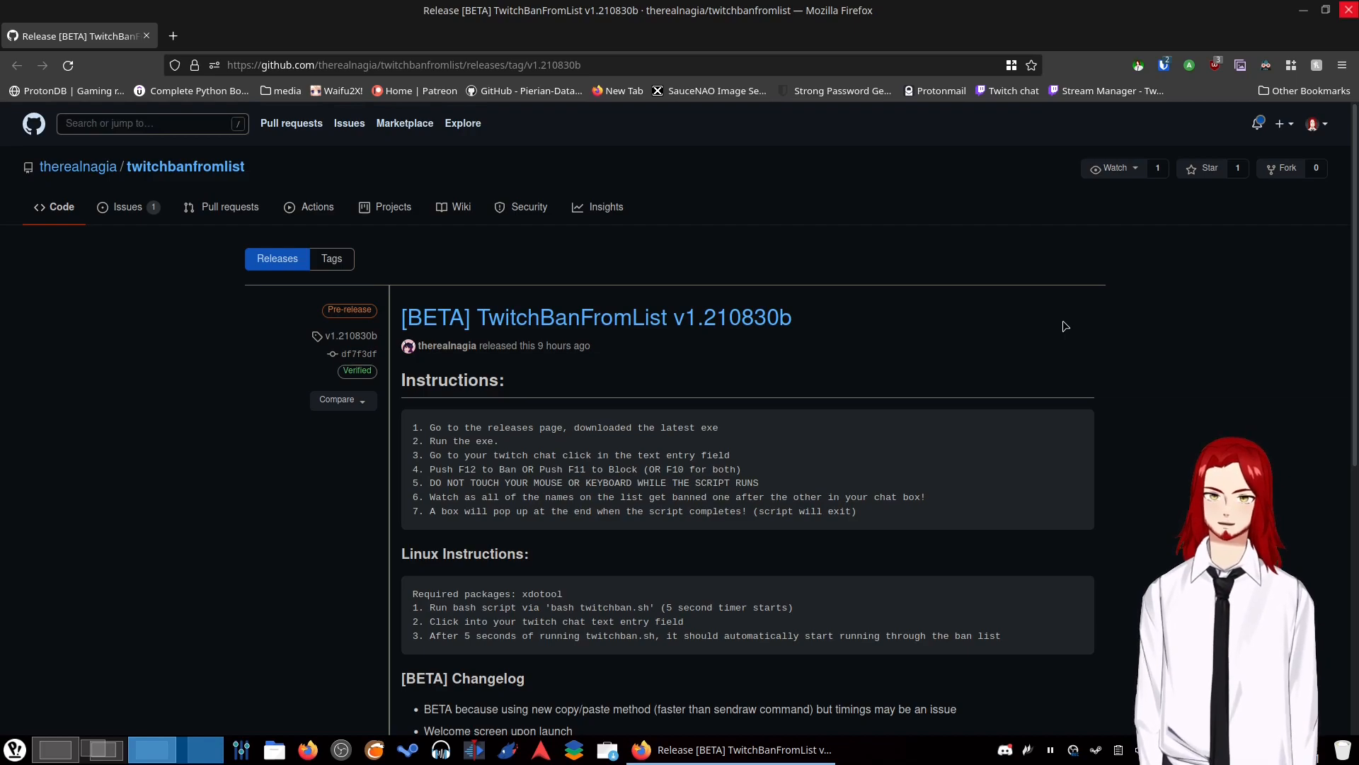
# - Download twitchbanfromlist_210831_0152_BETA.zip from the release Assets and open it with Archive Manager
pyautogui.scroll(-3)
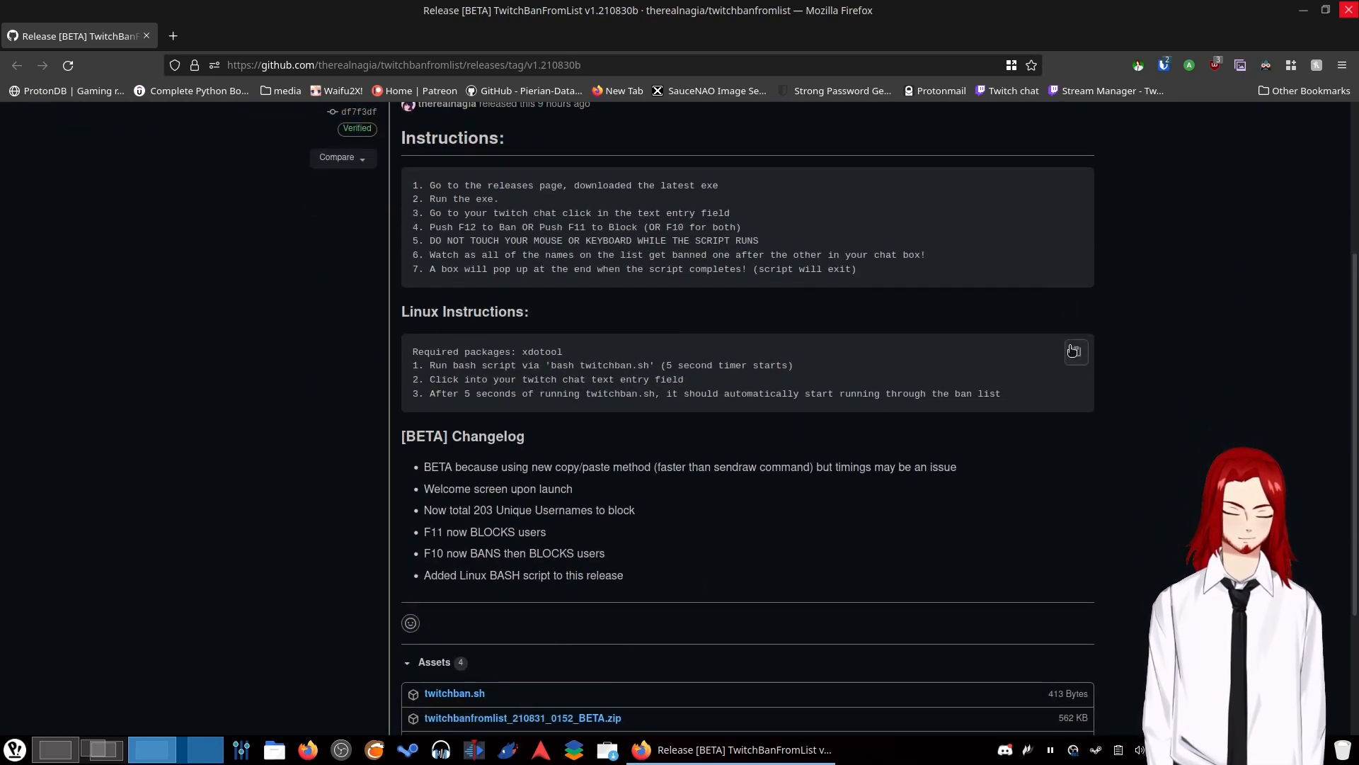
pyautogui.scroll(-3)
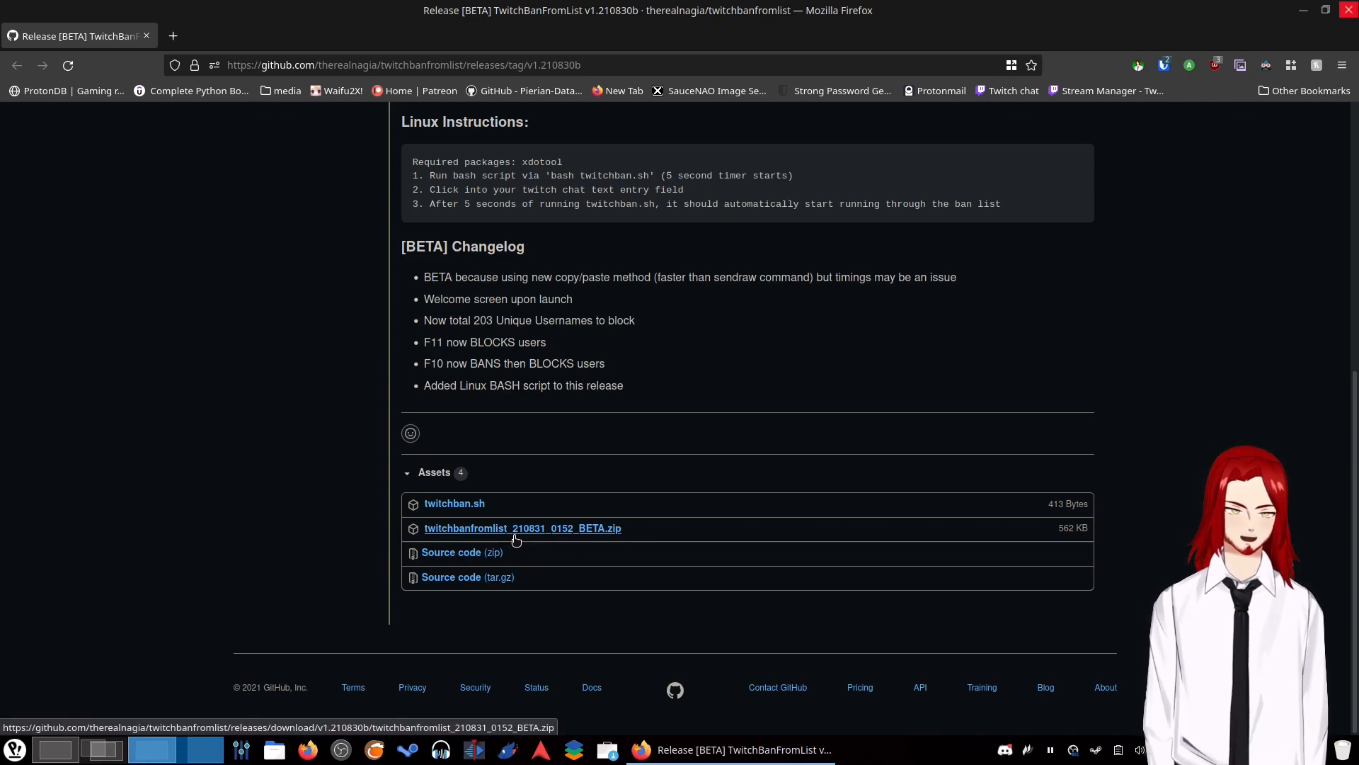
pyautogui.click(522, 528)
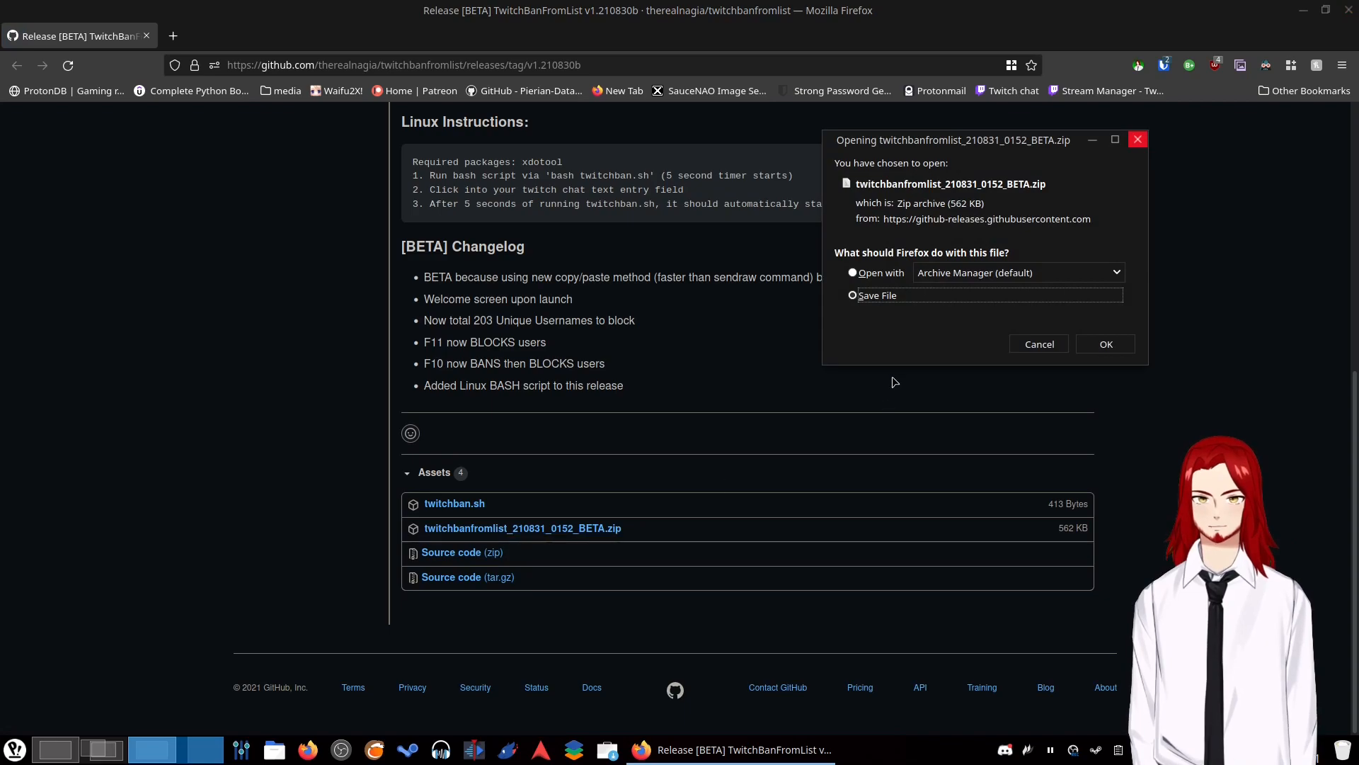
pyautogui.click(852, 272)
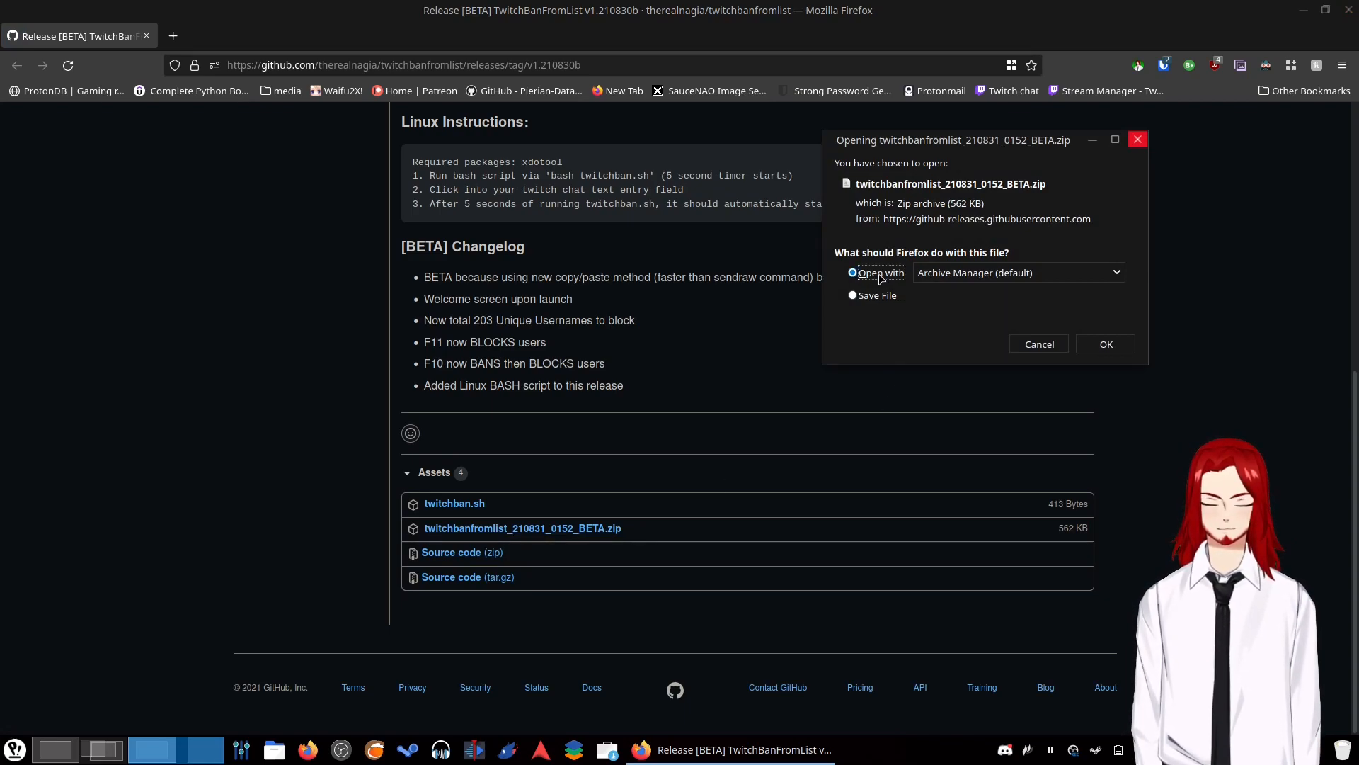
pyautogui.click(1105, 342)
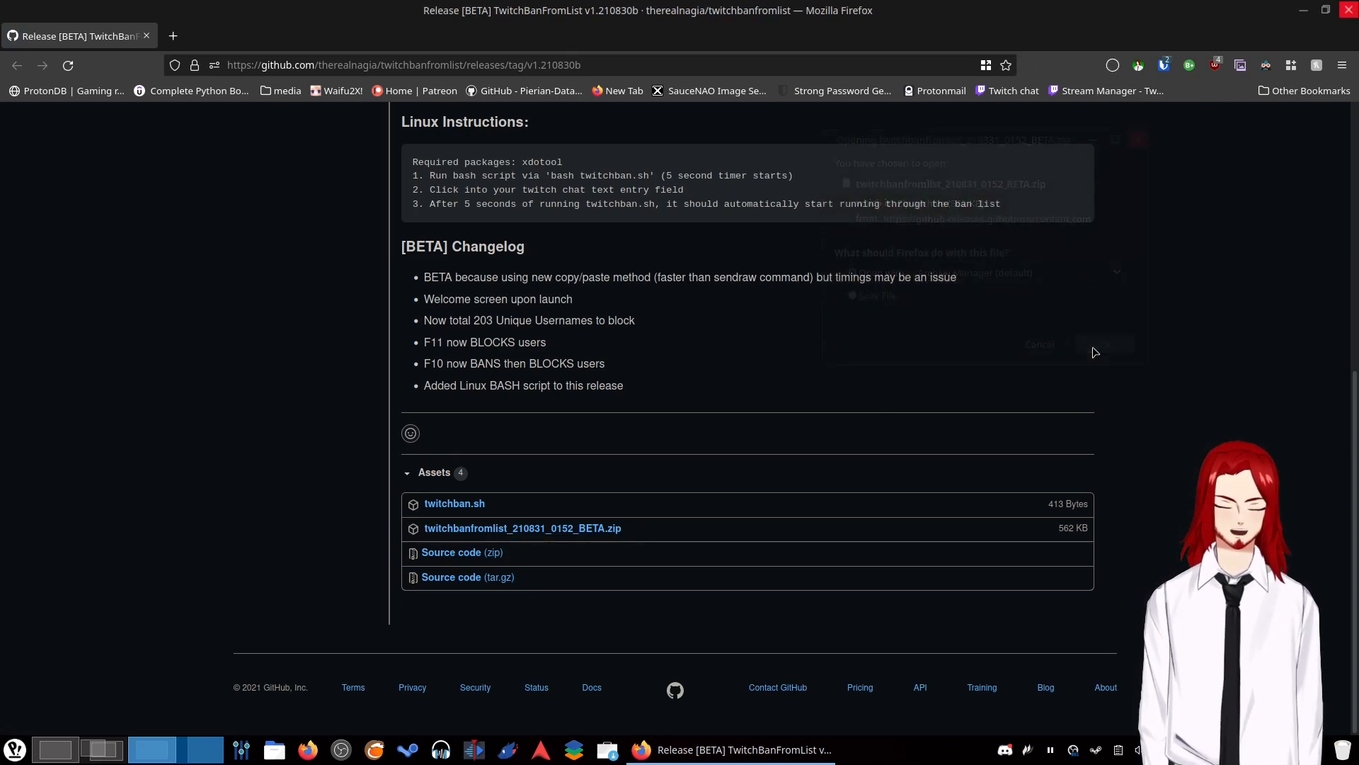
pyautogui.click(1105, 344)
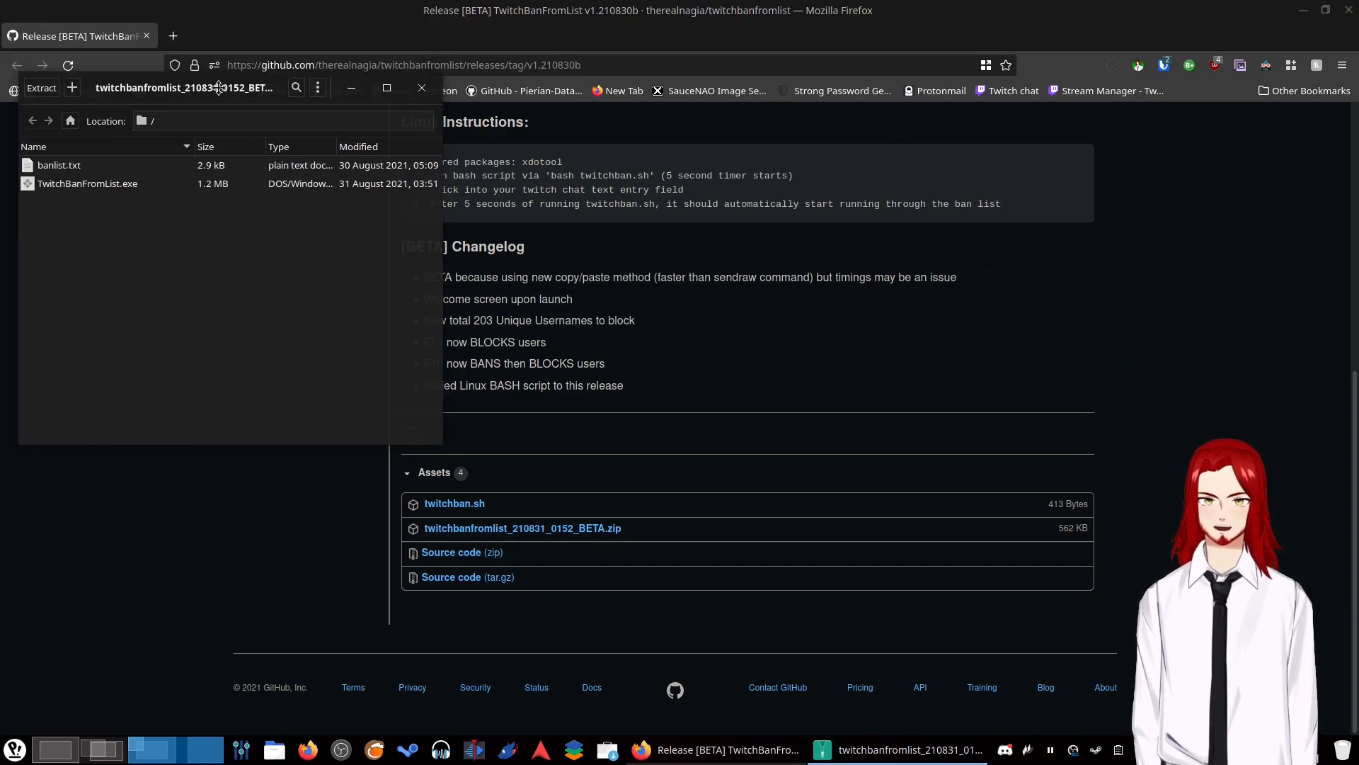
# - Move the archive window aside and drag banlist.txt into the twitch-ban-bot folder
pyautogui.moveTo(184, 86); pyautogui.dragTo(913, 165)
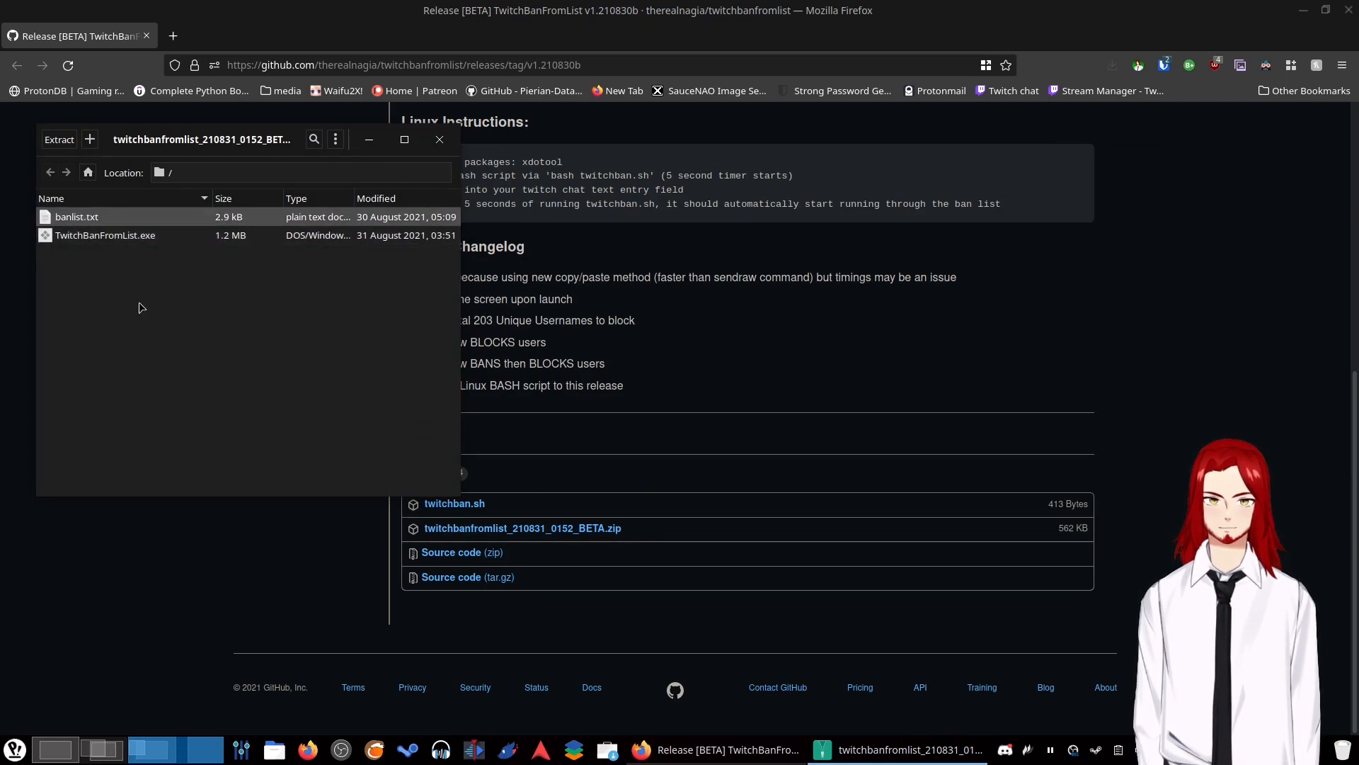
pyautogui.moveTo(86, 253)
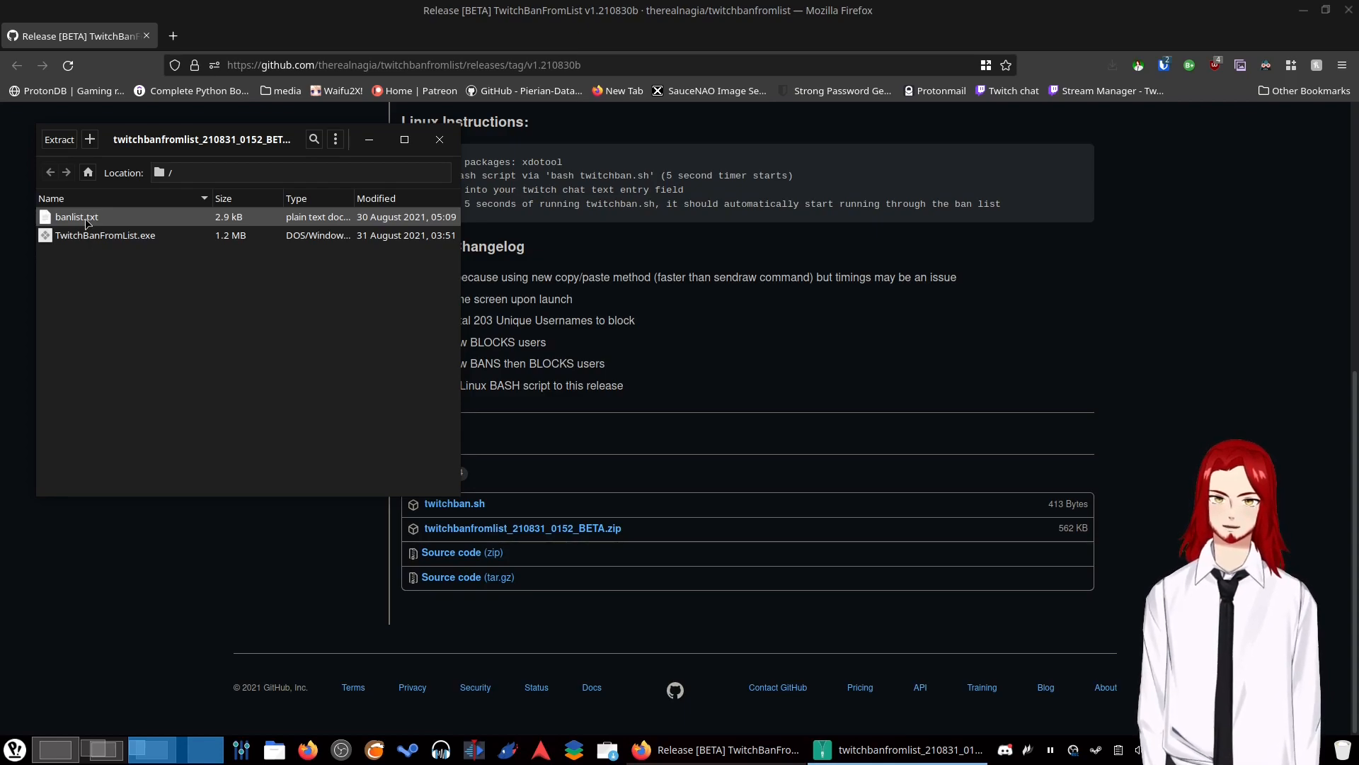
pyautogui.moveTo(201, 140); pyautogui.dragTo(185, 136)
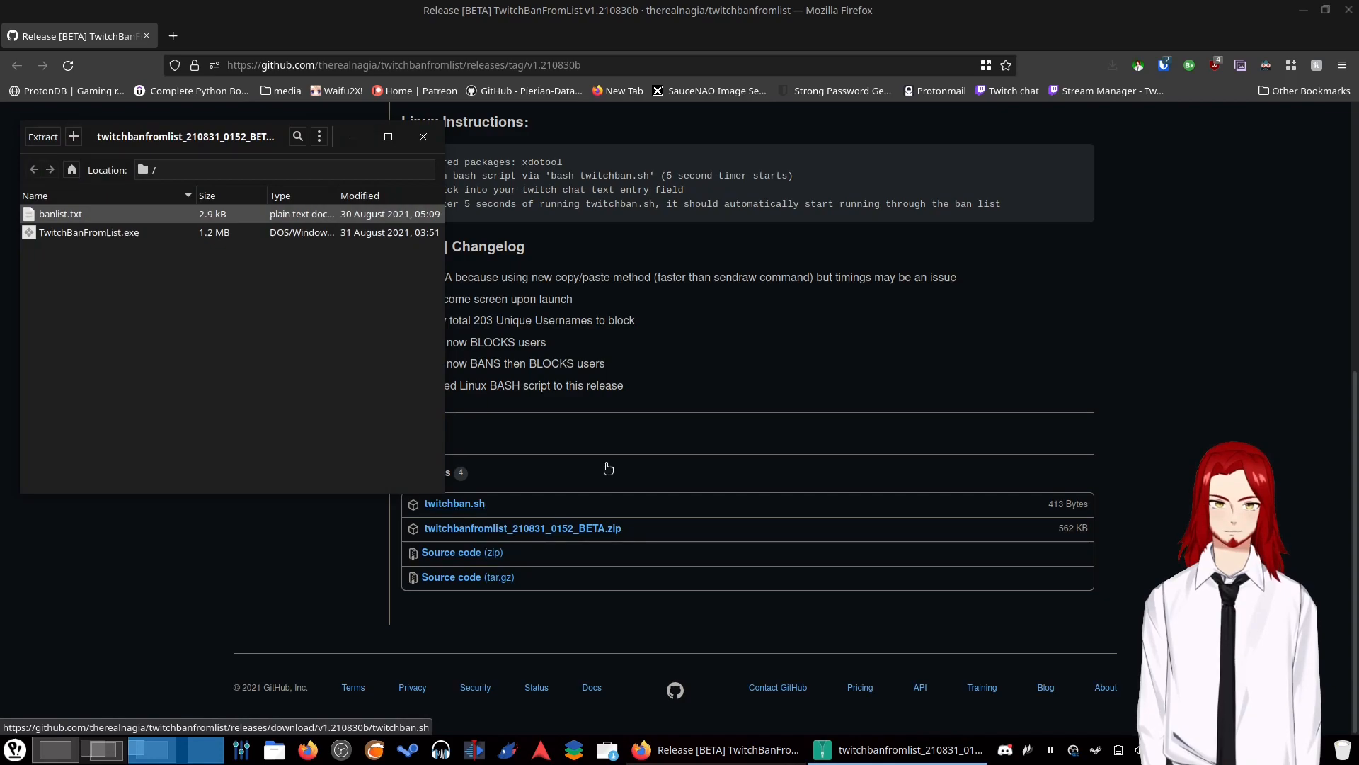
pyautogui.moveTo(724, 401)
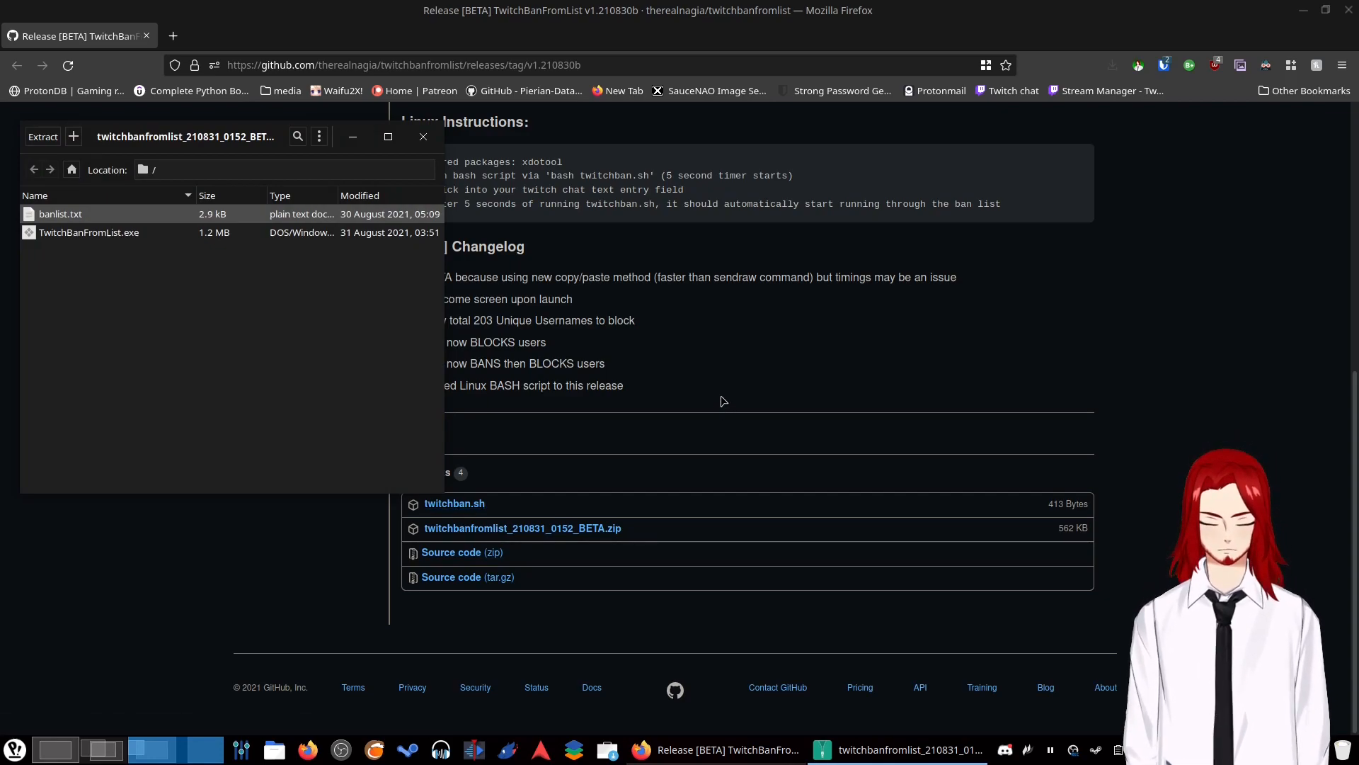
pyautogui.moveTo(205, 330)
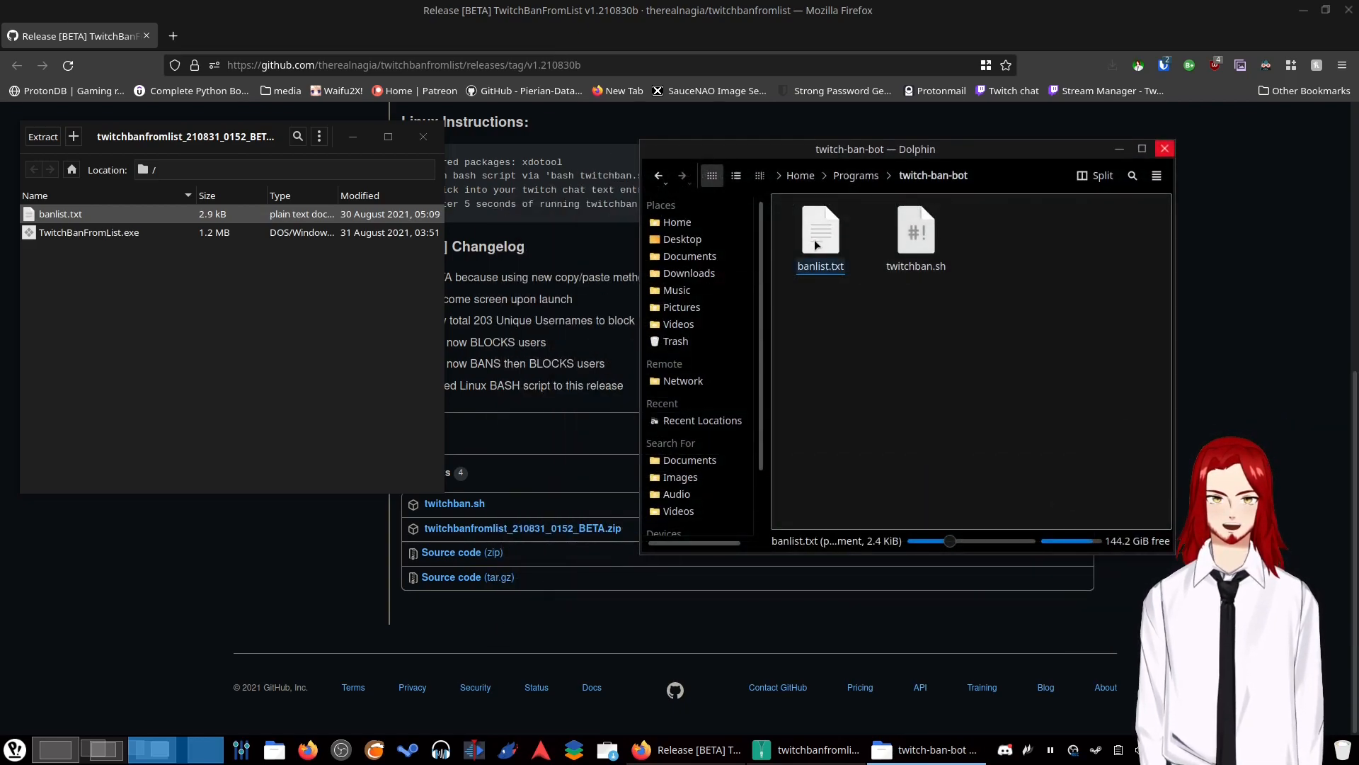
# - Minimize the Dolphin and Archive Manager windows to bring the release page back in front
pyautogui.click(820, 229)
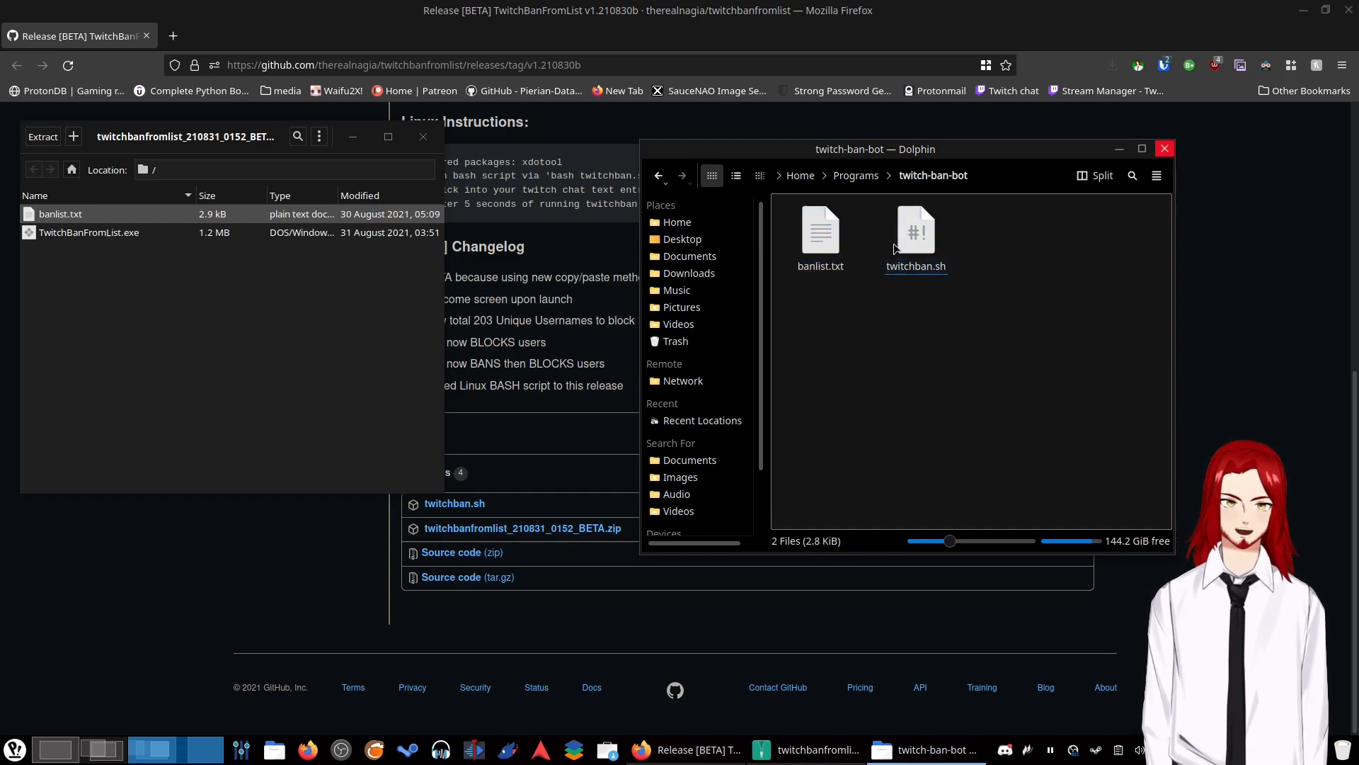
pyautogui.click(916, 230)
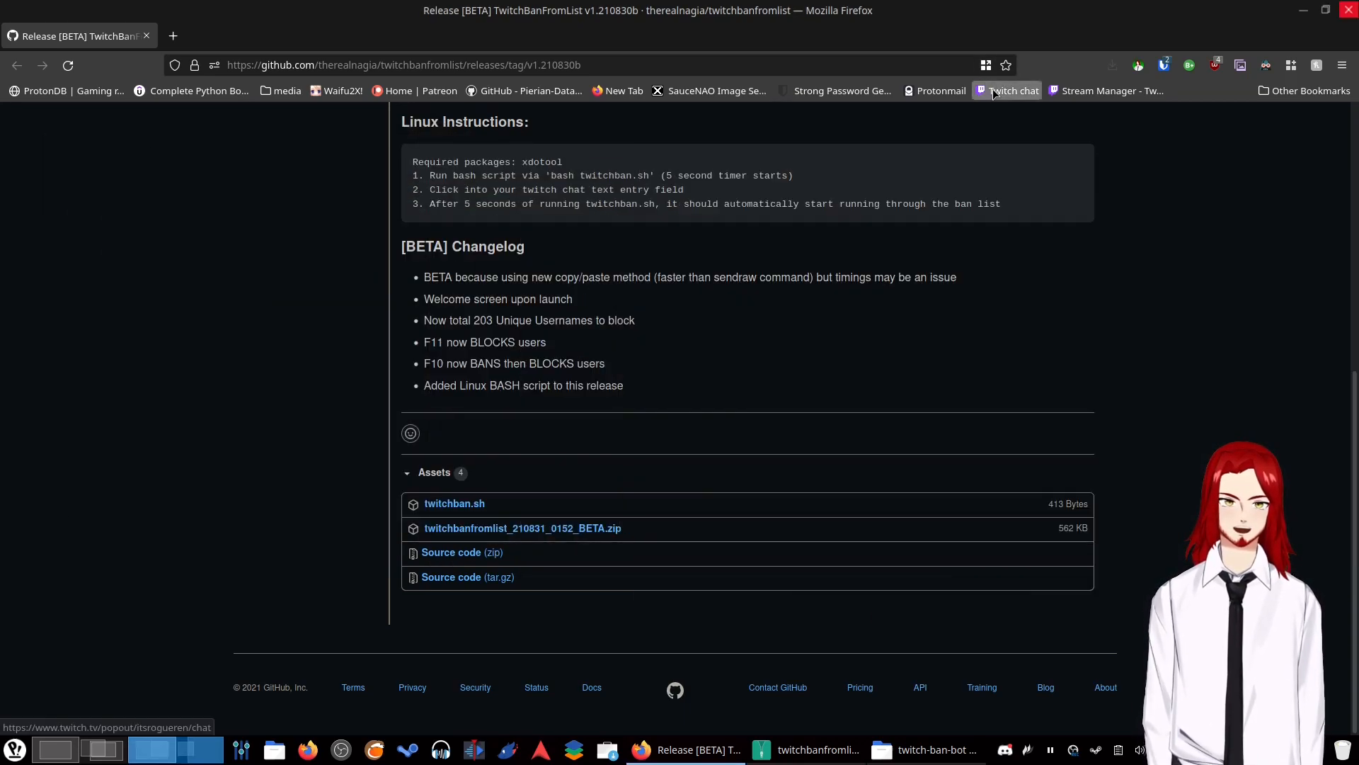
# - Open the itsrogueren popout chat from the Twitch chat bookmark
pyautogui.click(1013, 91)
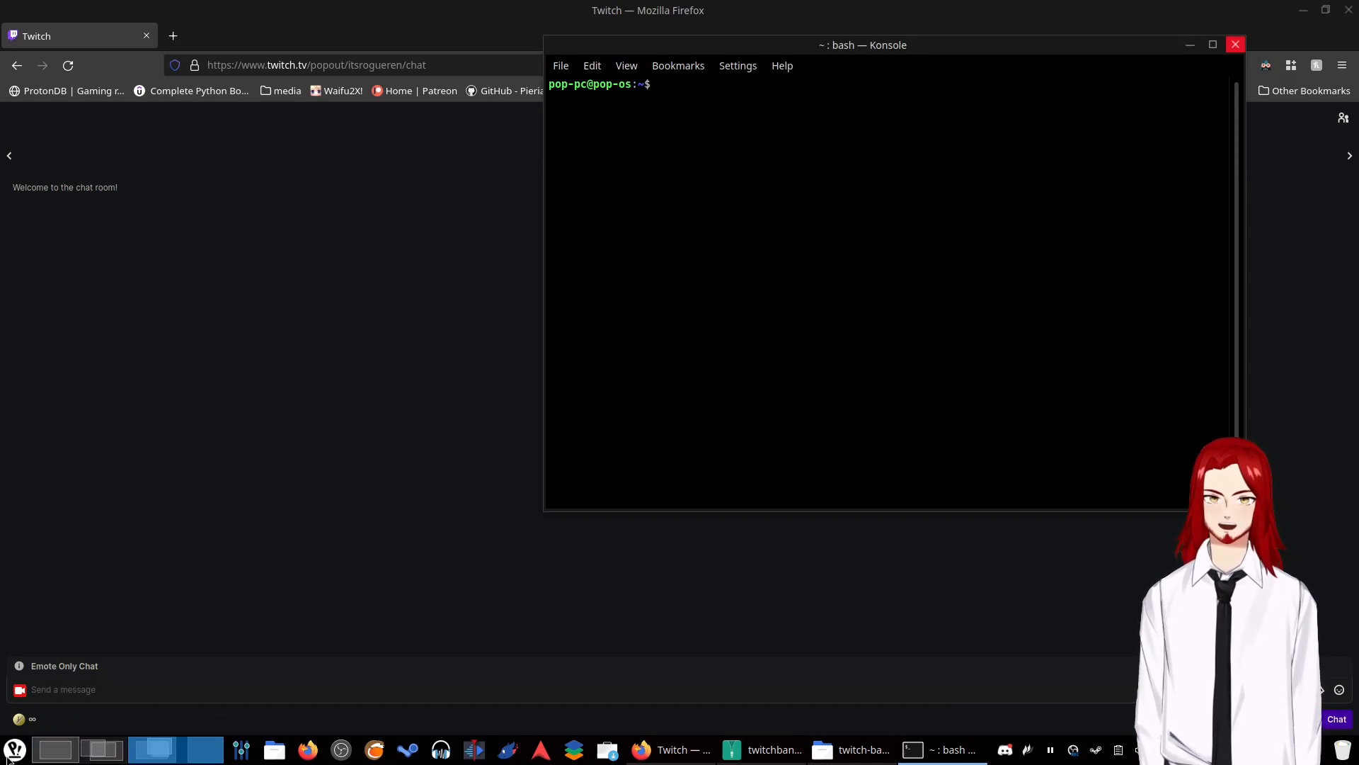
# - Launch a terminal from the application launcher and run sudo apt install xdotool with the sudo password
pyautogui.click(14, 748)
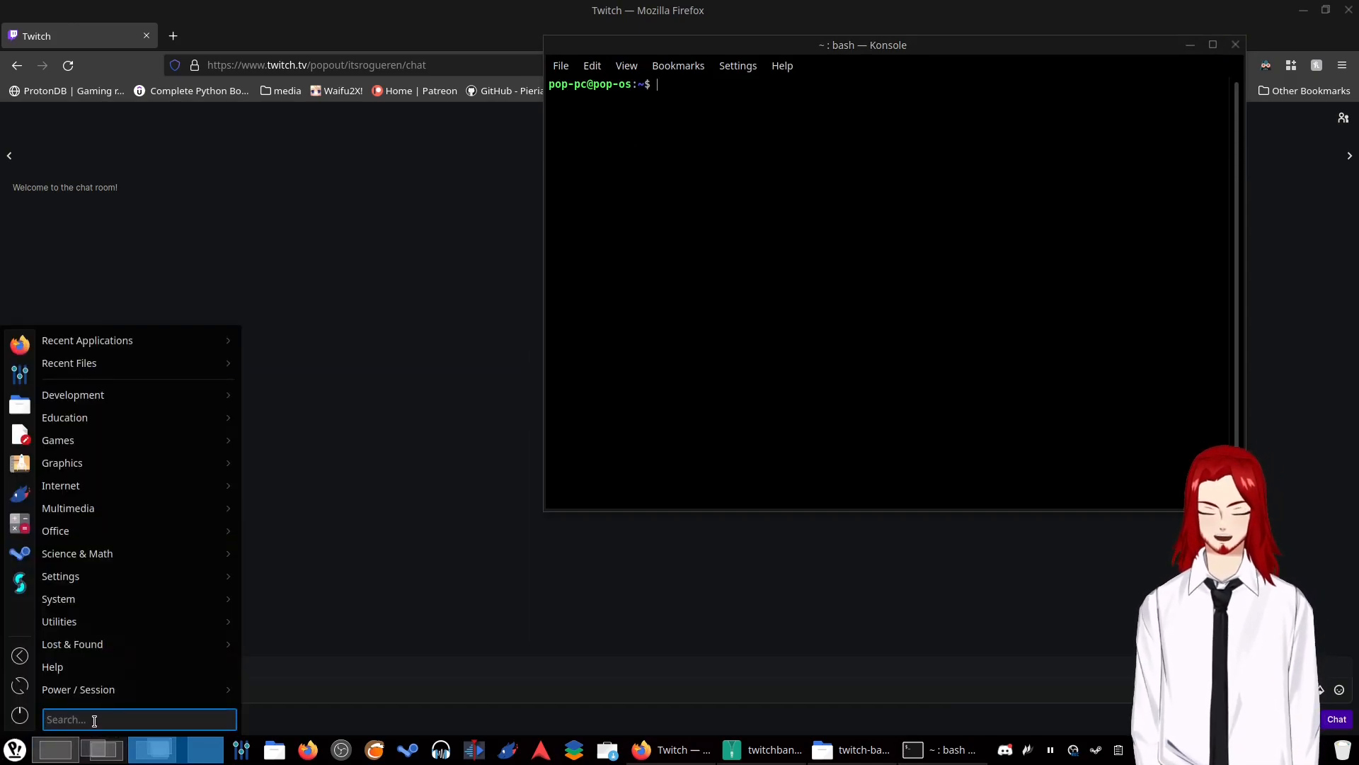
pyautogui.write('terminal')
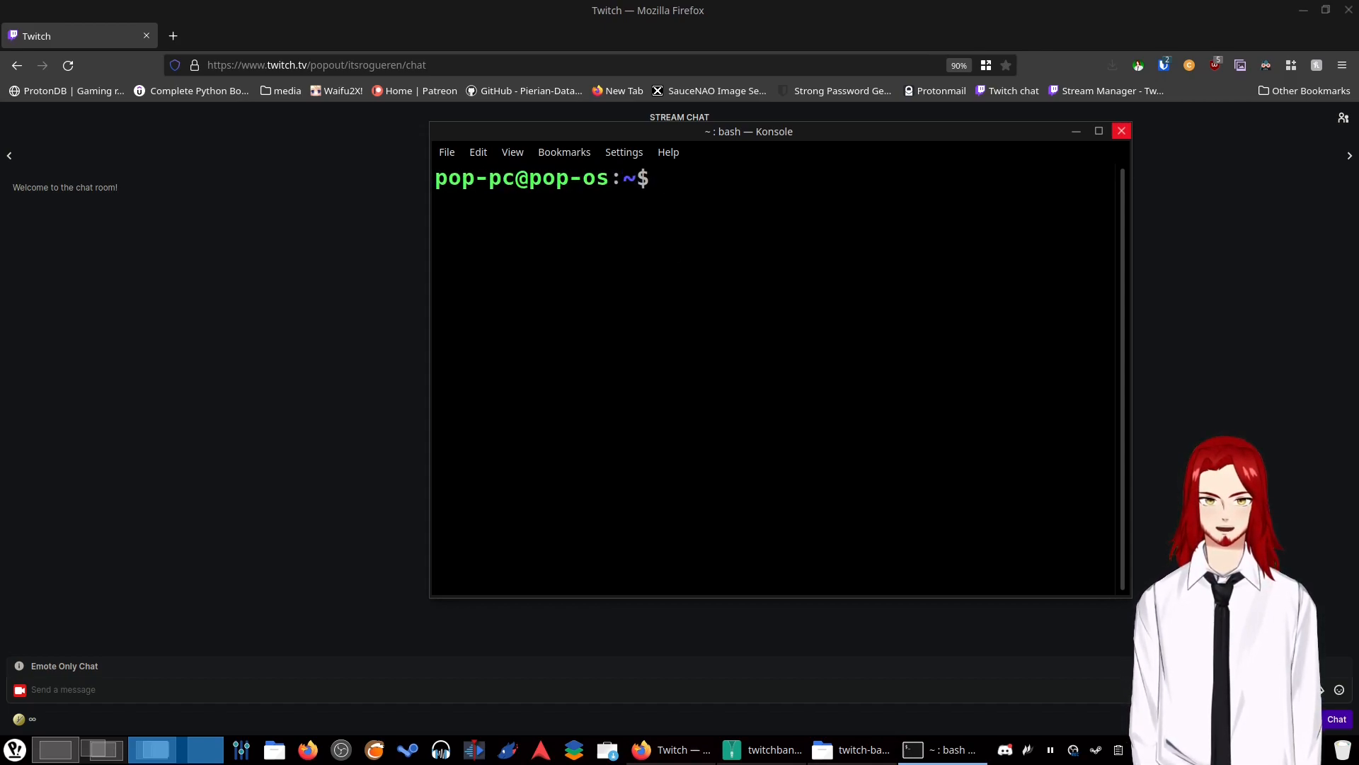
pyautogui.write('sudo apt installl x')
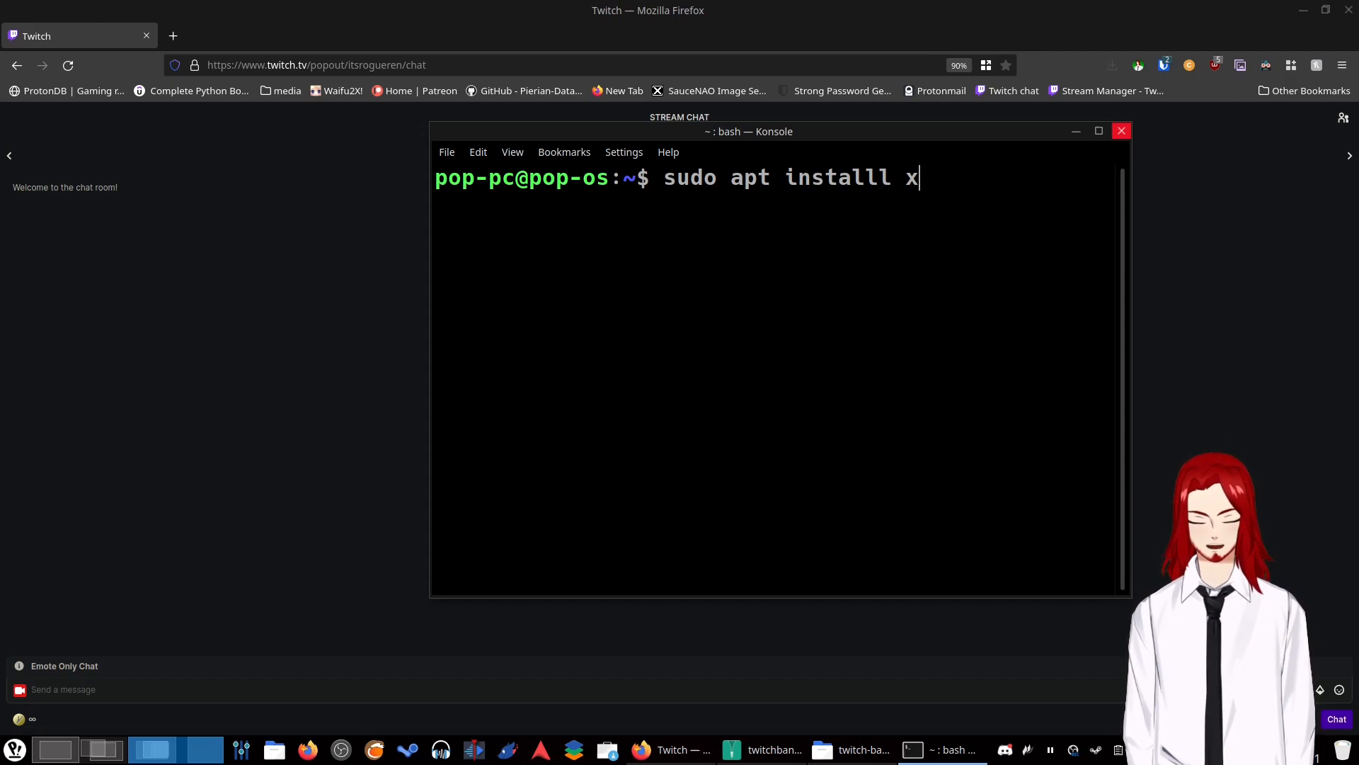
pyautogui.write('dotool')
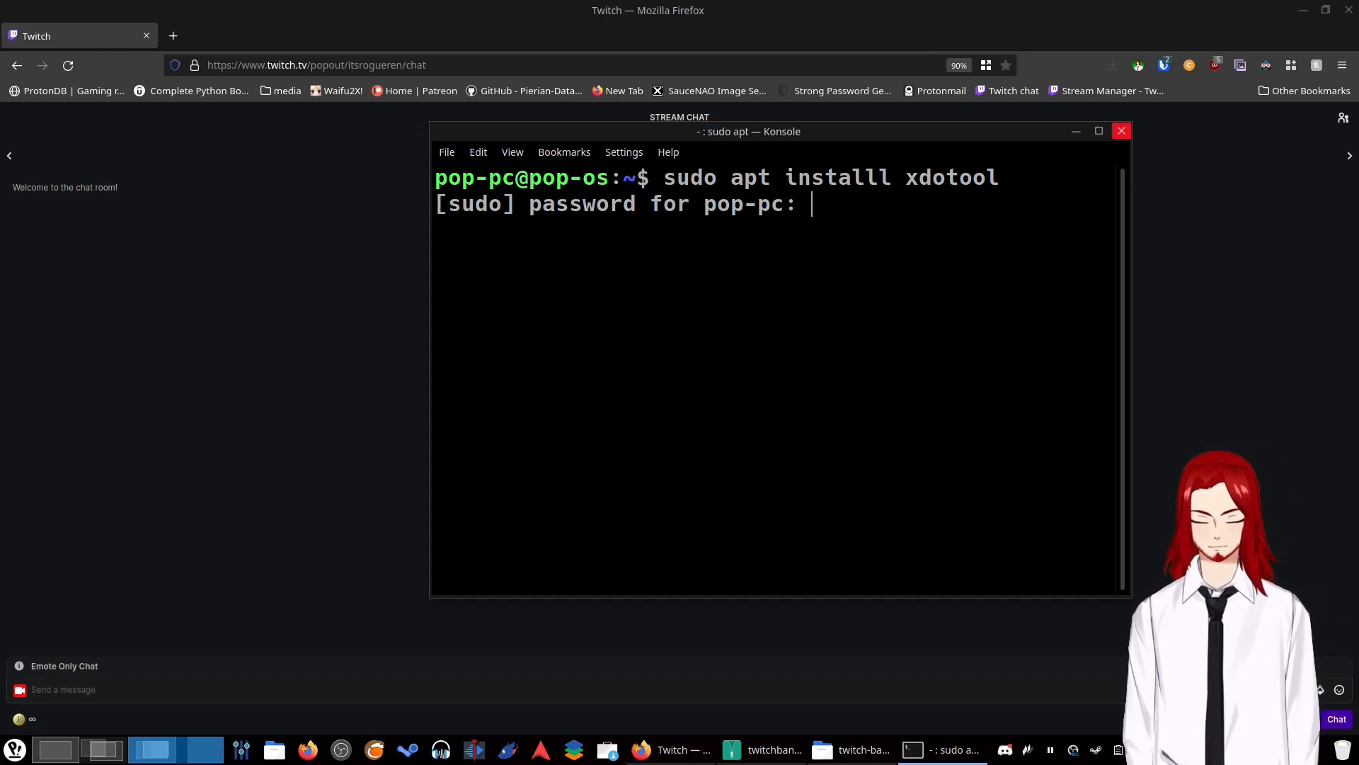
pyautogui.press('Return')
pyautogui.write('sudo apt install xdotool')
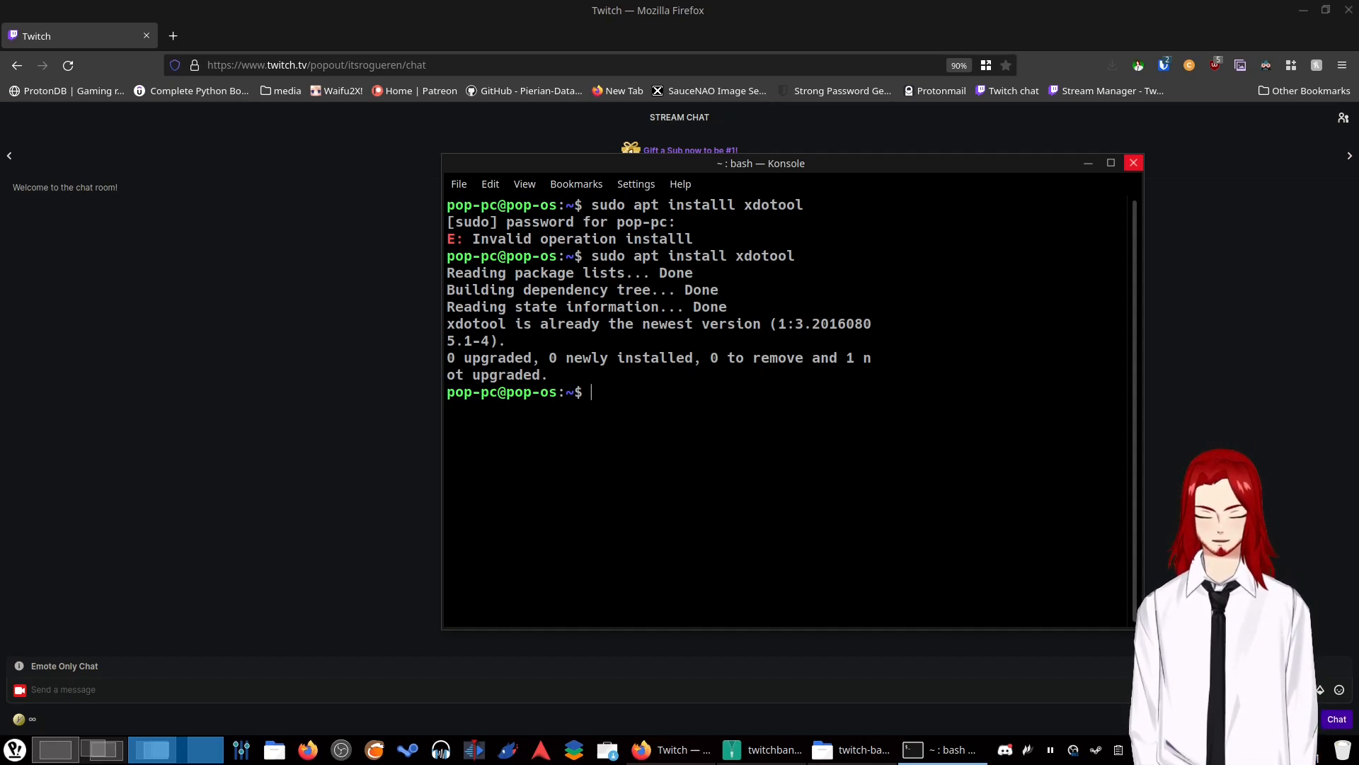
# - Restore Dolphin, use Open Terminal Here in twitch-ban-bot, then bring the older Konsole window forward
pyautogui.click(857, 750)
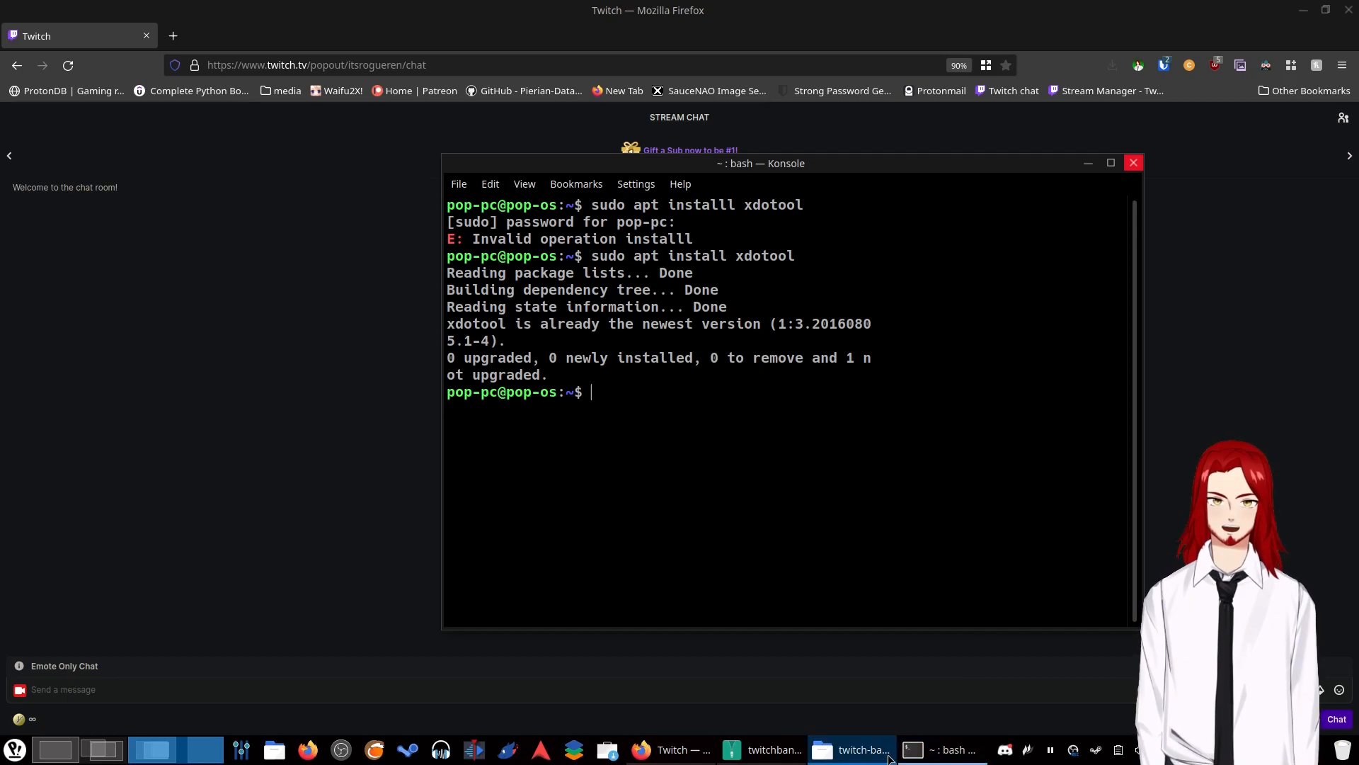
pyautogui.click(851, 748)
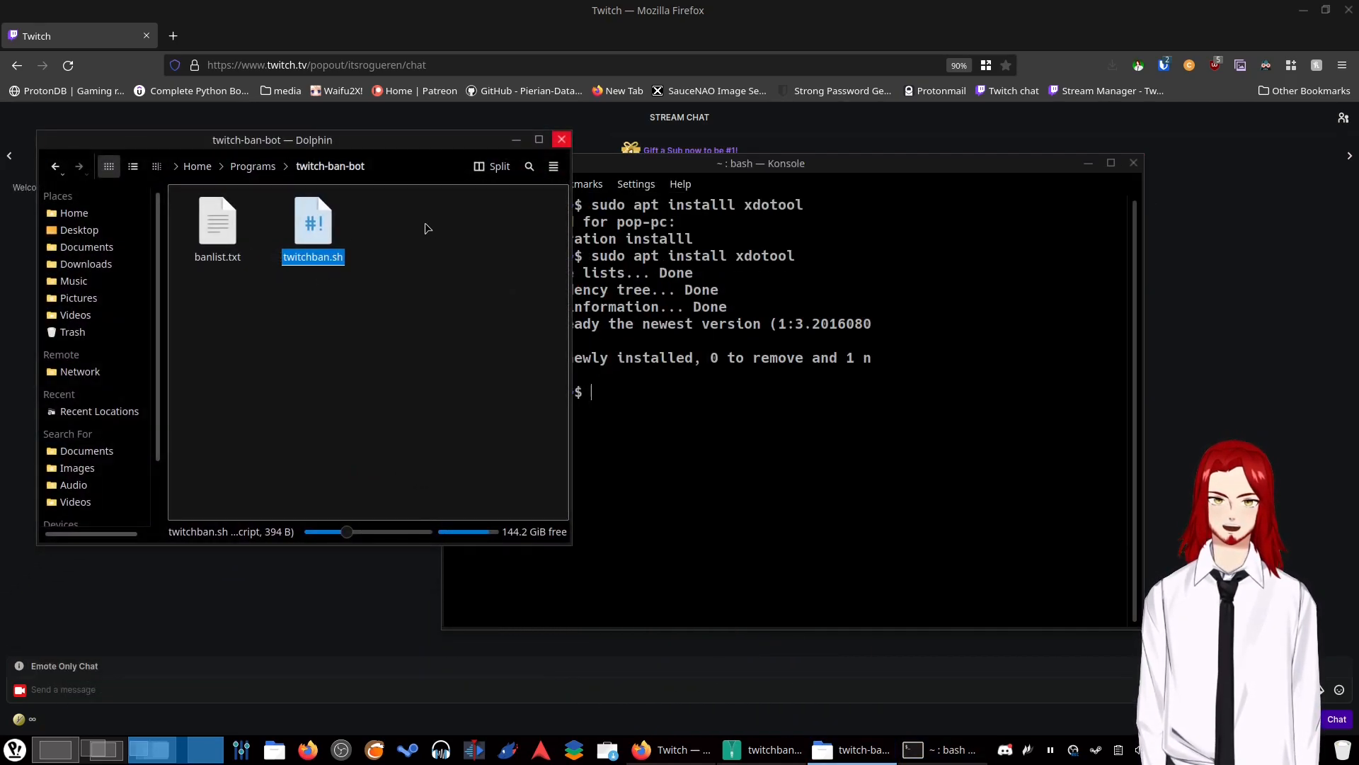
pyautogui.click(217, 220)
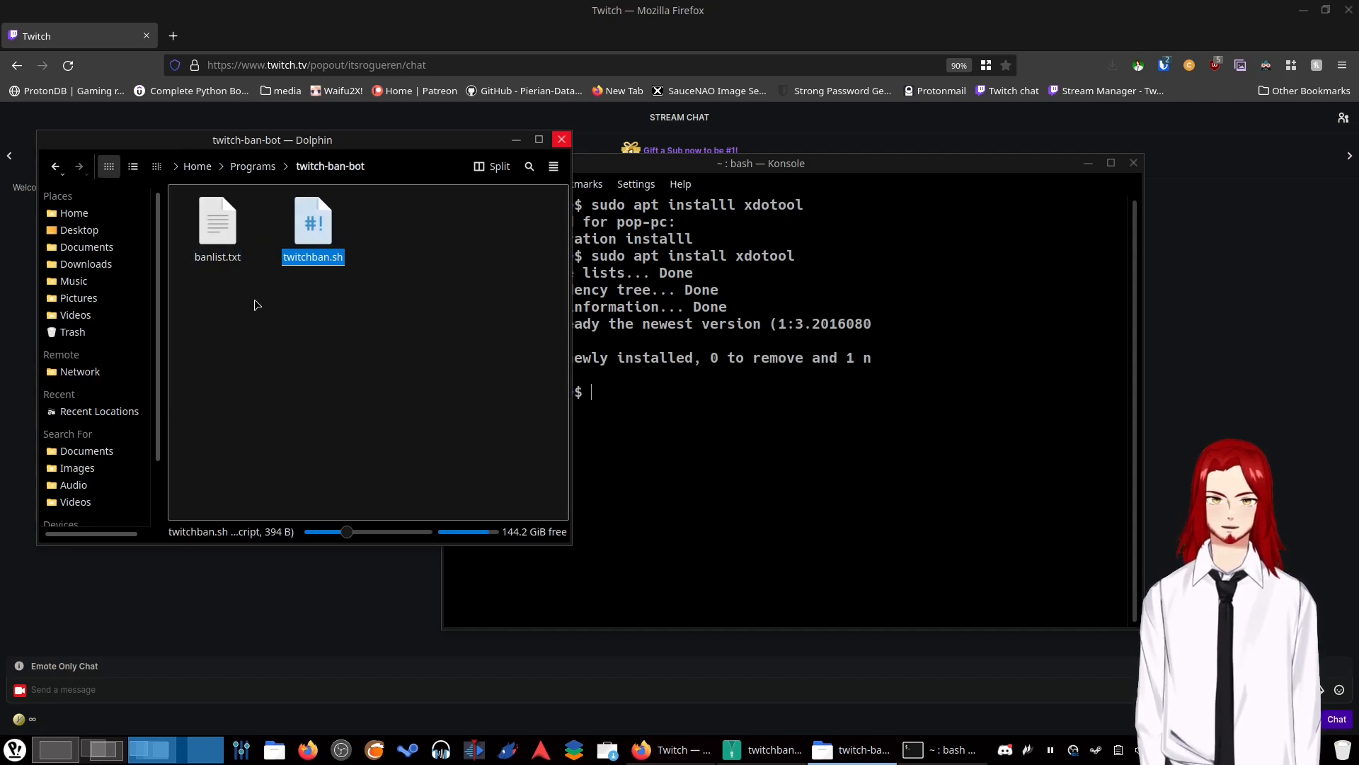
pyautogui.rightClick(256, 303)
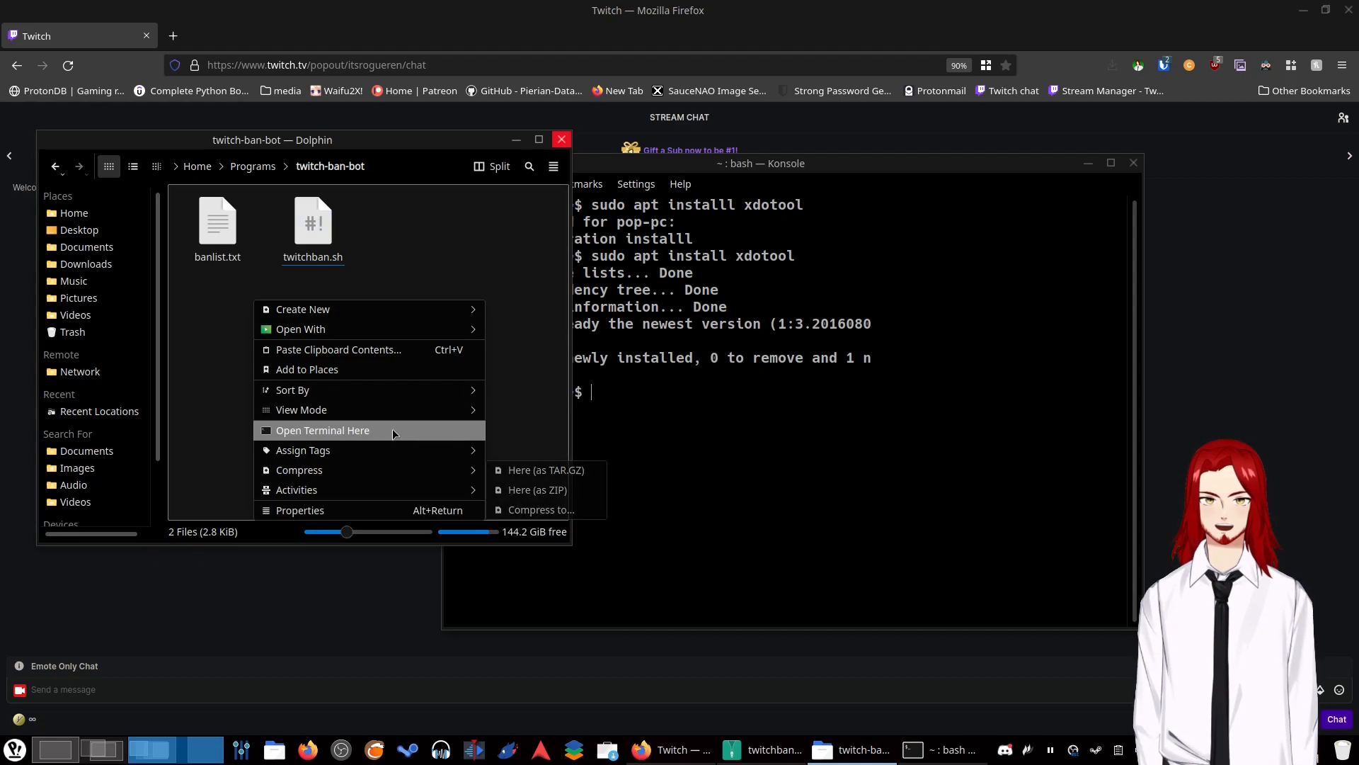
pyautogui.click(323, 431)
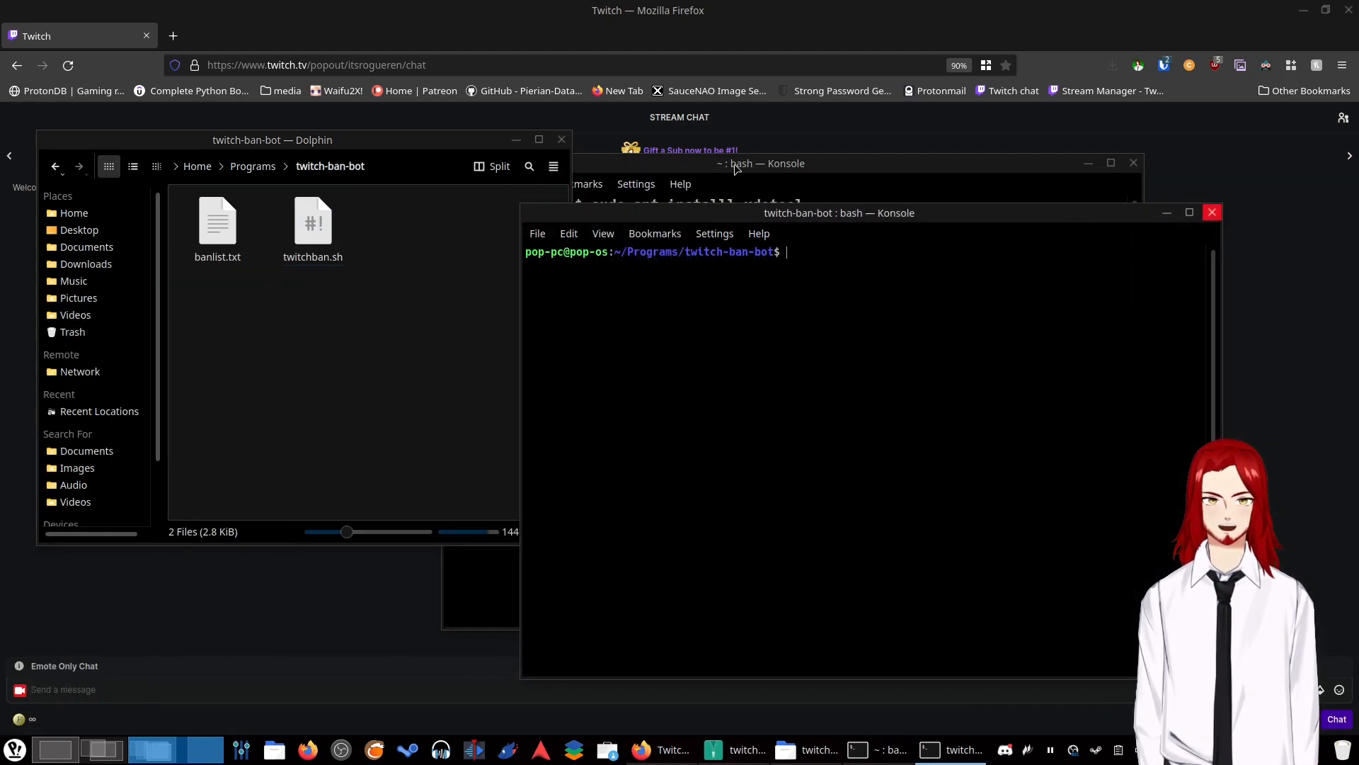
pyautogui.click(759, 163)
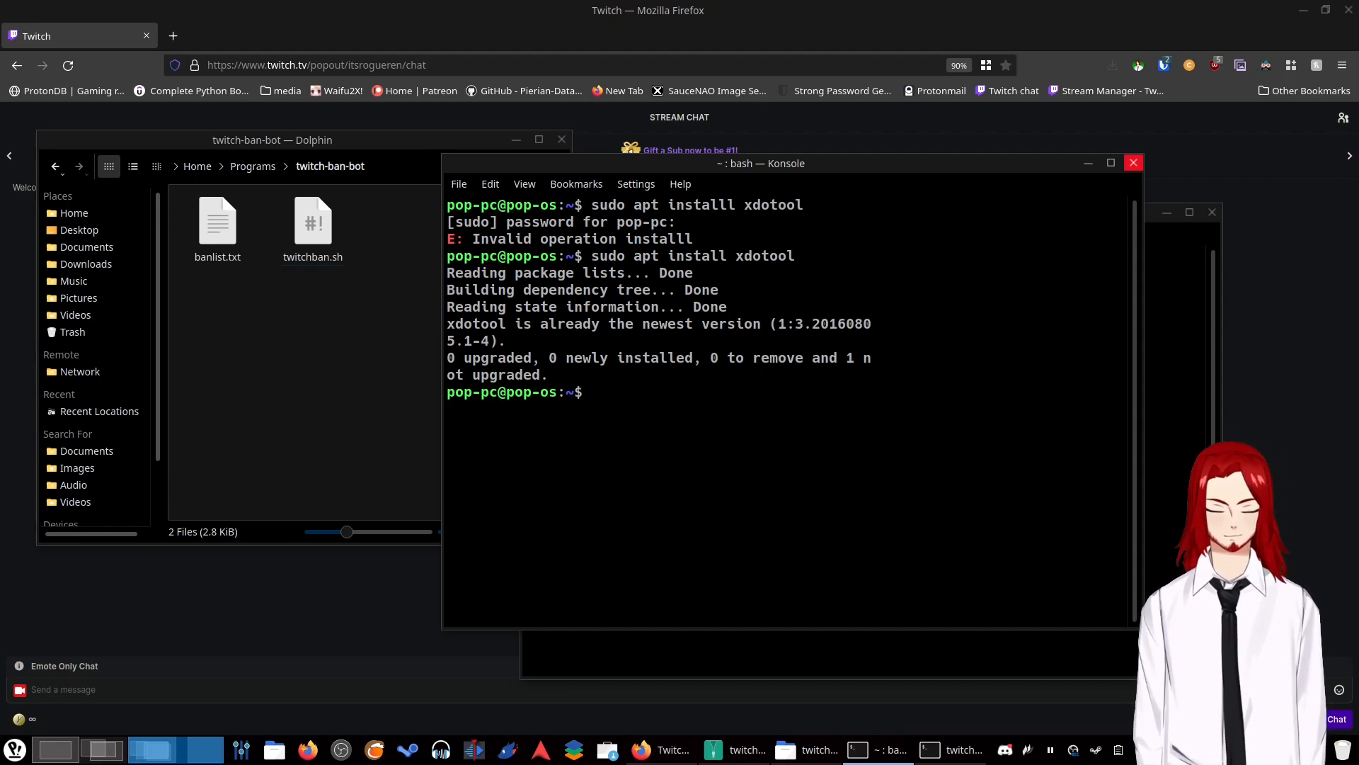
# - Run cd ~/Programs/twitch-ban-bot in the older Konsole window and close it
pyautogui.write('cd')
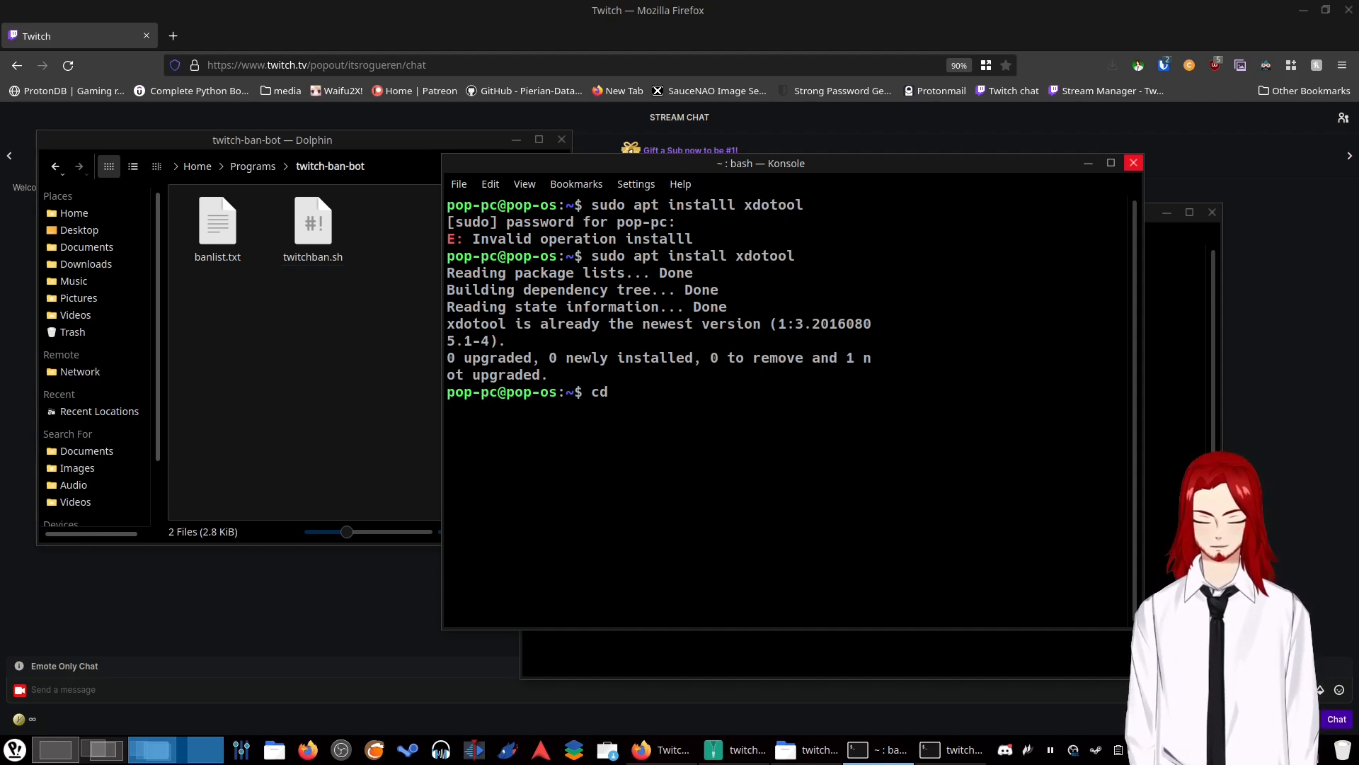
pyautogui.write('~/')
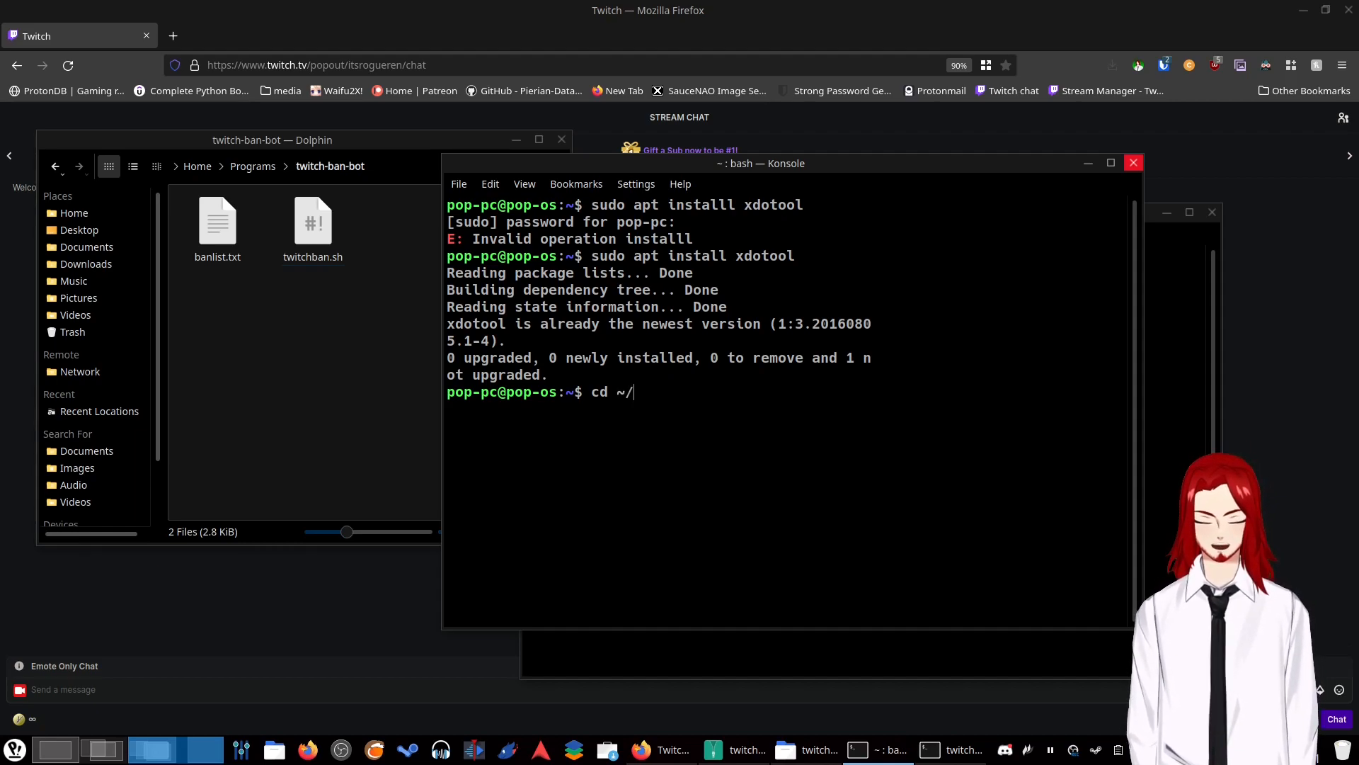
pyautogui.write('Programs/')
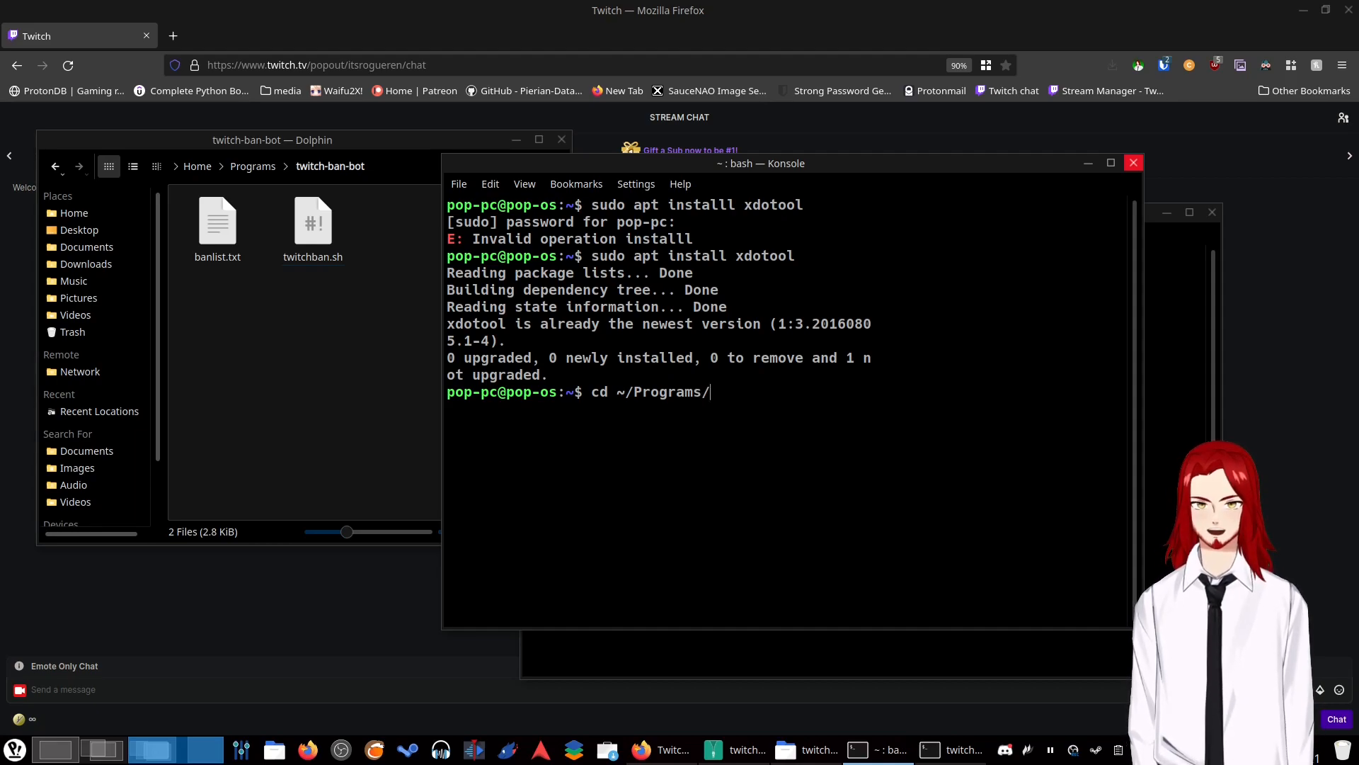
pyautogui.write('twitch')
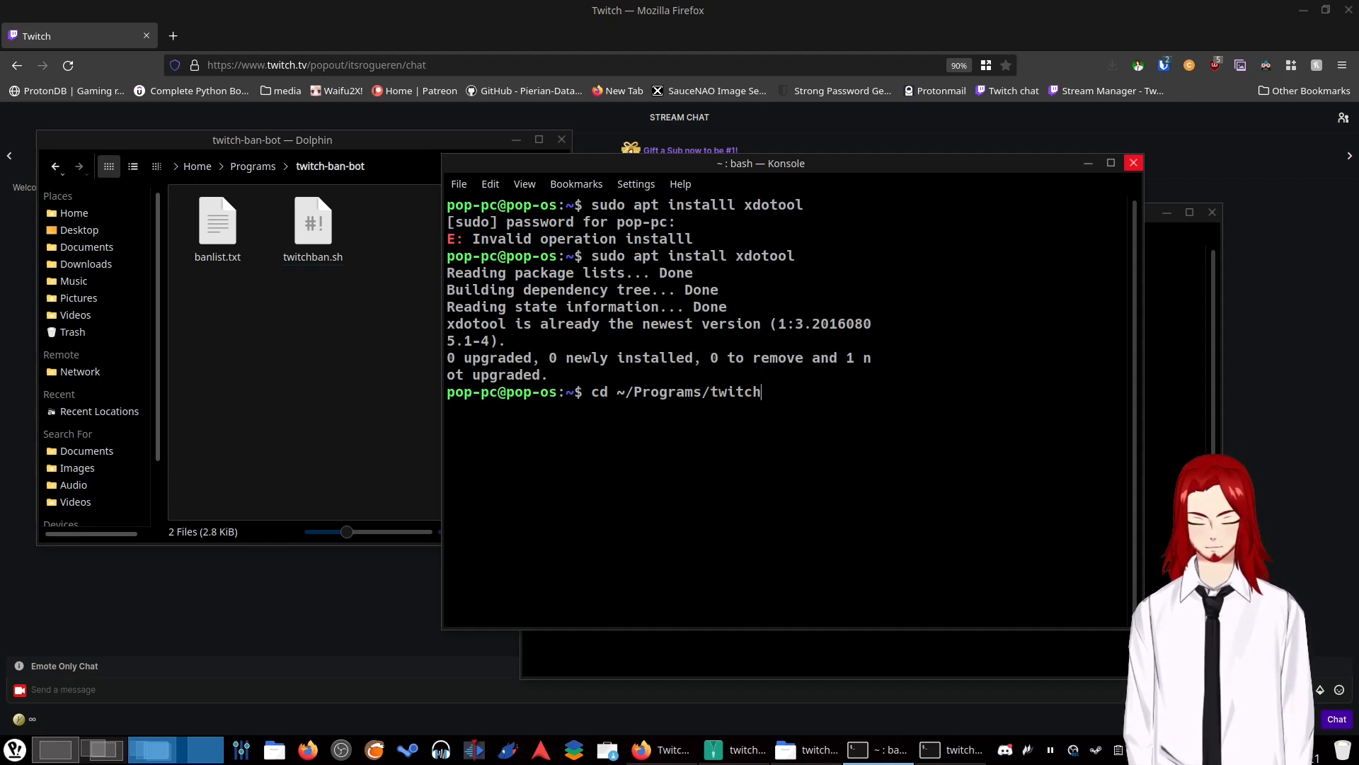
pyautogui.write('-ban-')
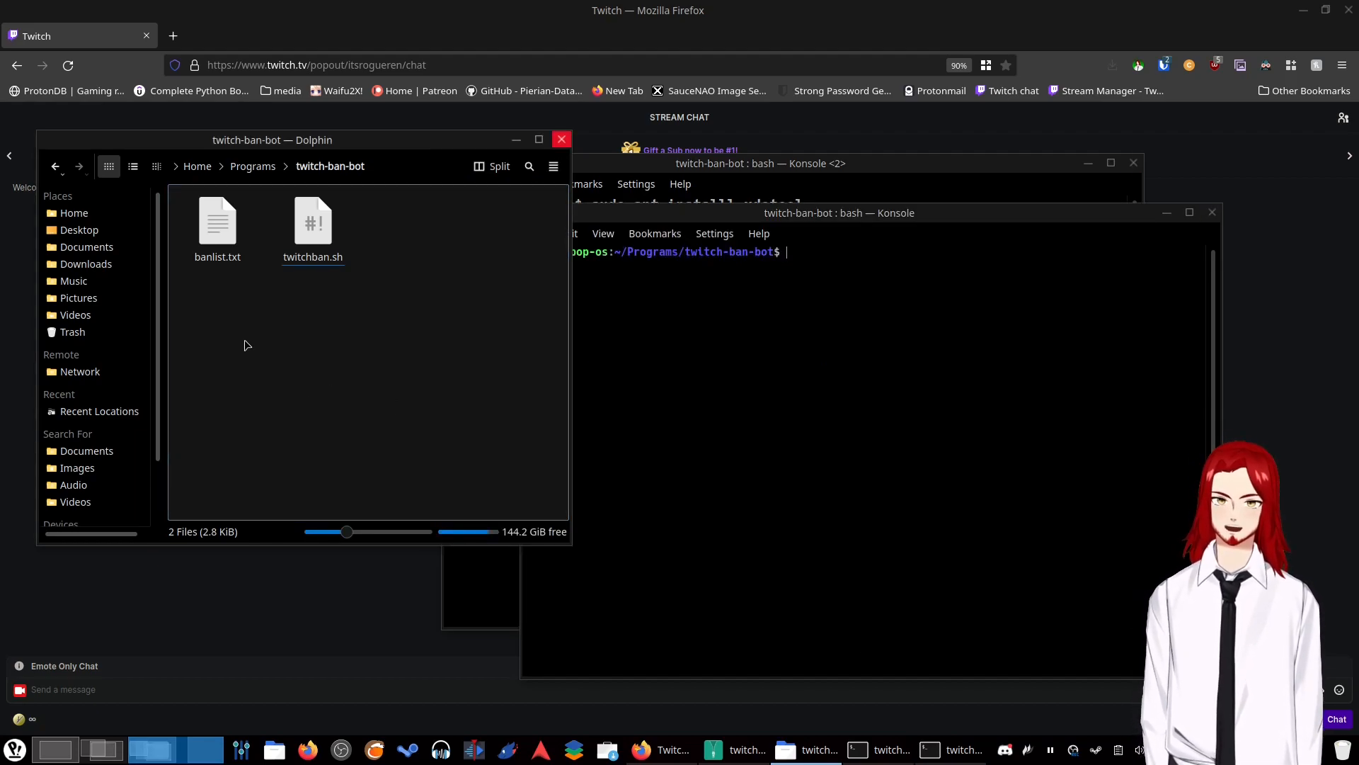
pyautogui.rightClick(246, 346)
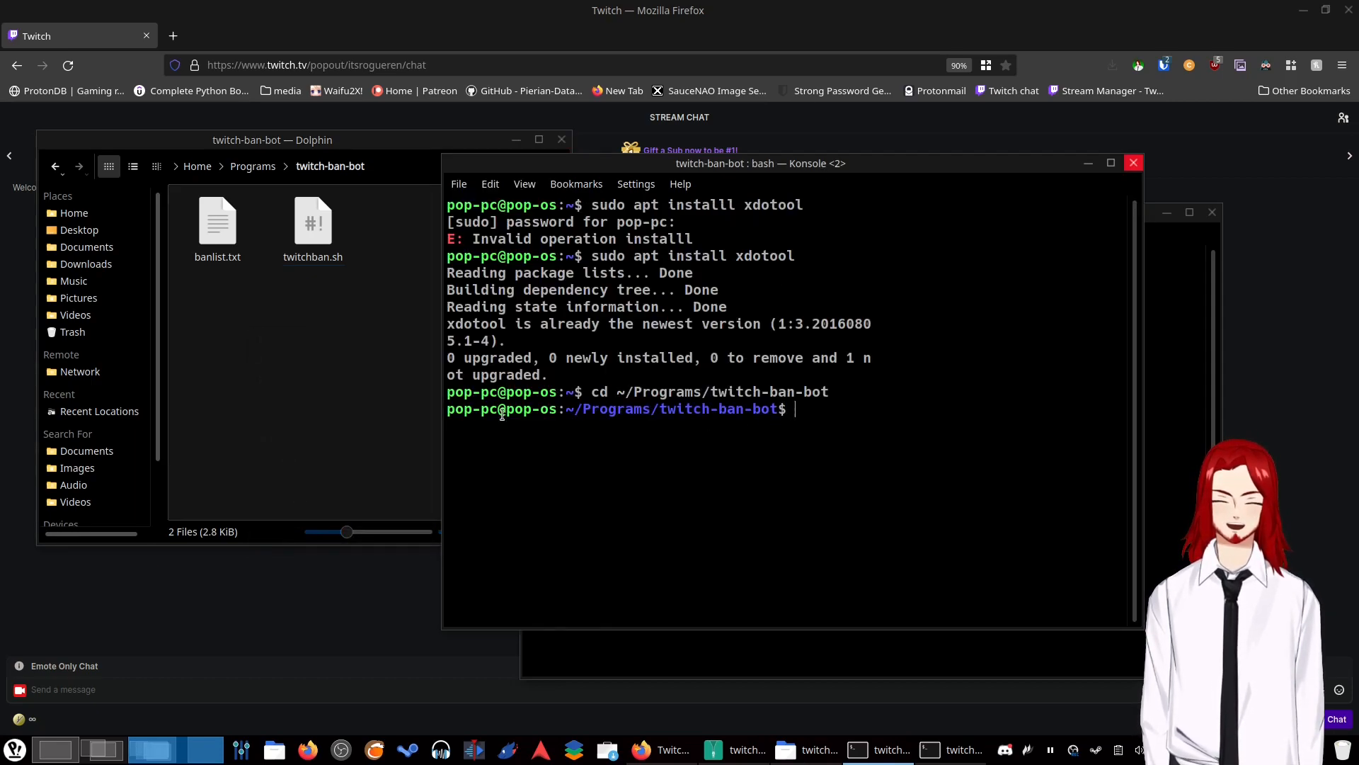
pyautogui.doubleClick(598, 391)
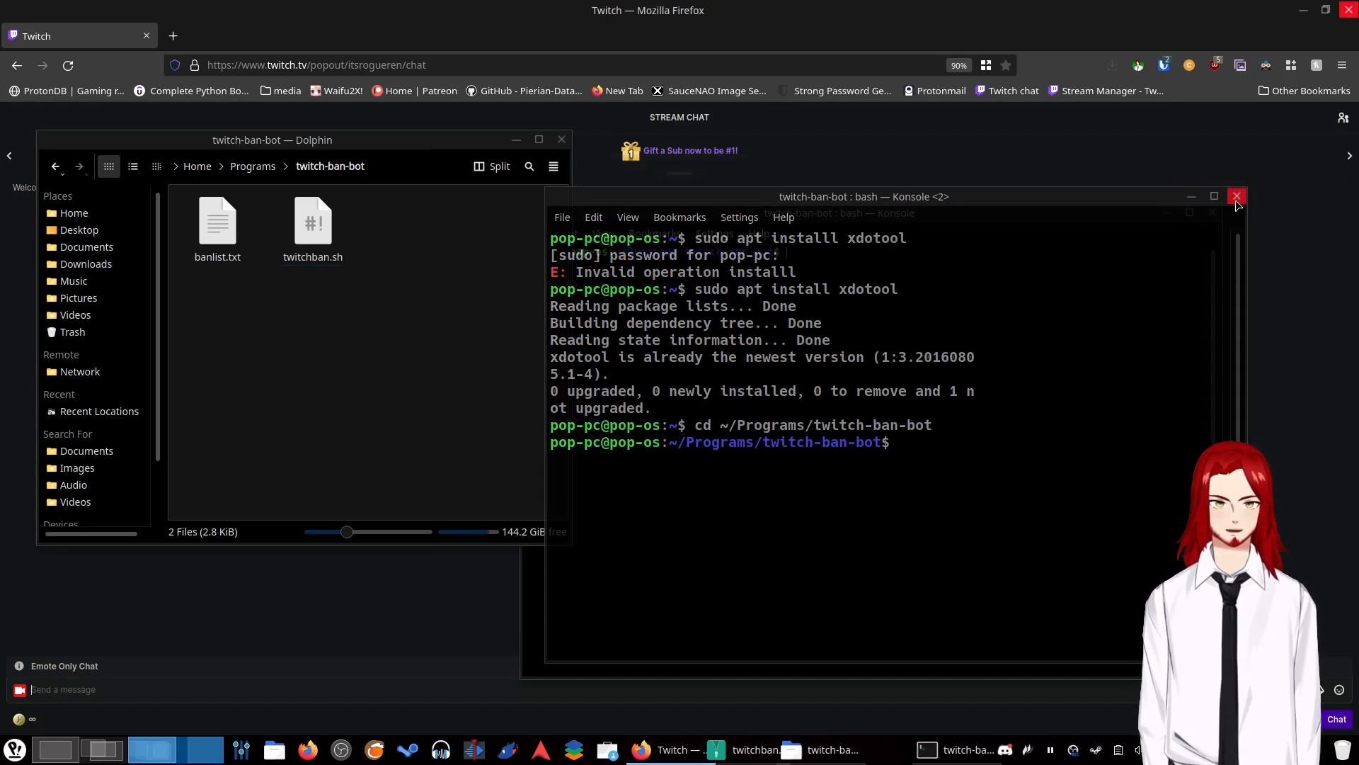
pyautogui.click(1238, 195)
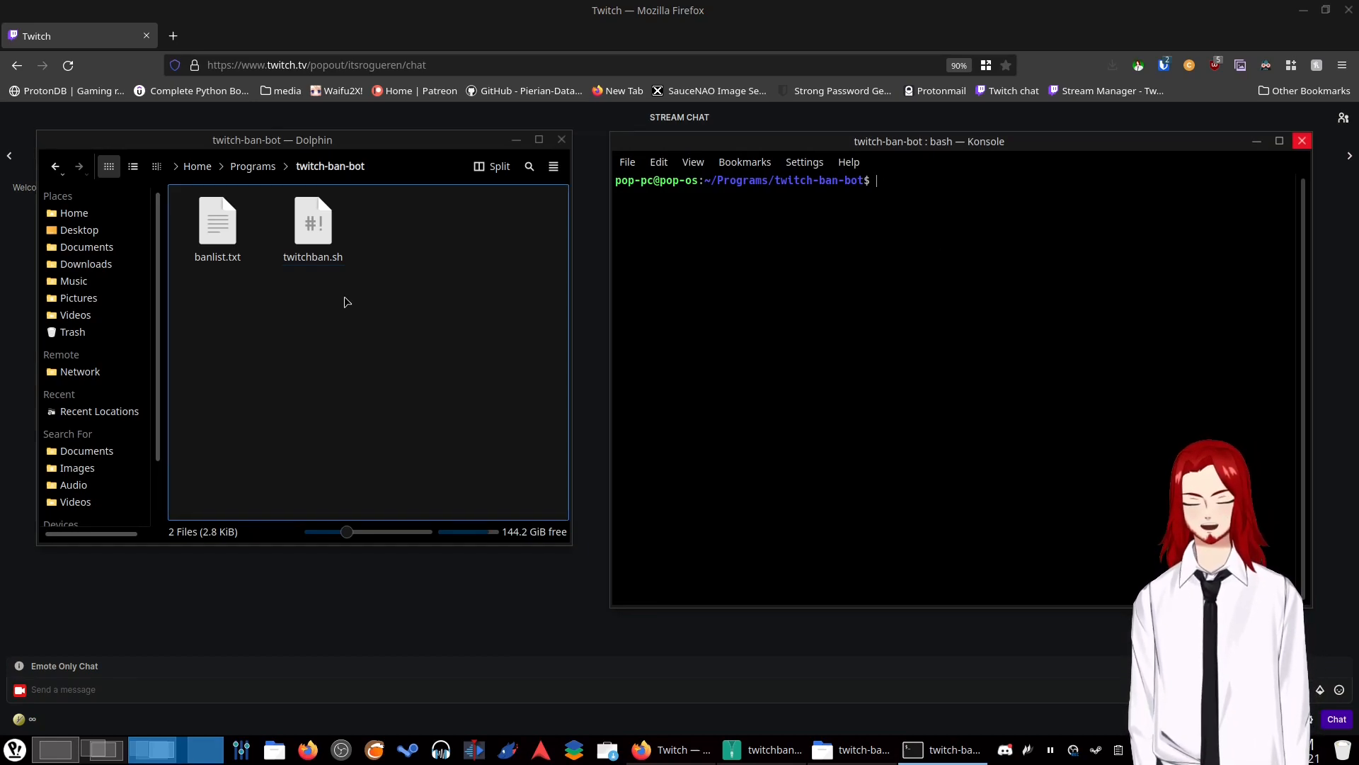
pyautogui.click(313, 225)
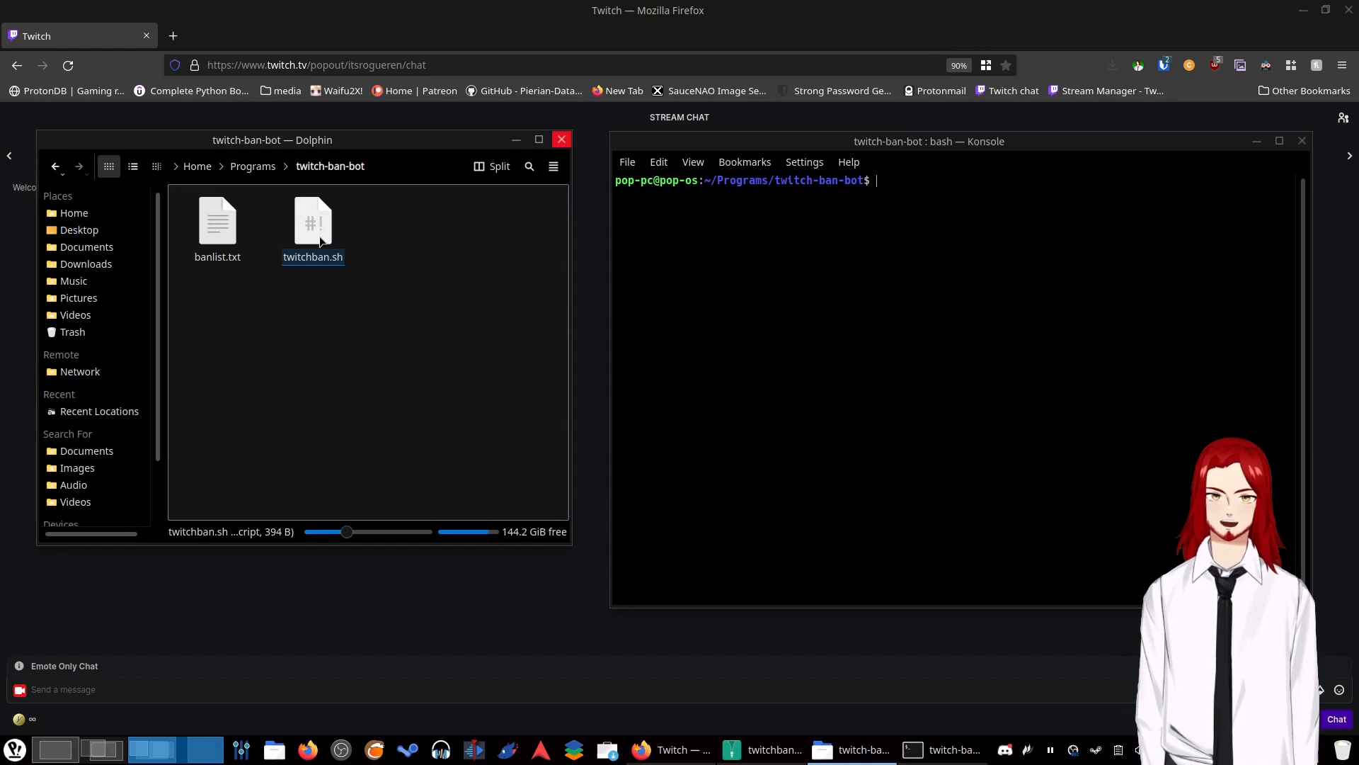
pyautogui.rightClick(313, 220)
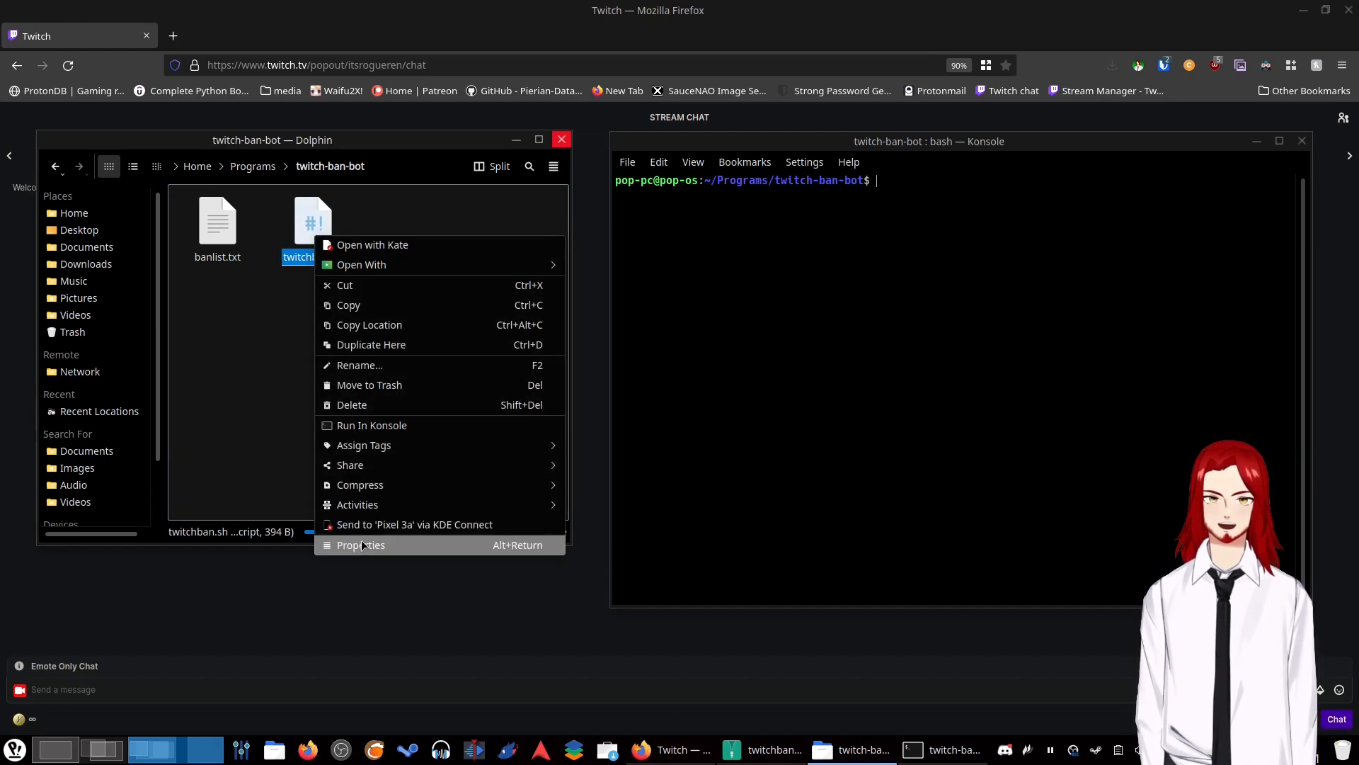
pyautogui.click(360, 543)
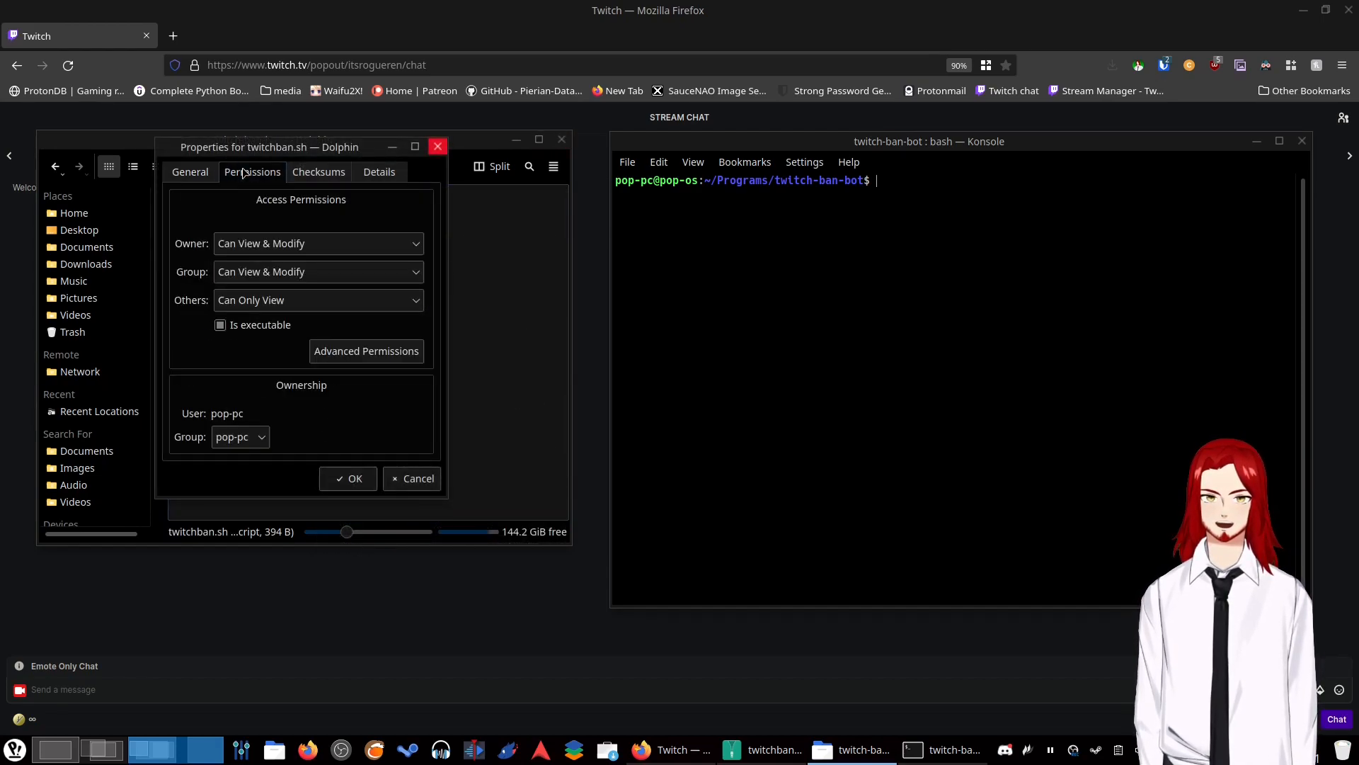
pyautogui.click(221, 324)
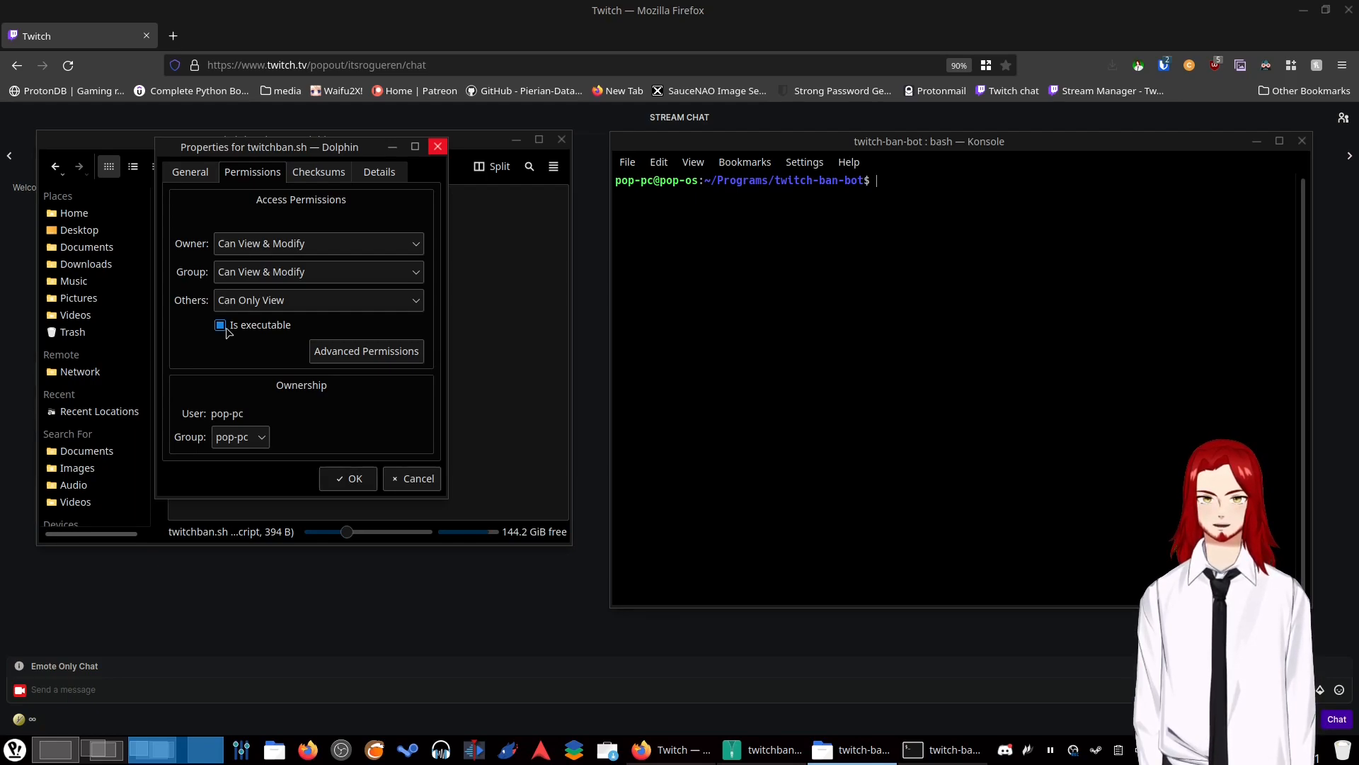
pyautogui.click(221, 325)
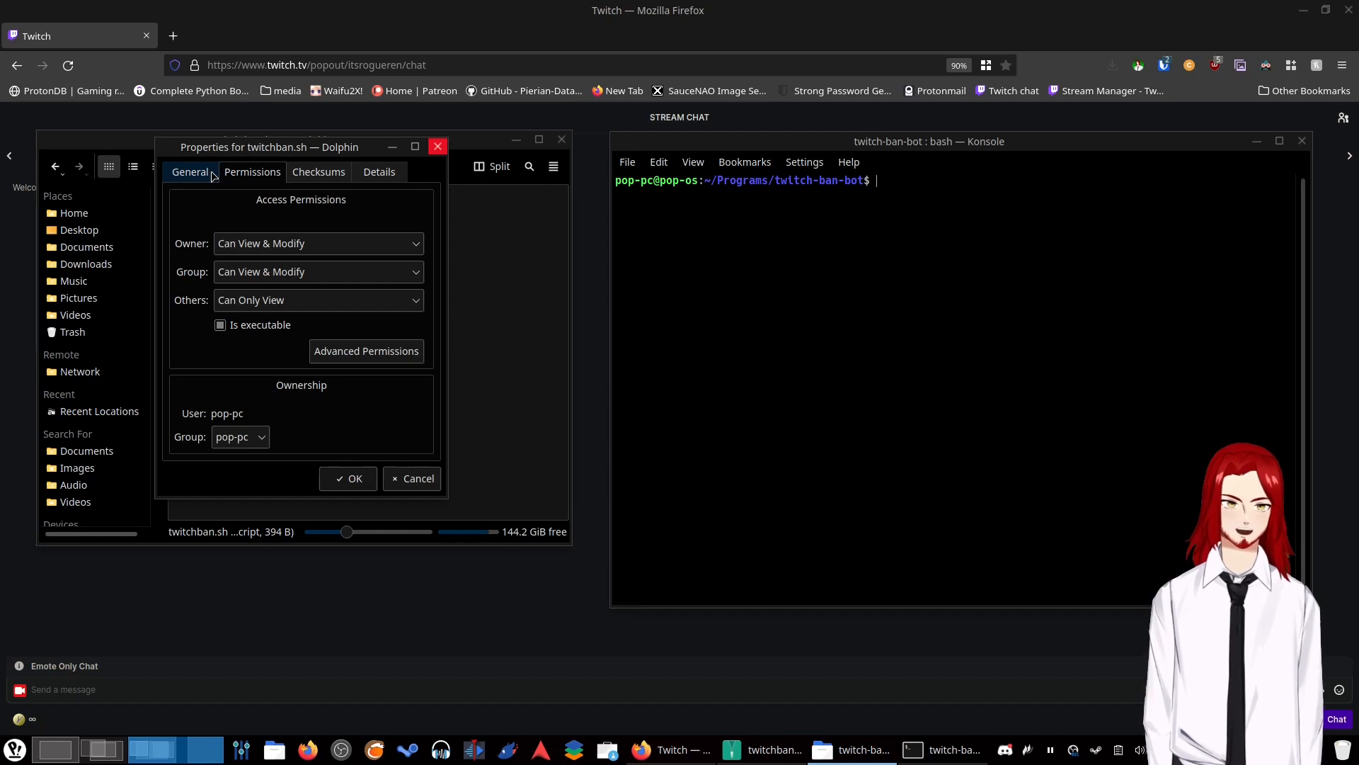
pyautogui.click(319, 171)
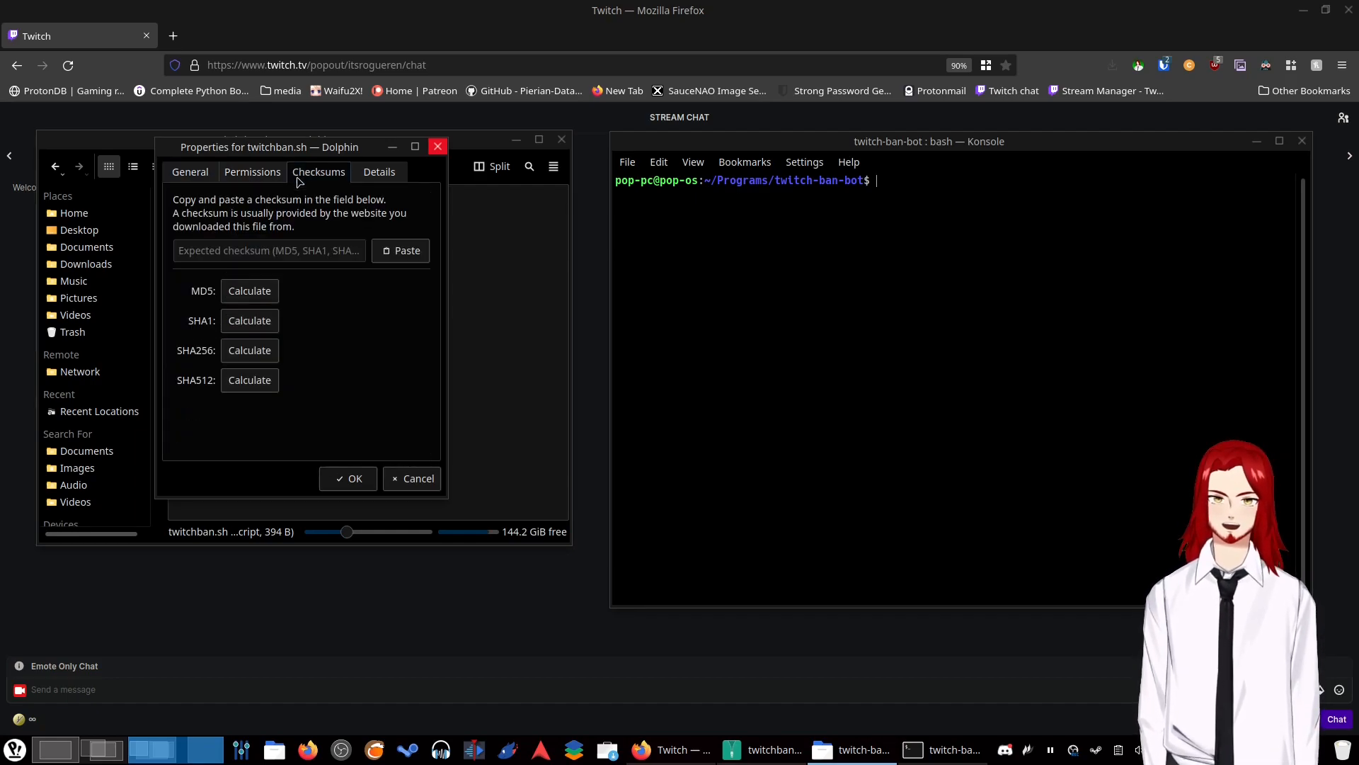
pyautogui.click(189, 171)
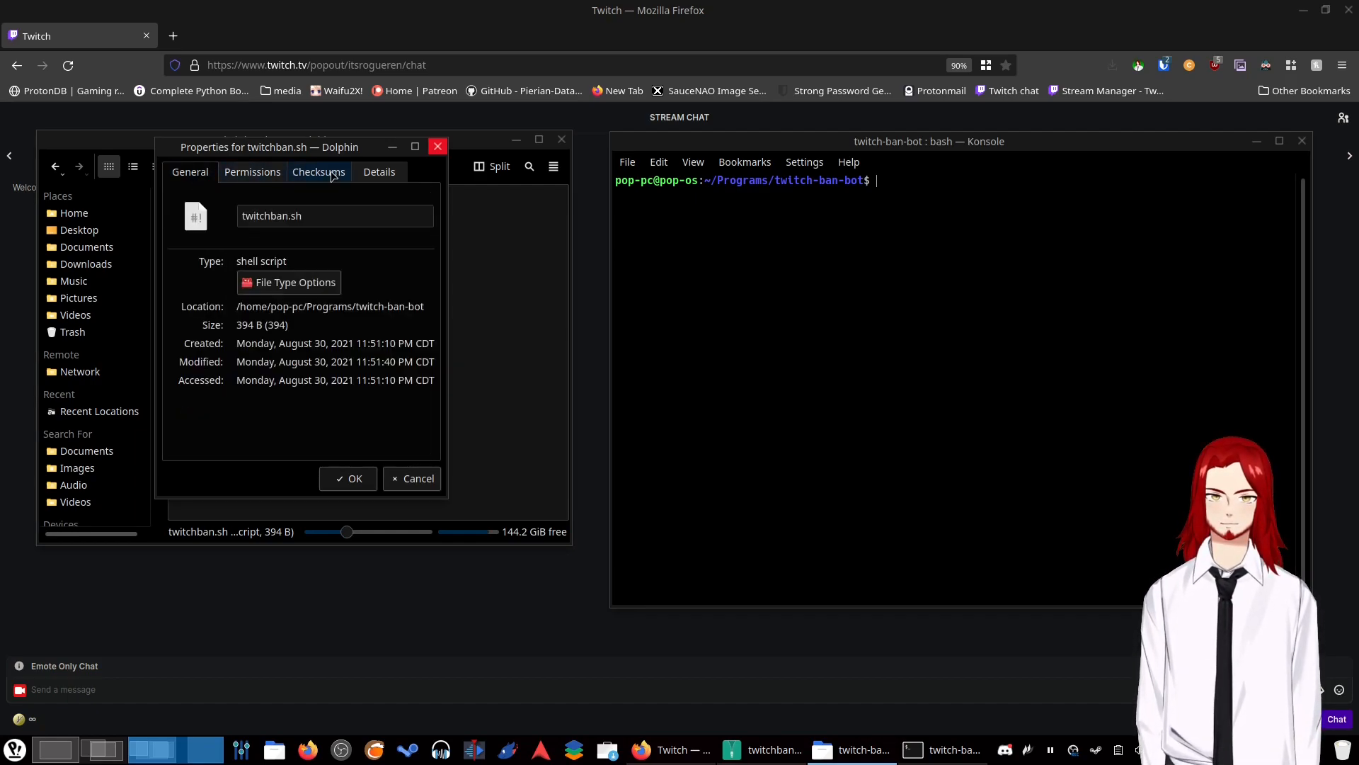
pyautogui.click(253, 171)
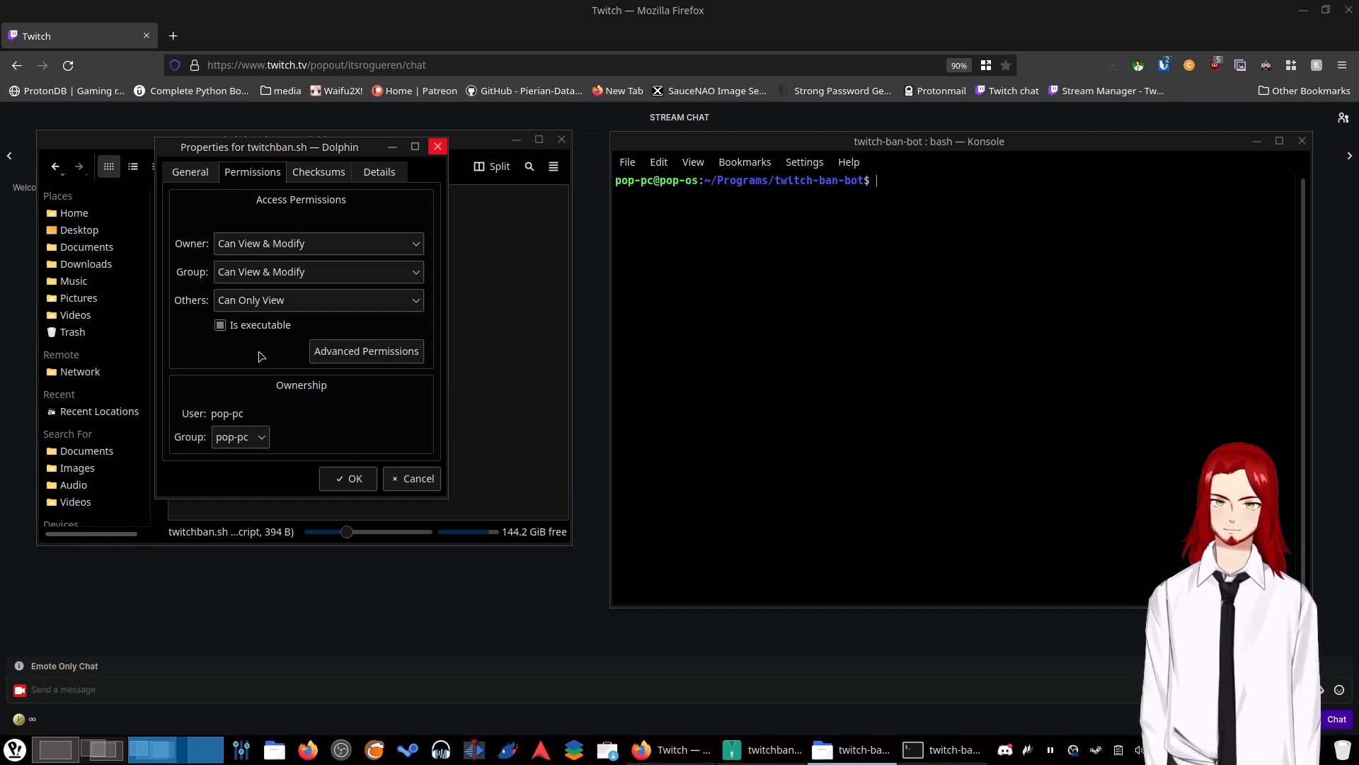
pyautogui.click(221, 324)
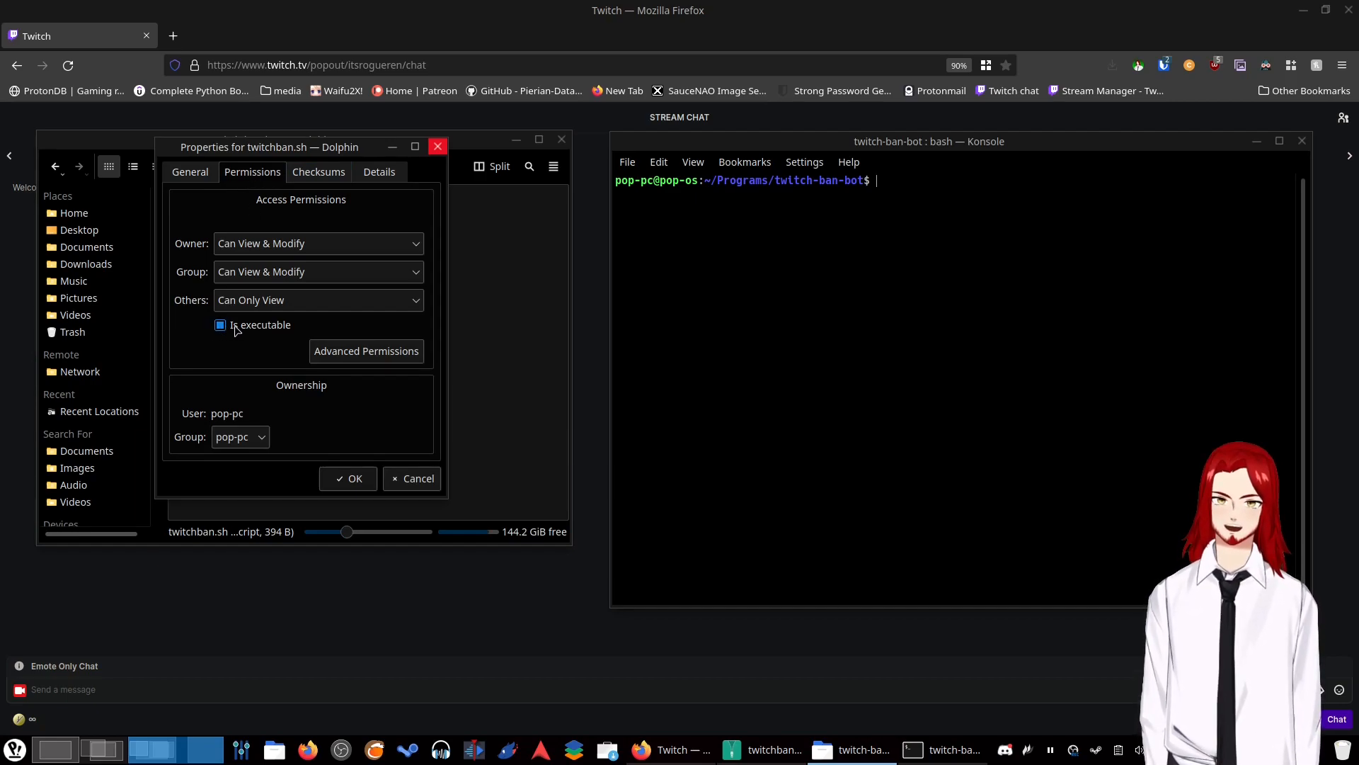
pyautogui.click(221, 324)
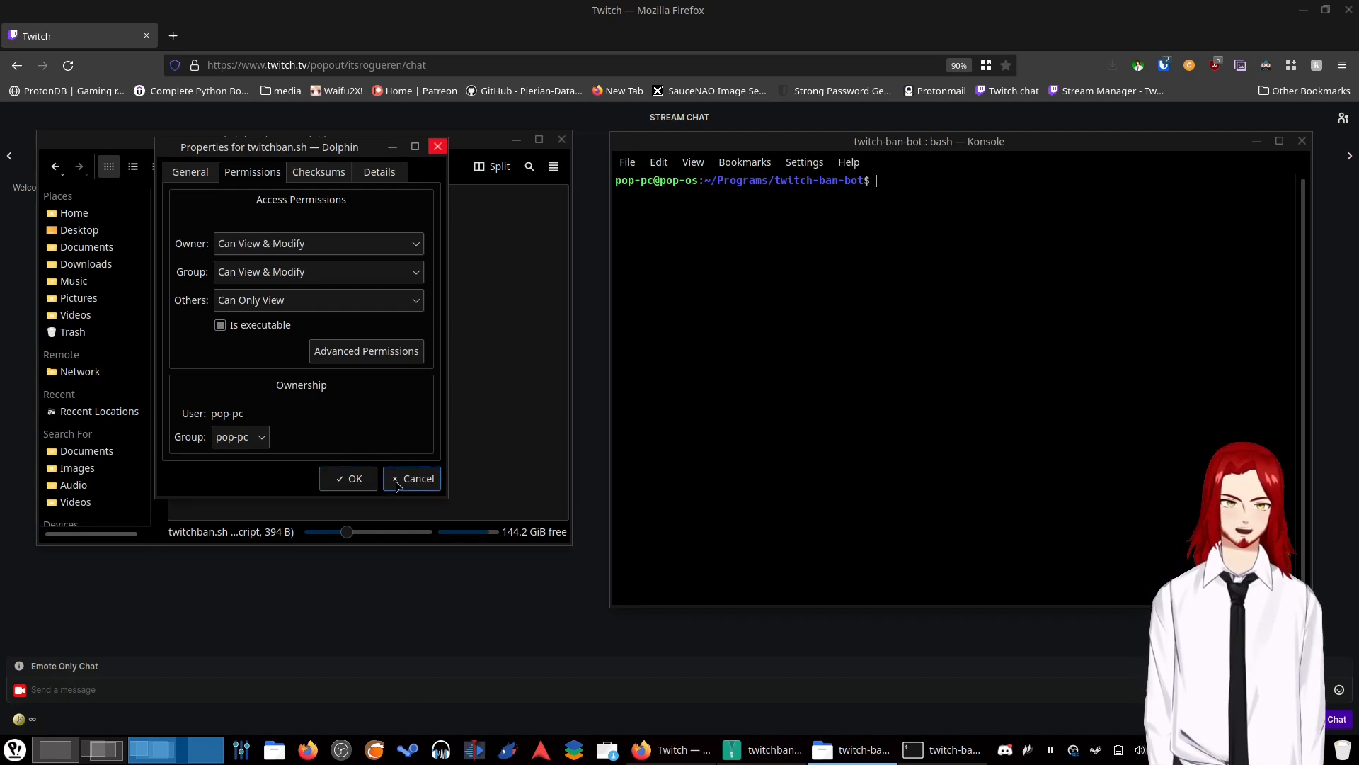
pyautogui.click(412, 478)
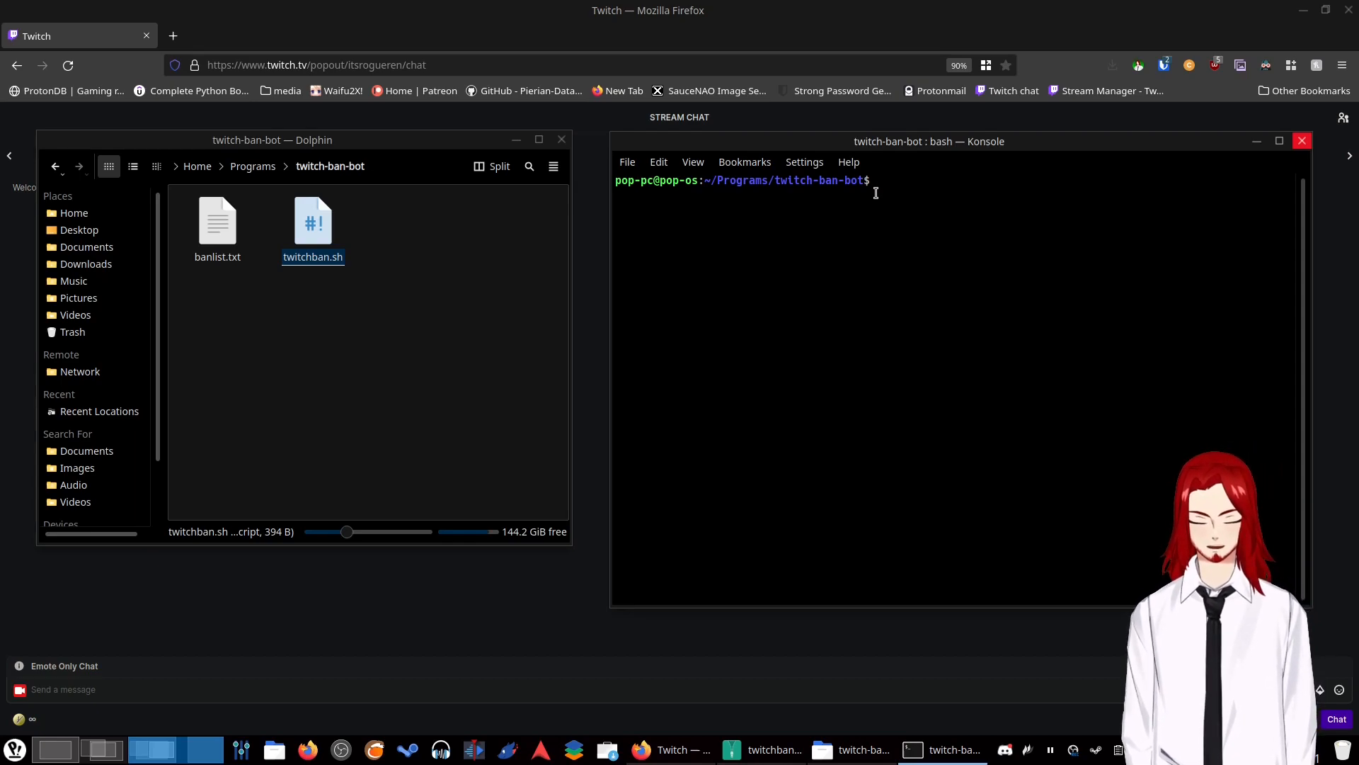
# - Run chmod +x twitchban.sh to make the script executable
pyautogui.write('chmod')
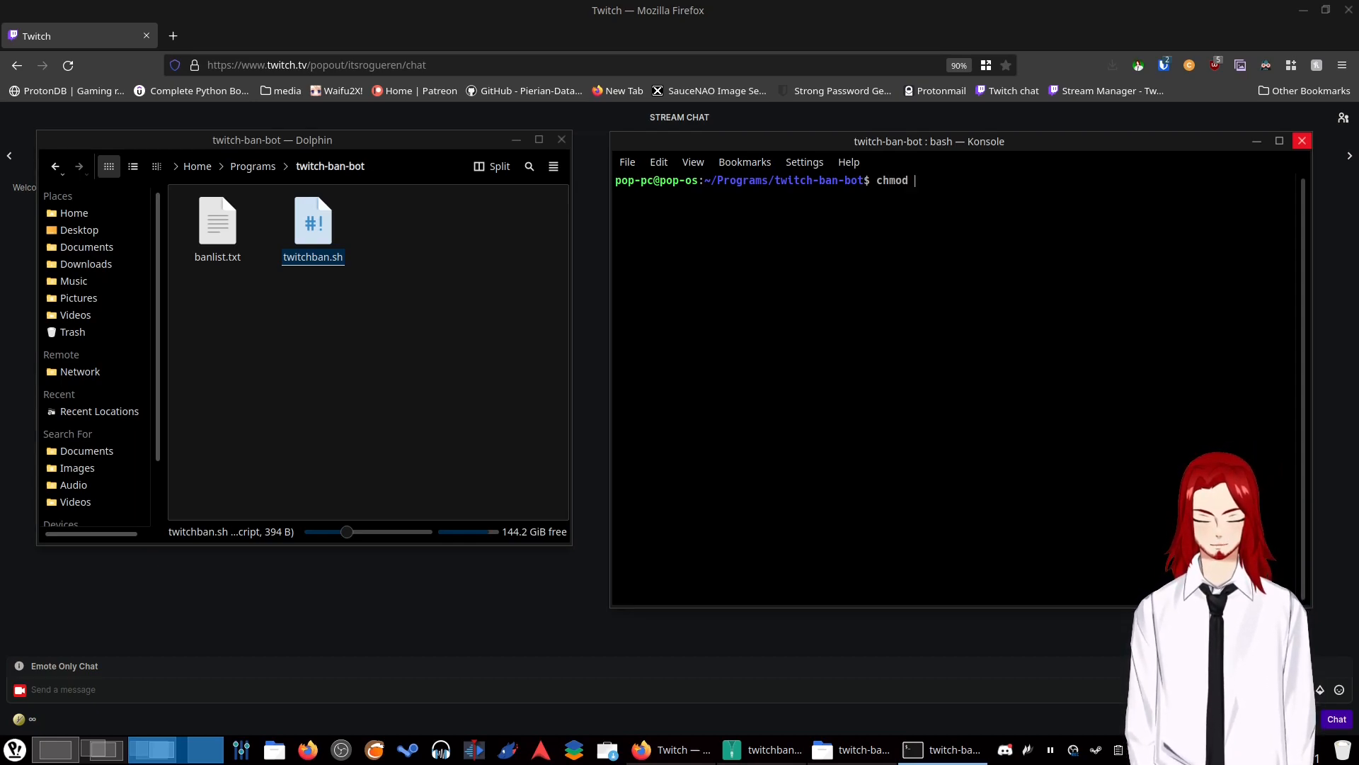
pyautogui.write('+x')
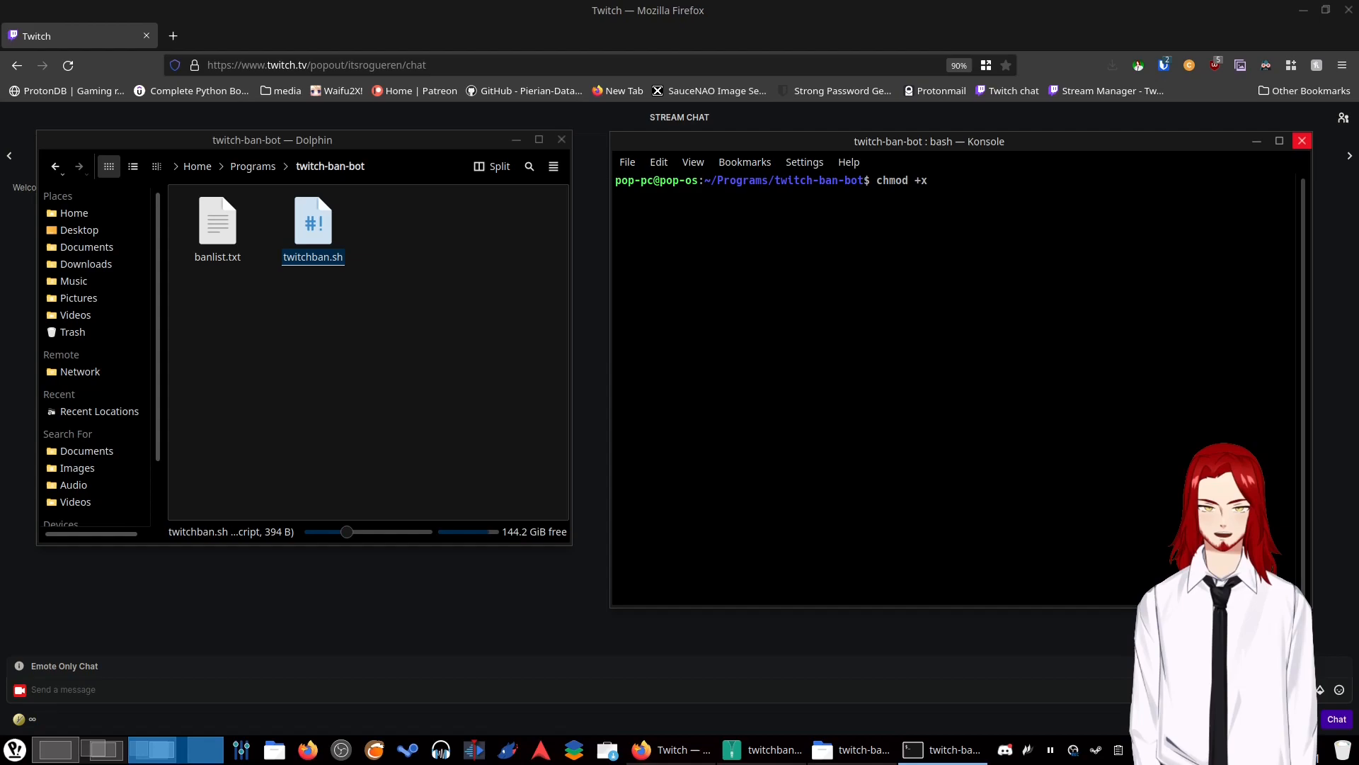
pyautogui.write('twitchban.sh')
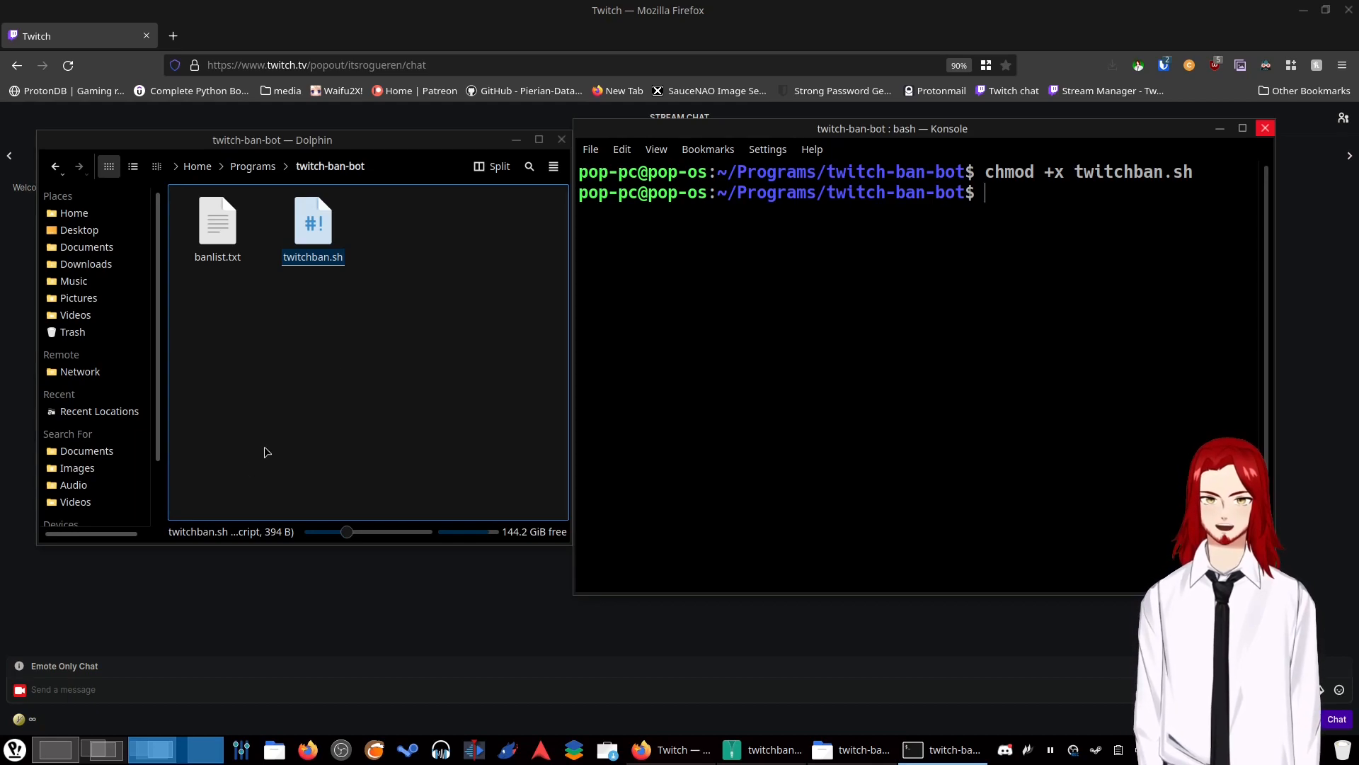
pyautogui.click(217, 221)
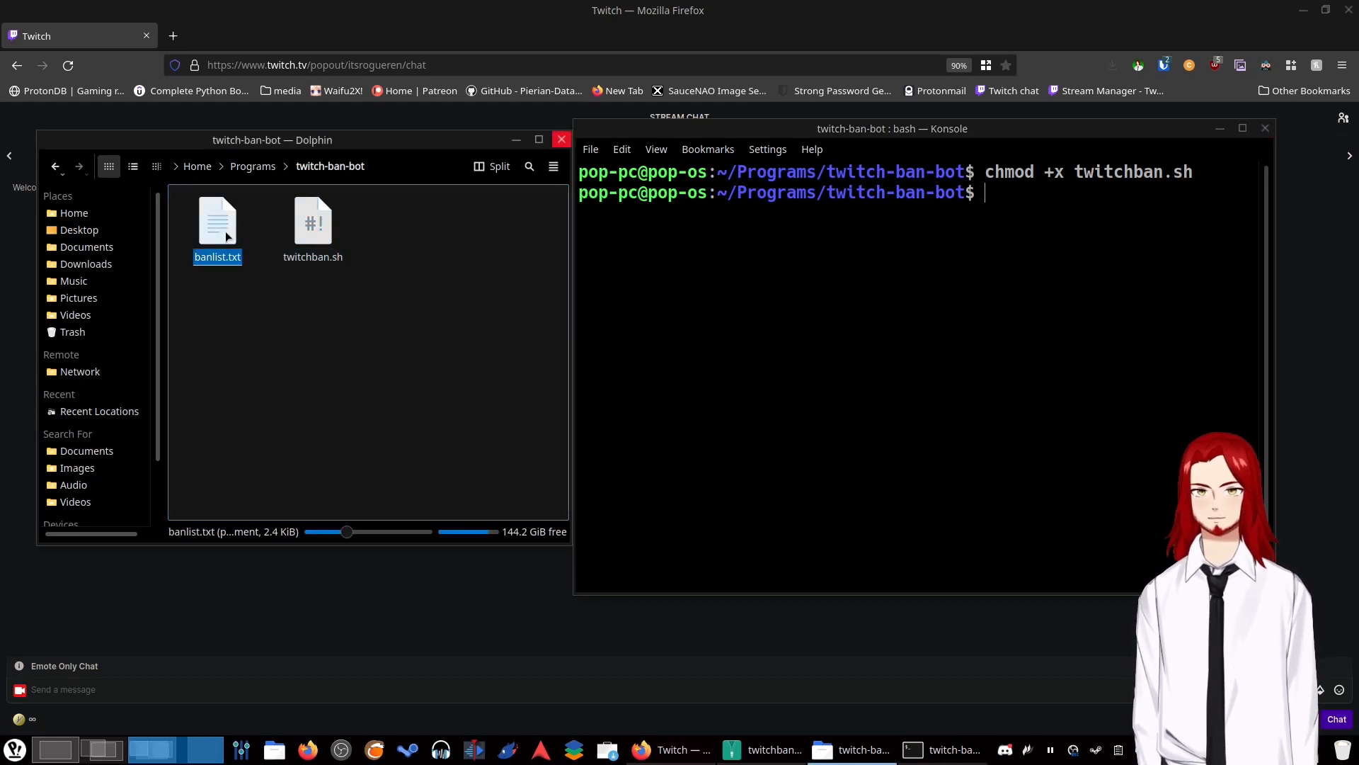
pyautogui.doubleClick(216, 221)
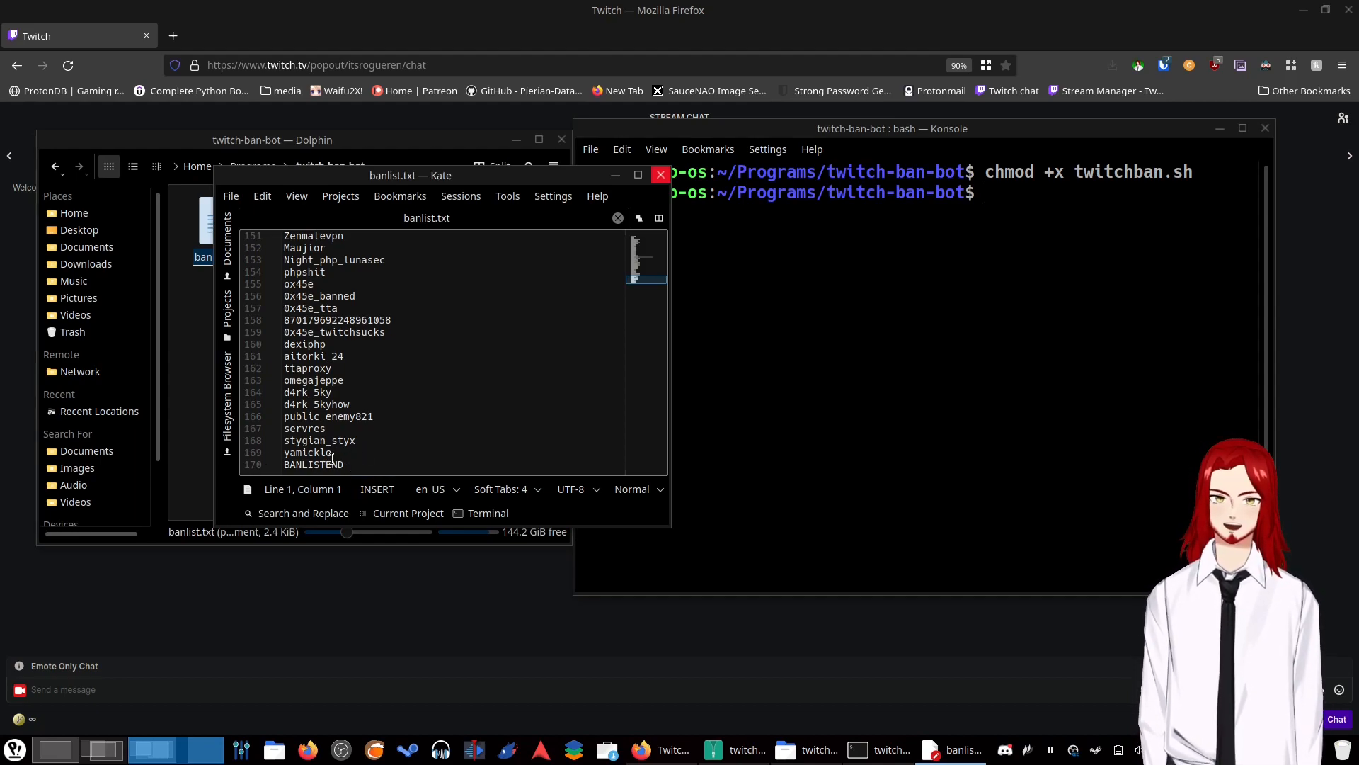
pyautogui.click(330, 453)
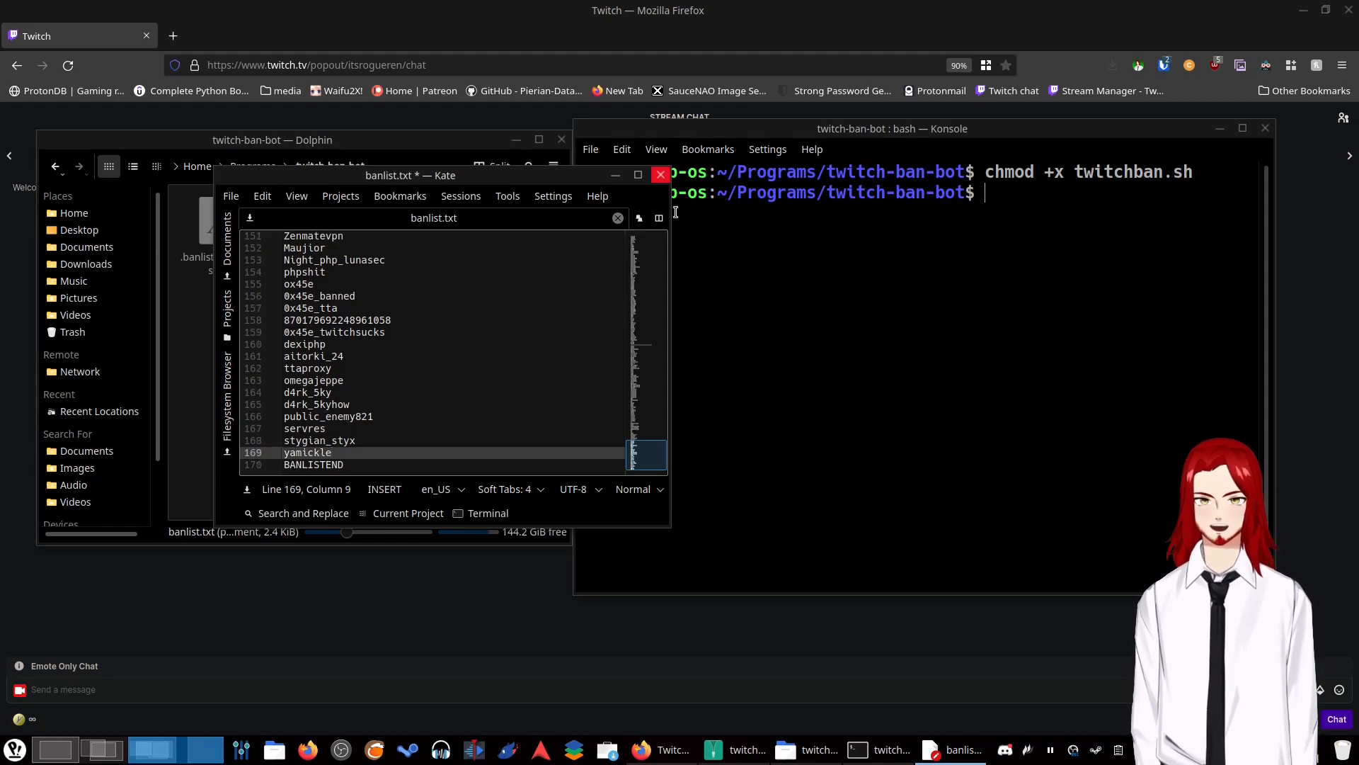
pyautogui.click(661, 174)
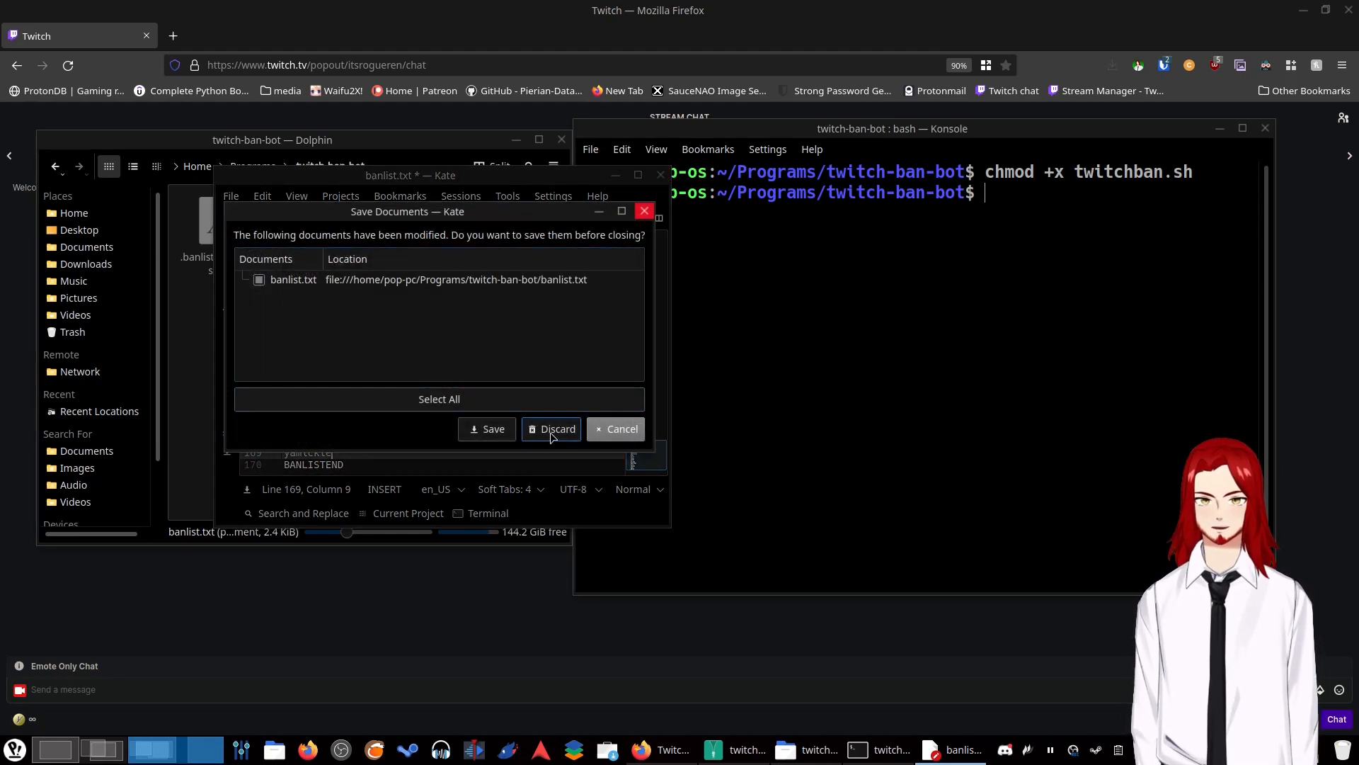
pyautogui.click(551, 429)
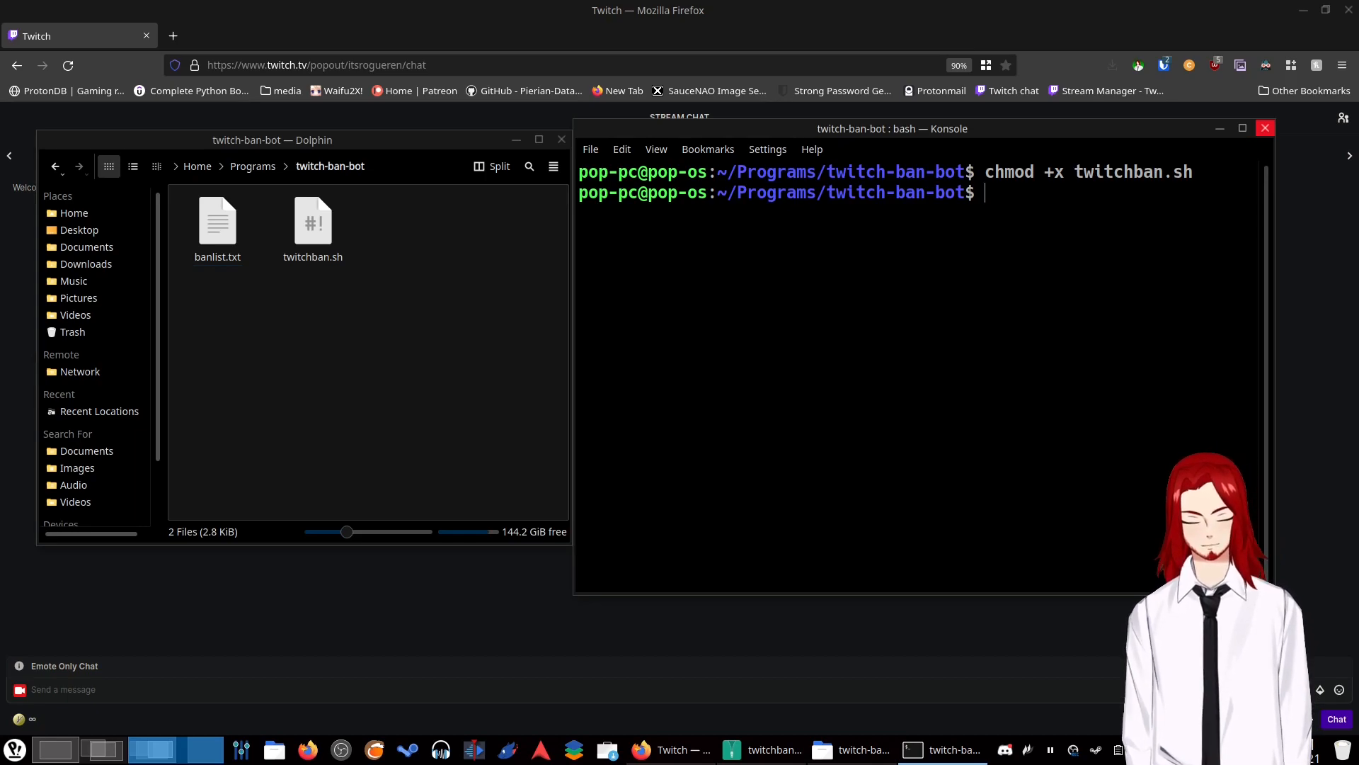
# - Run ./twitchban.sh so the Twitch popout chat comes to the front for banning
pyautogui.write('./')
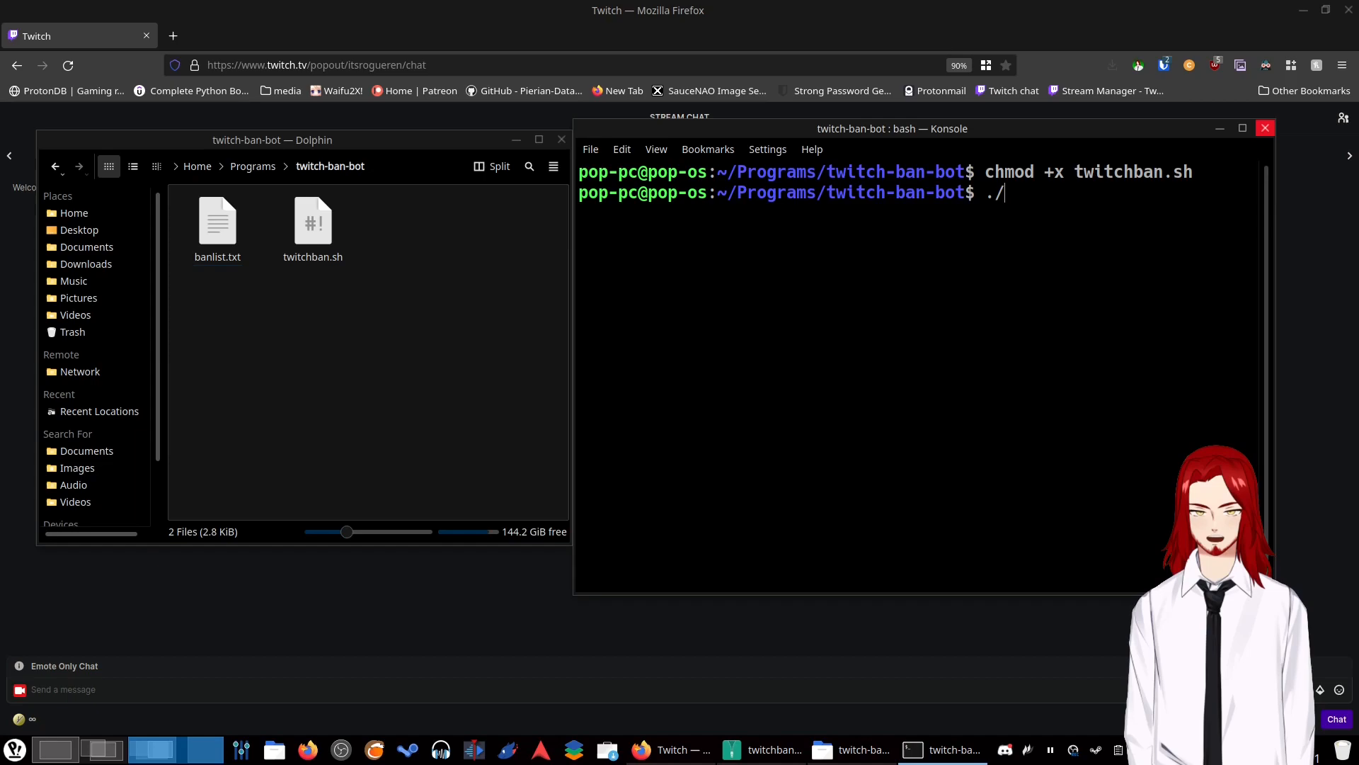
pyautogui.write('twi')
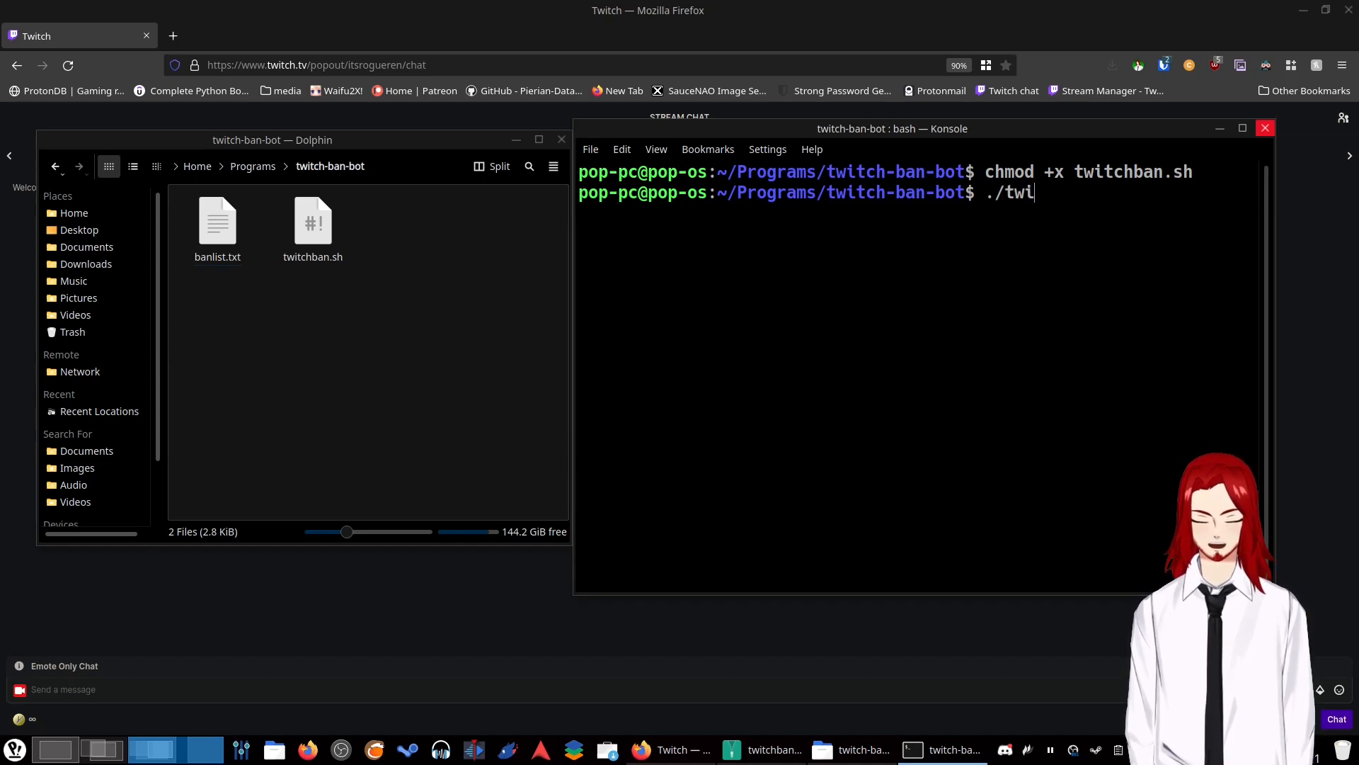
pyautogui.write('tchban')
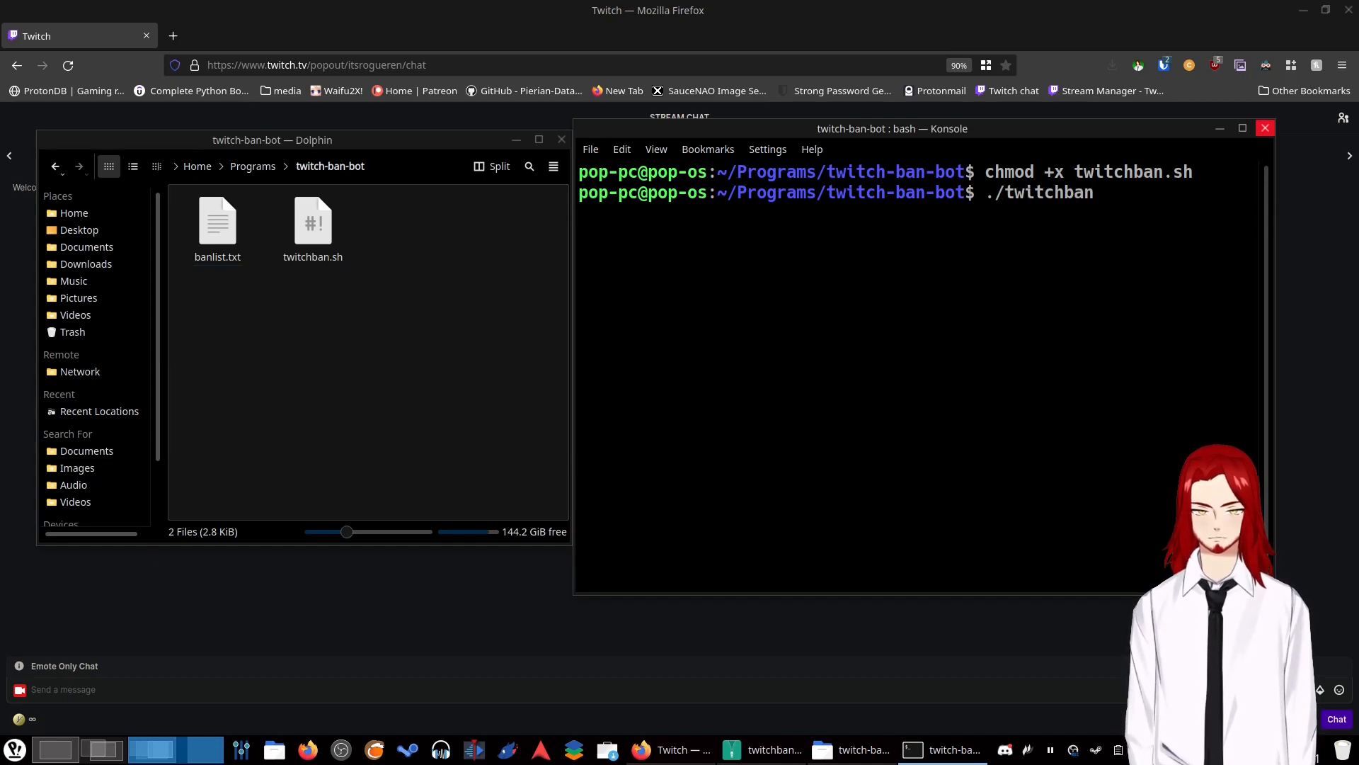
pyautogui.write('.sh')
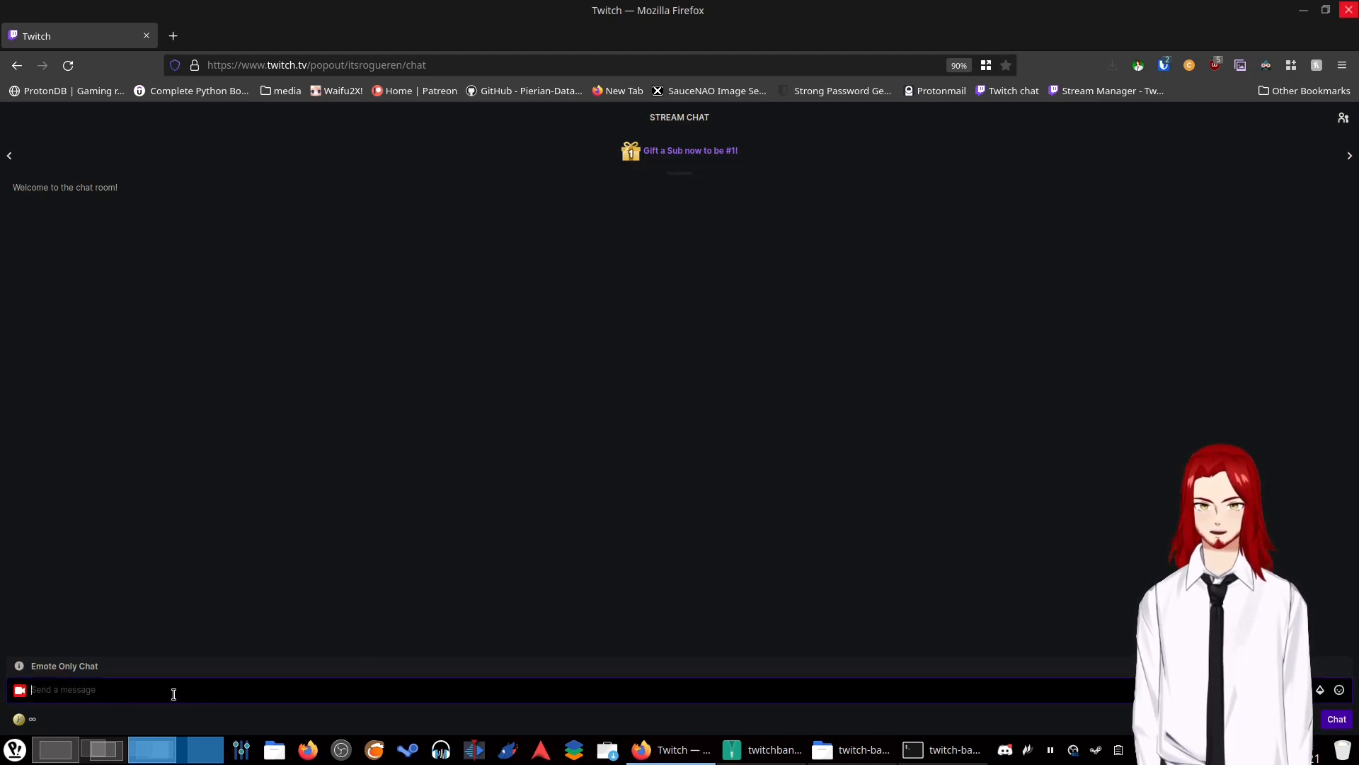
pyautogui.write('/b')
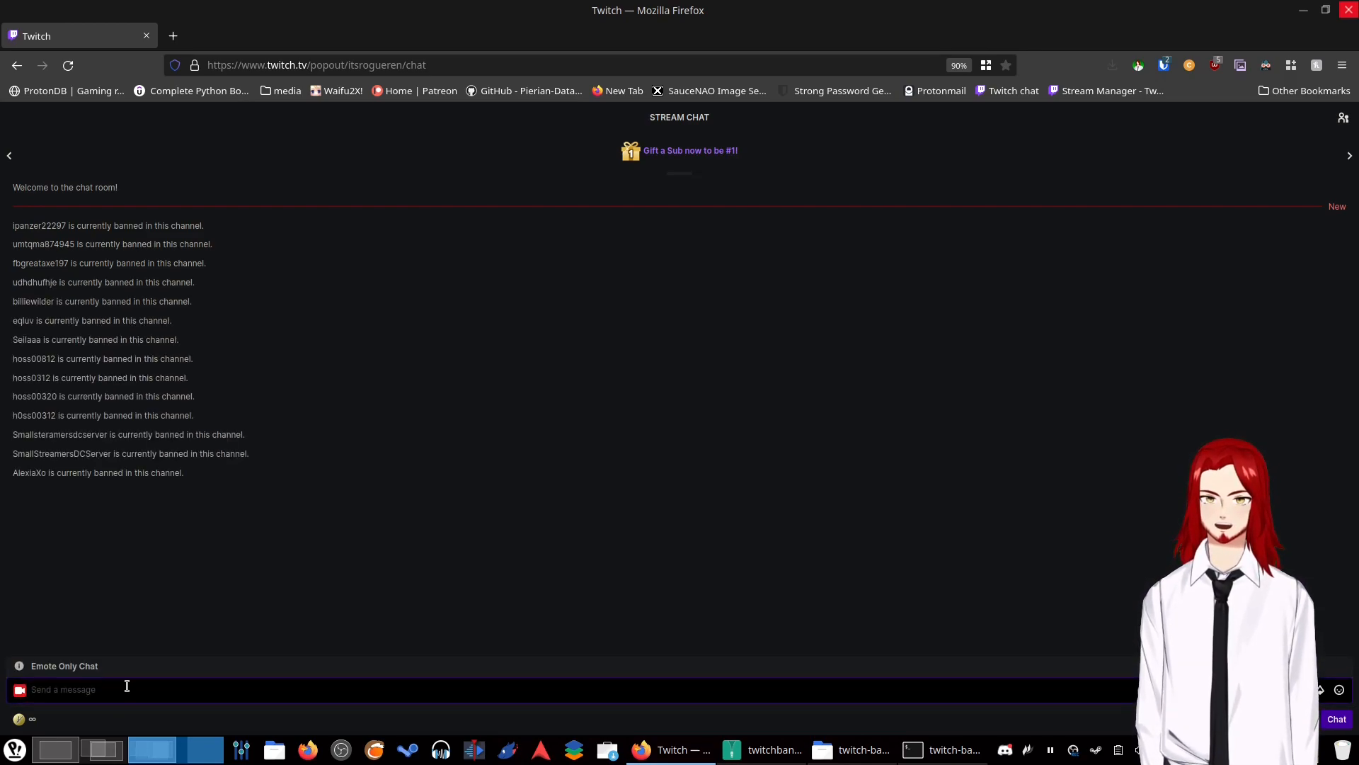
pyautogui.write('/ban')
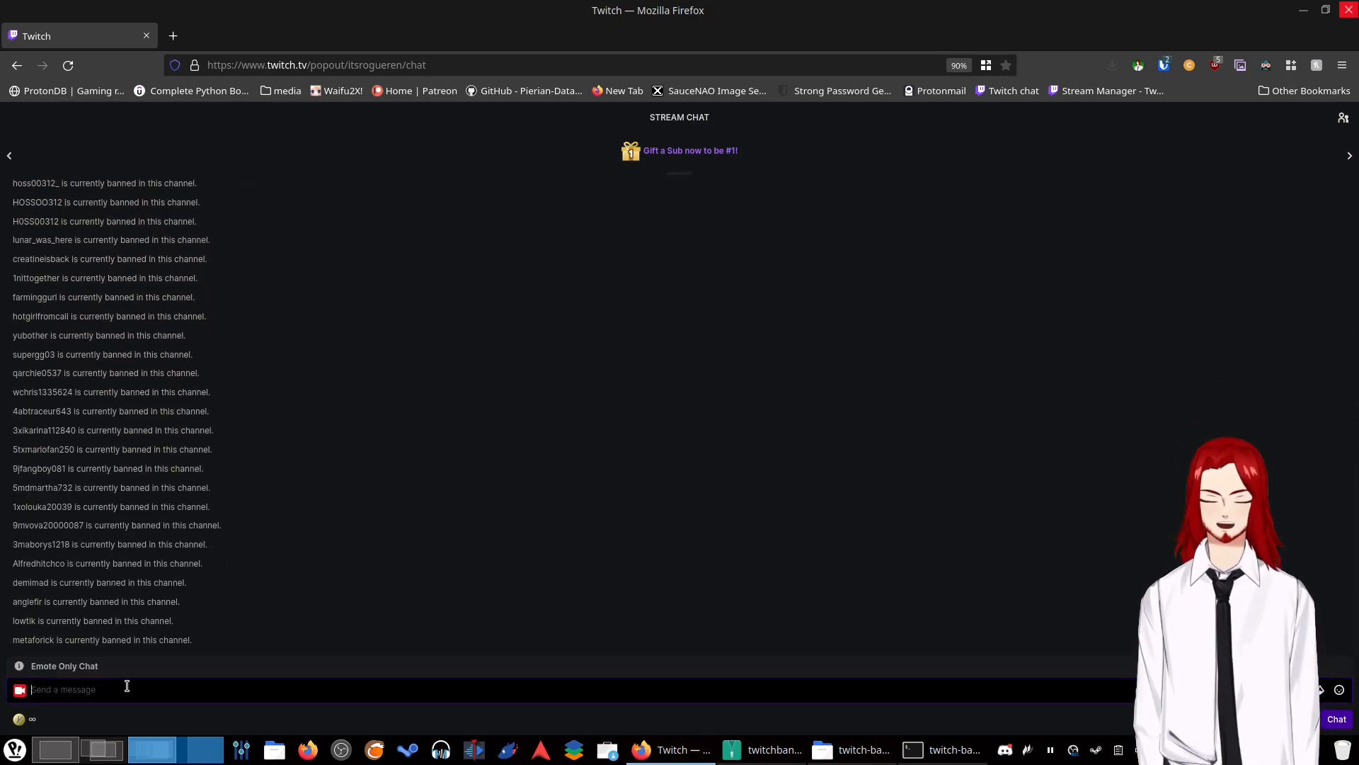
pyautogui.write('/ba')
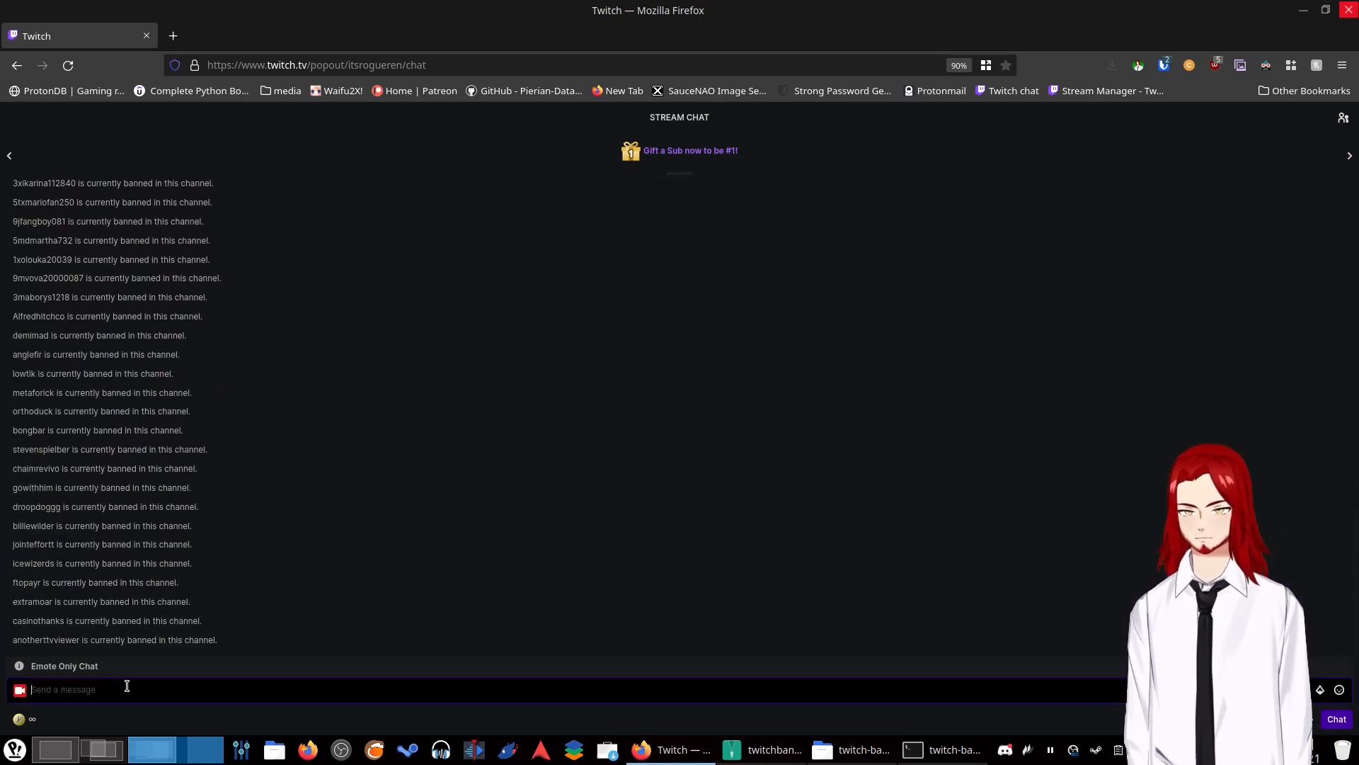
pyautogui.write('/ban violets_t')
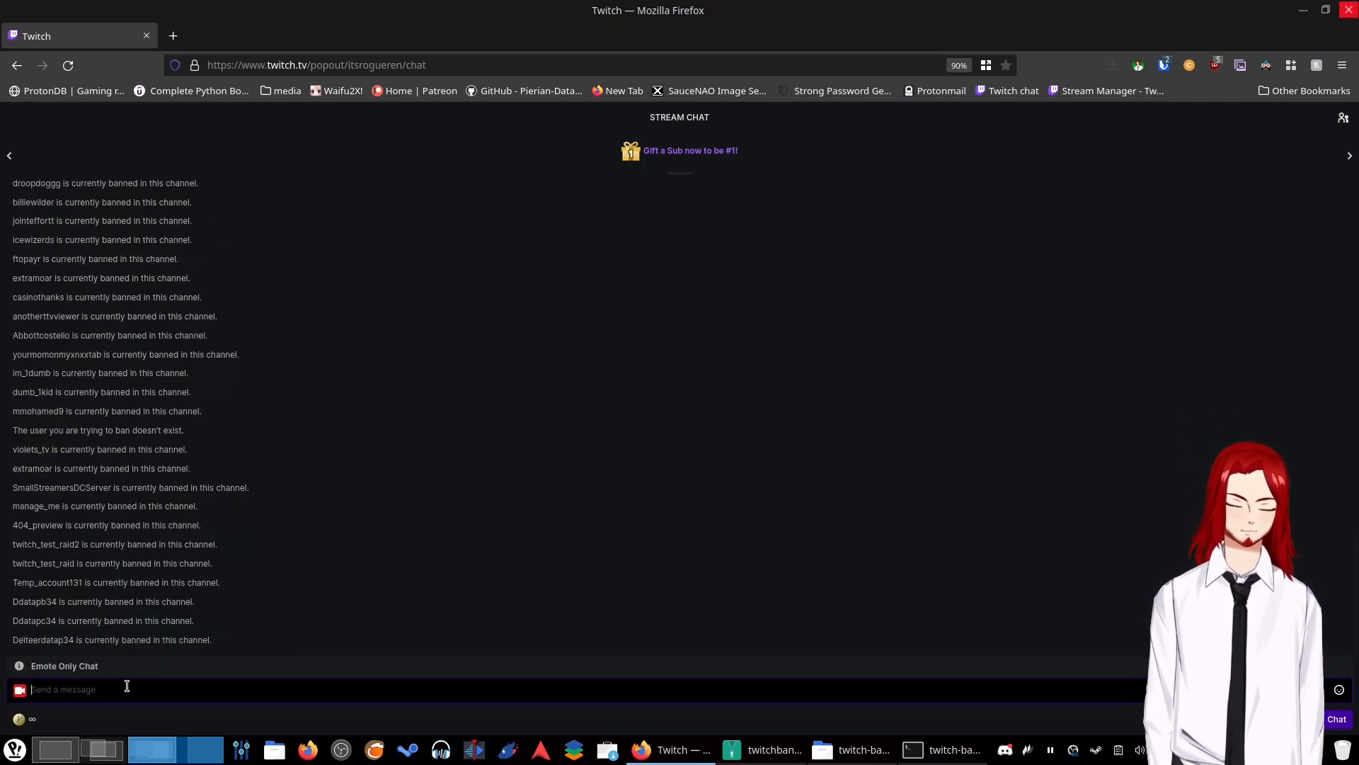
pyautogui.scroll(-3)
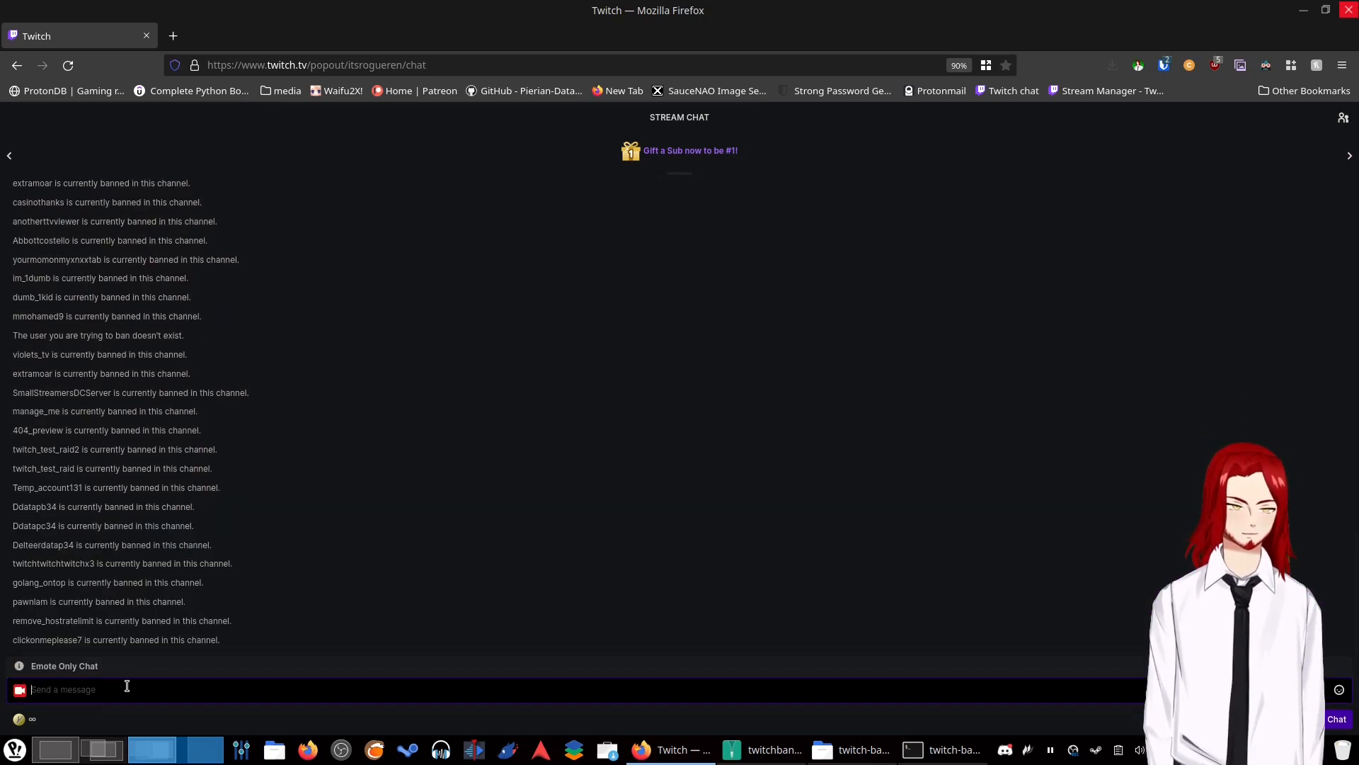
pyautogui.scroll(-3)
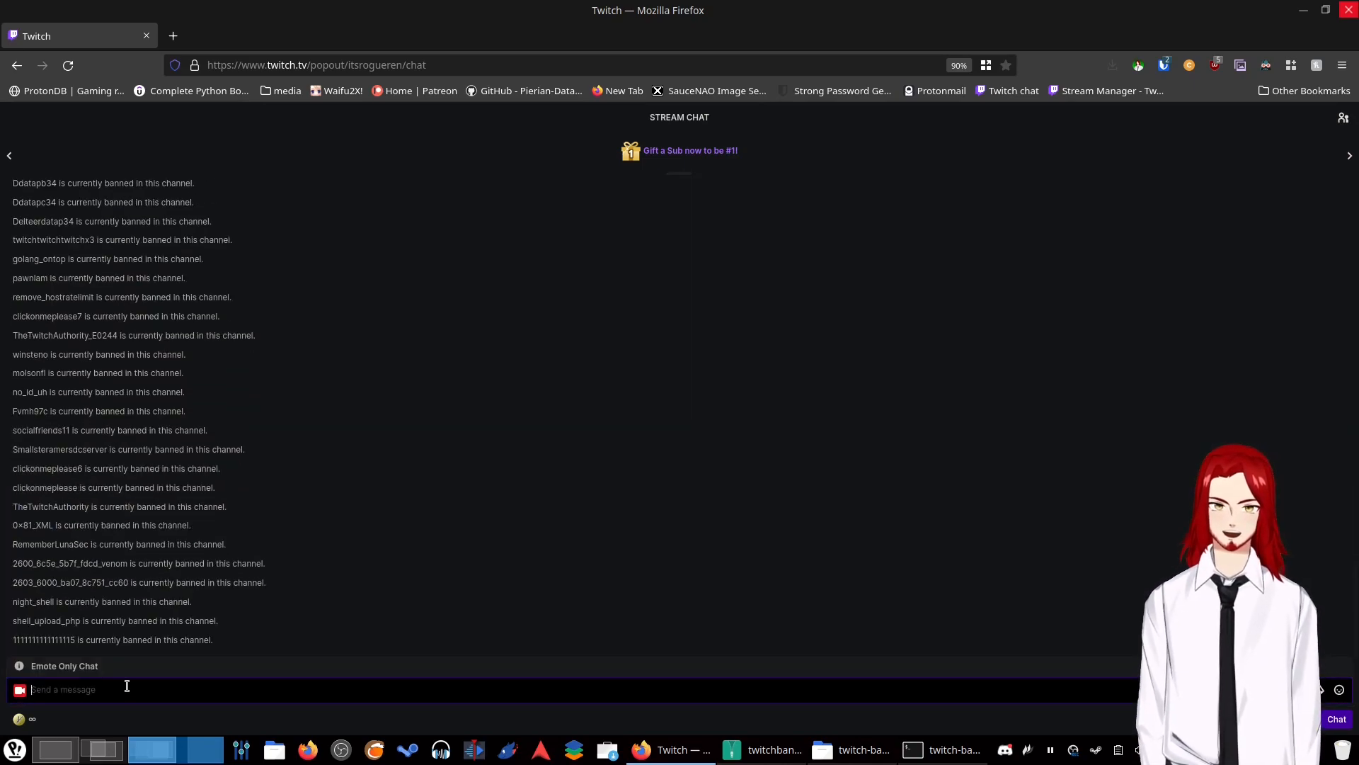
pyautogui.scroll(-3)
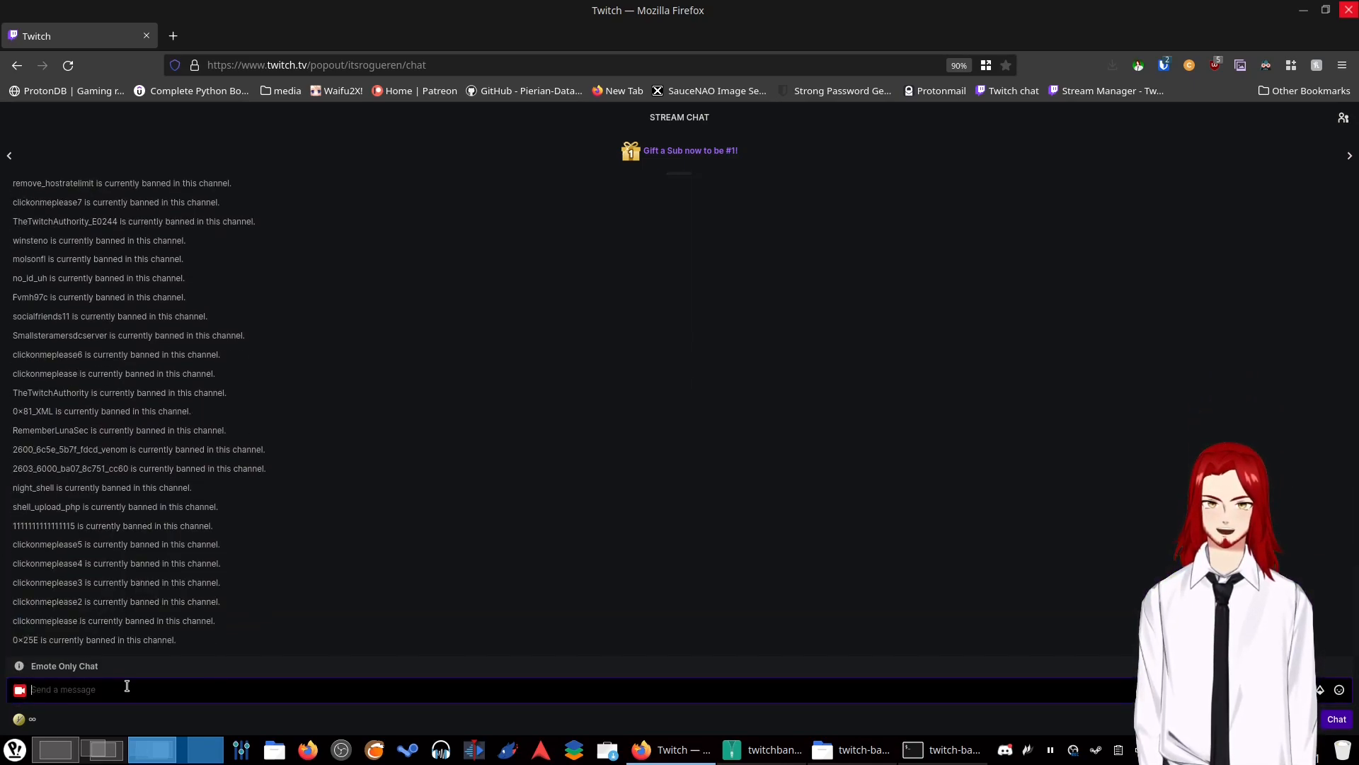
pyautogui.write('/ban')
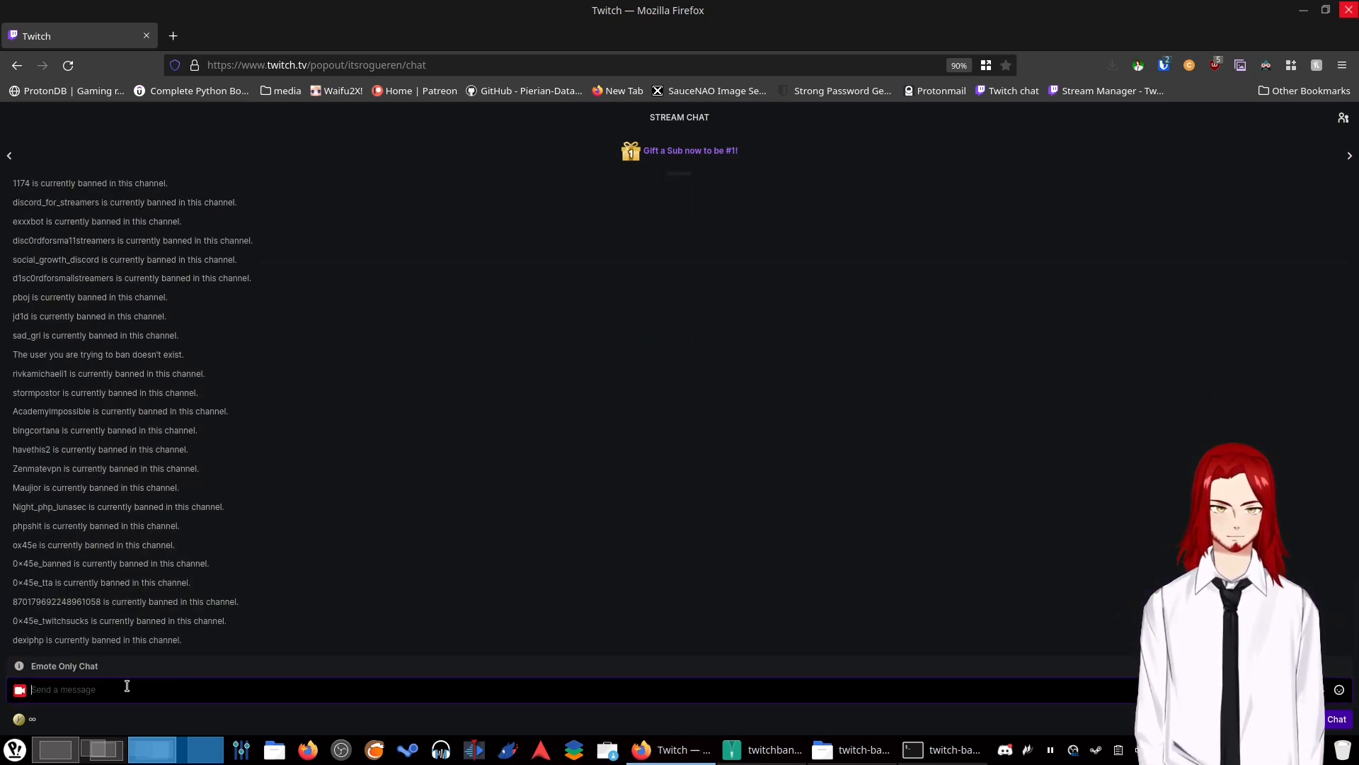
pyautogui.write('/b')
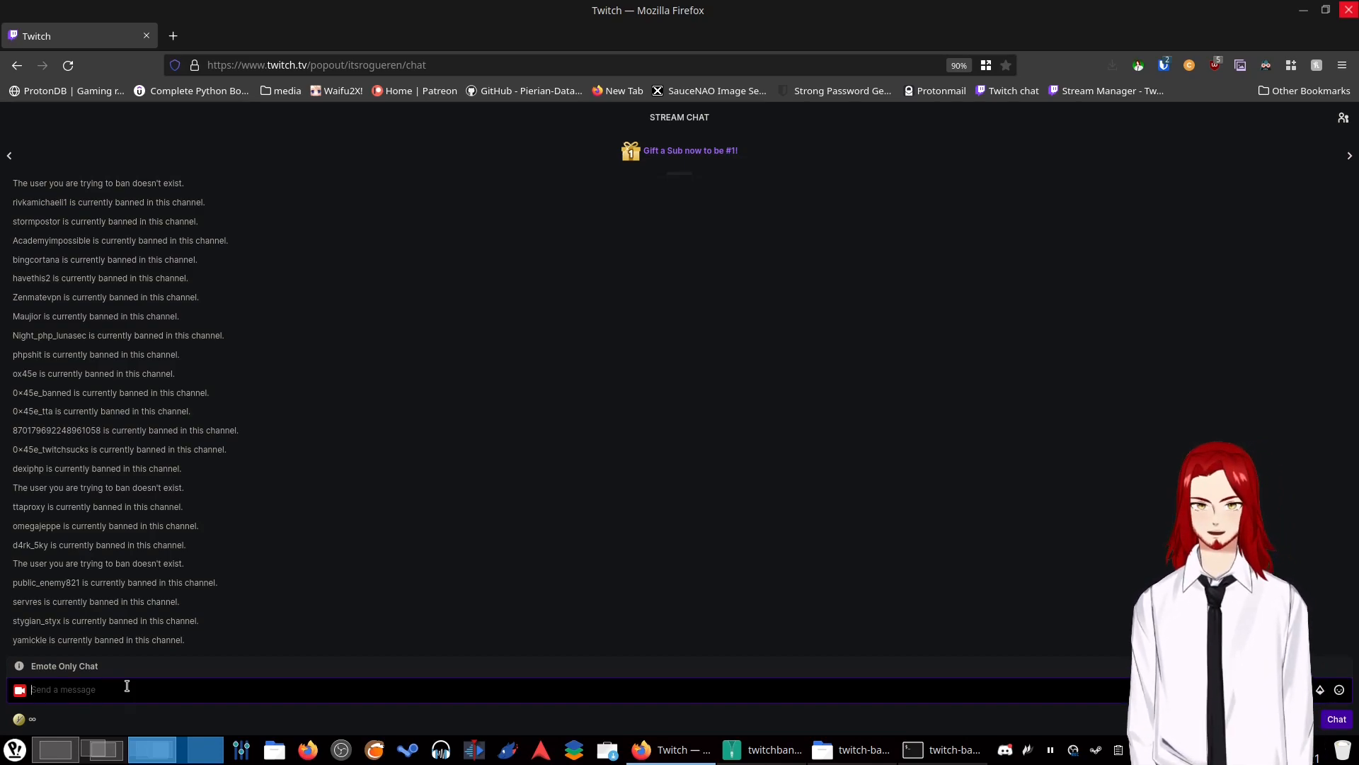
# - Bring Konsole forward showing 'Everyone on the list has been banned!' and nudge the window
pyautogui.click(940, 749)
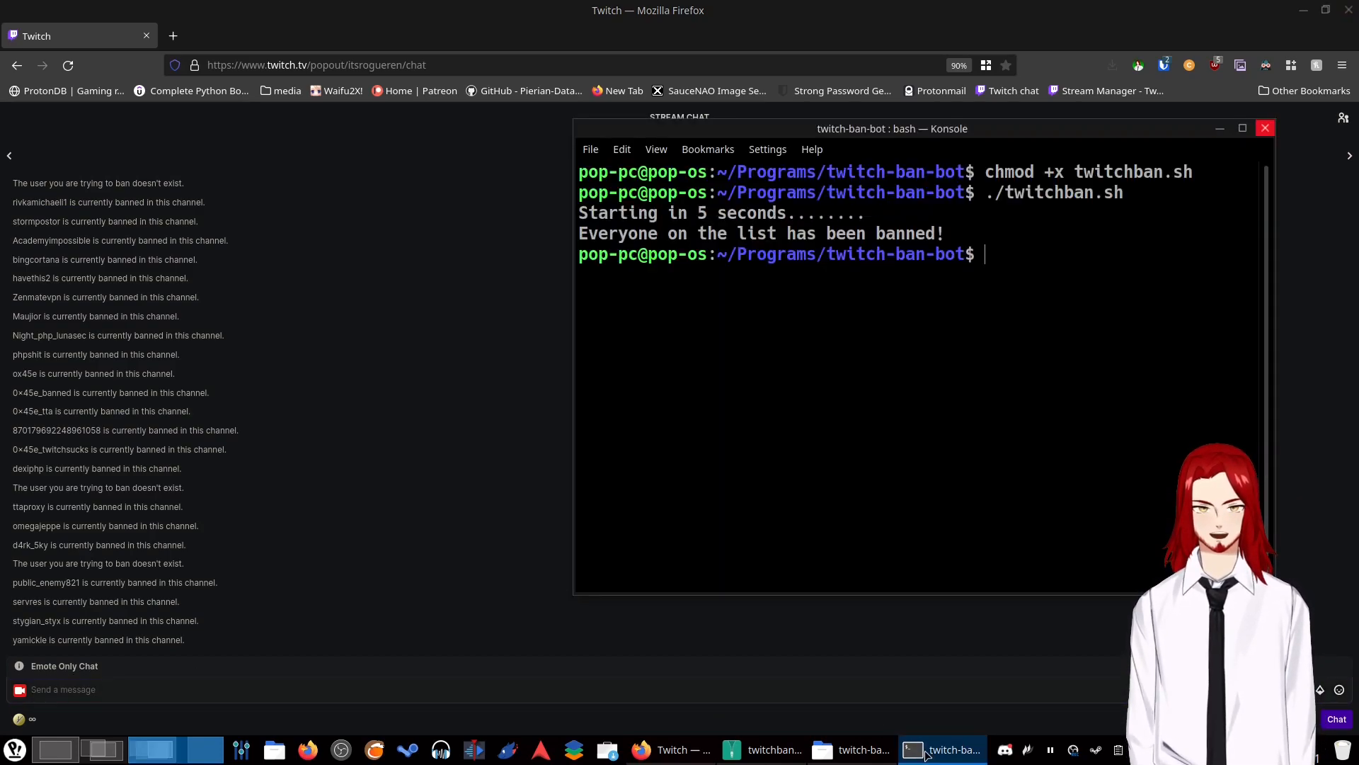
pyautogui.moveTo(890, 129); pyautogui.dragTo(873, 153)
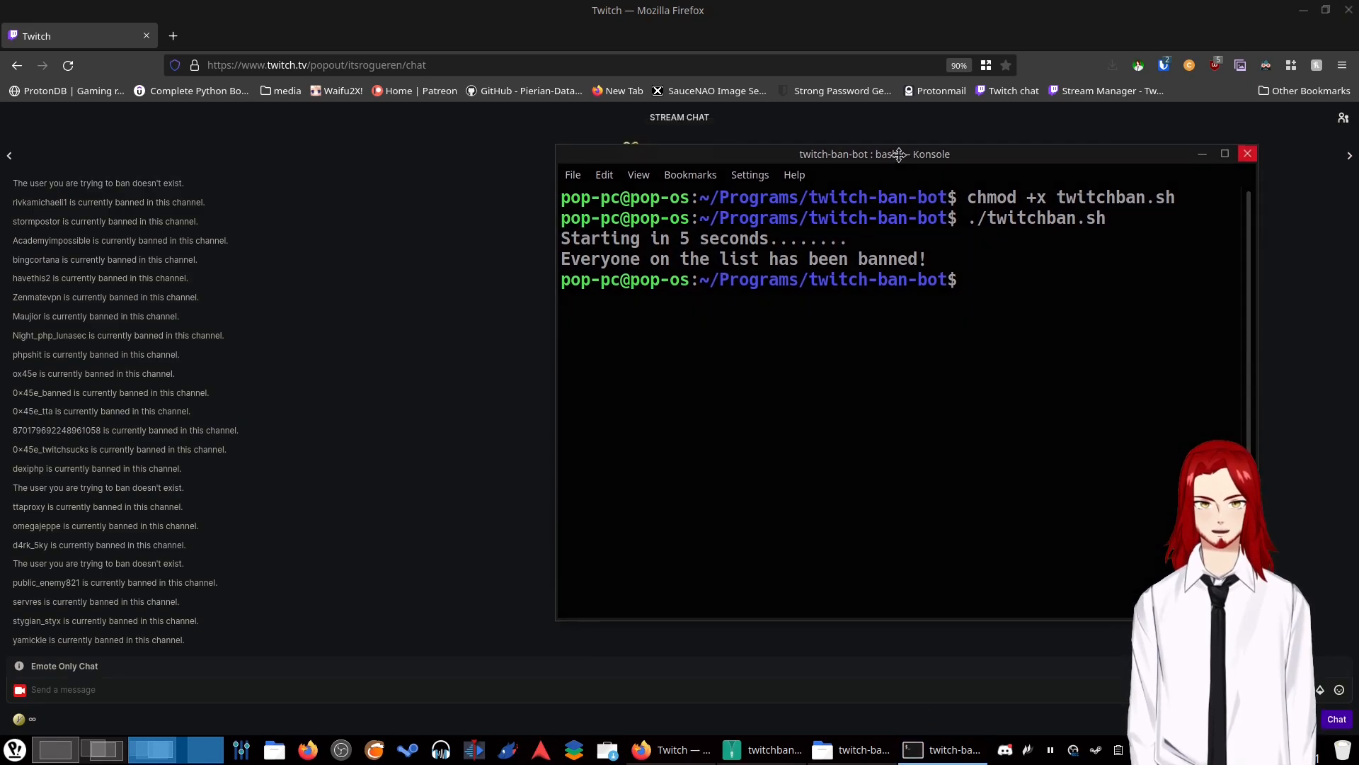